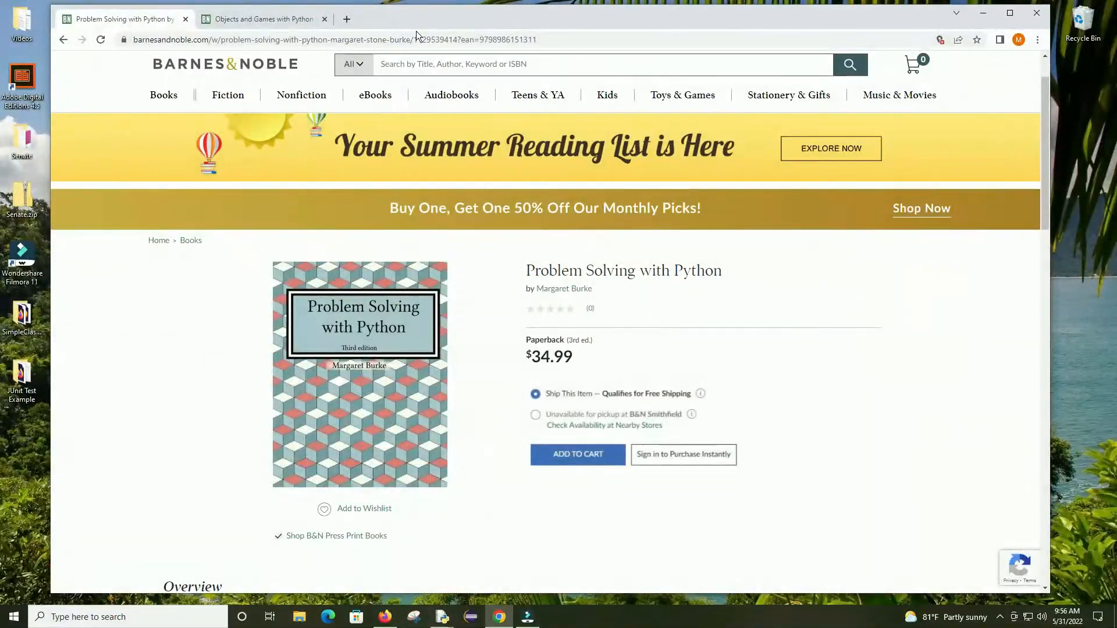
{"action": "mouse_move", "coordinate": [1031, 449]}
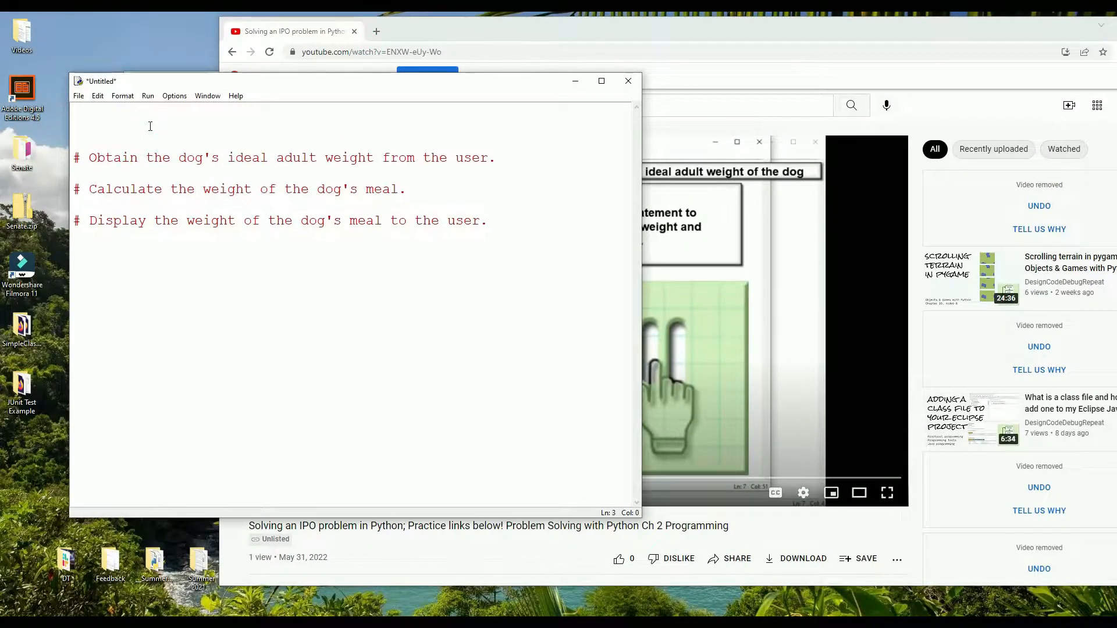
Step: Note 'dog_weight:' and jump the YouTube video back to its opening seconds
{"action": "type", "text": "dog_weight:"}
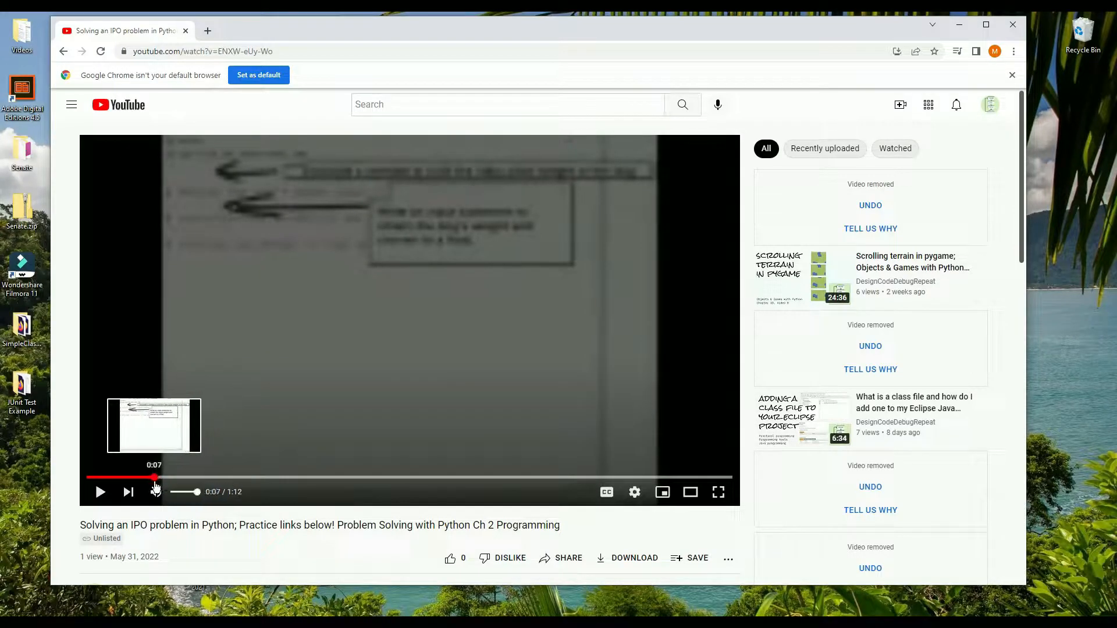
{"action": "left_click", "coordinate": [100, 491]}
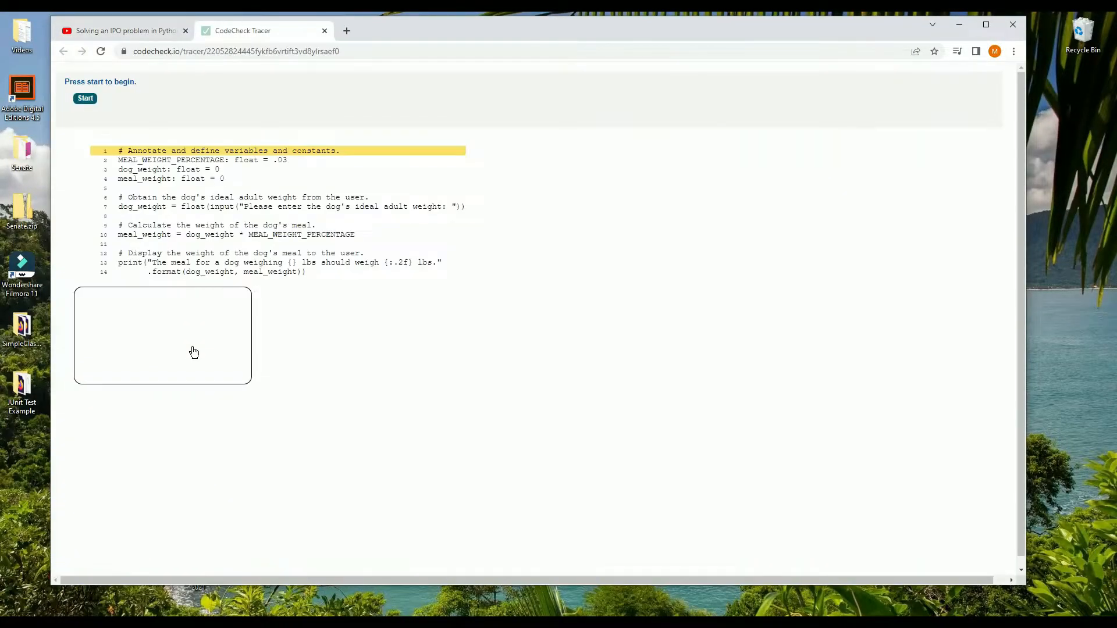
Step: Start and advance the CodeCheck trace, then begin the 'meal_weight =' assignment
{"action": "left_click", "coordinate": [85, 97]}
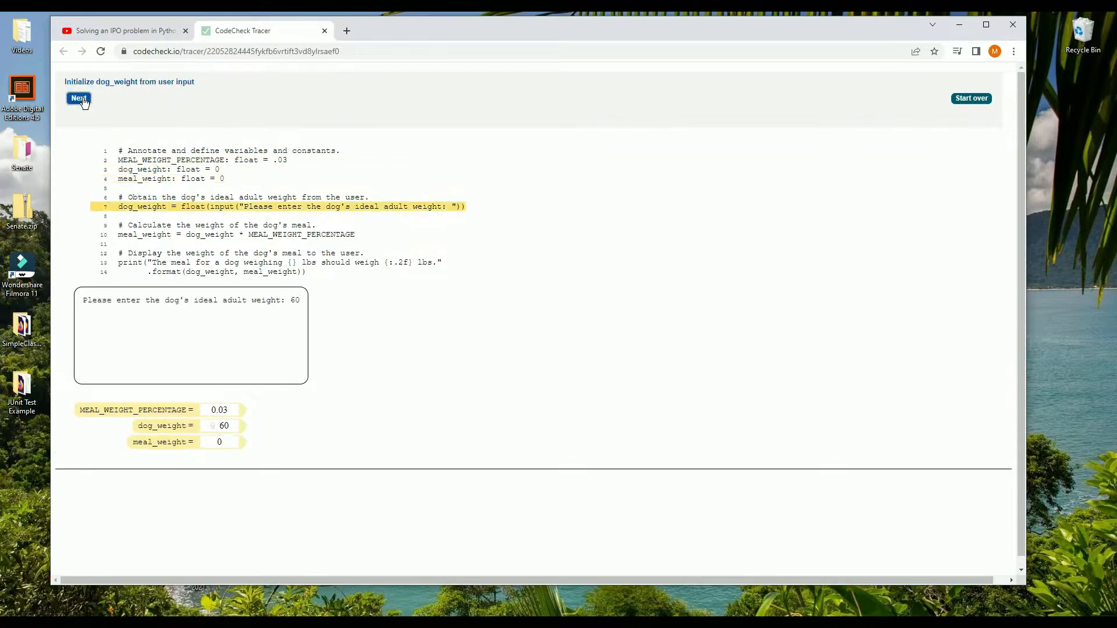
{"action": "left_click", "coordinate": [78, 98]}
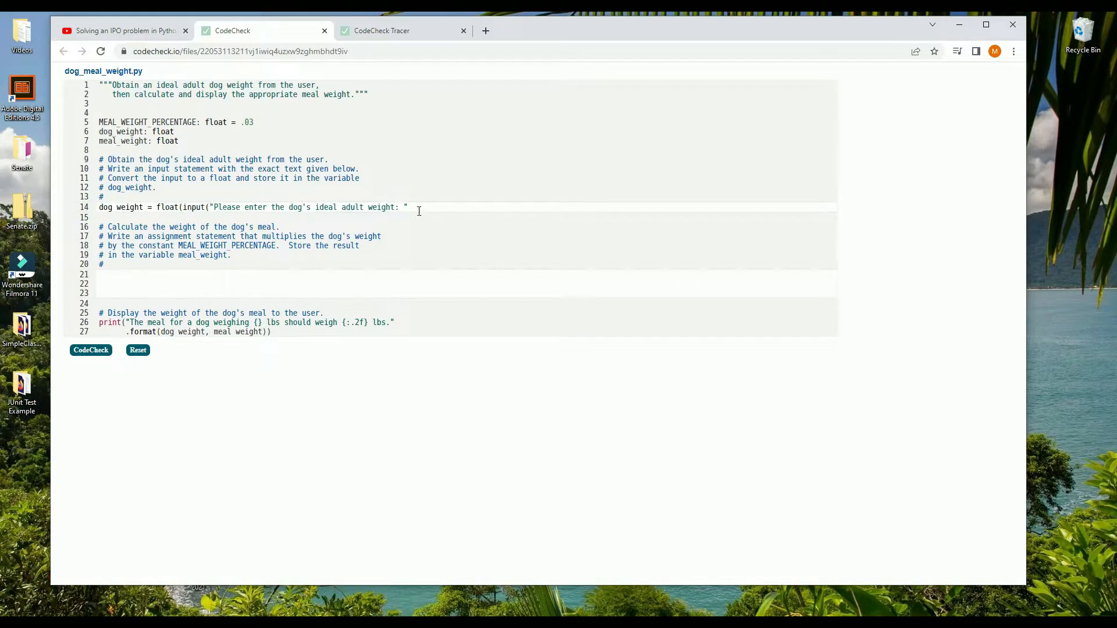
{"action": "type", "text": "meal_weight ="}
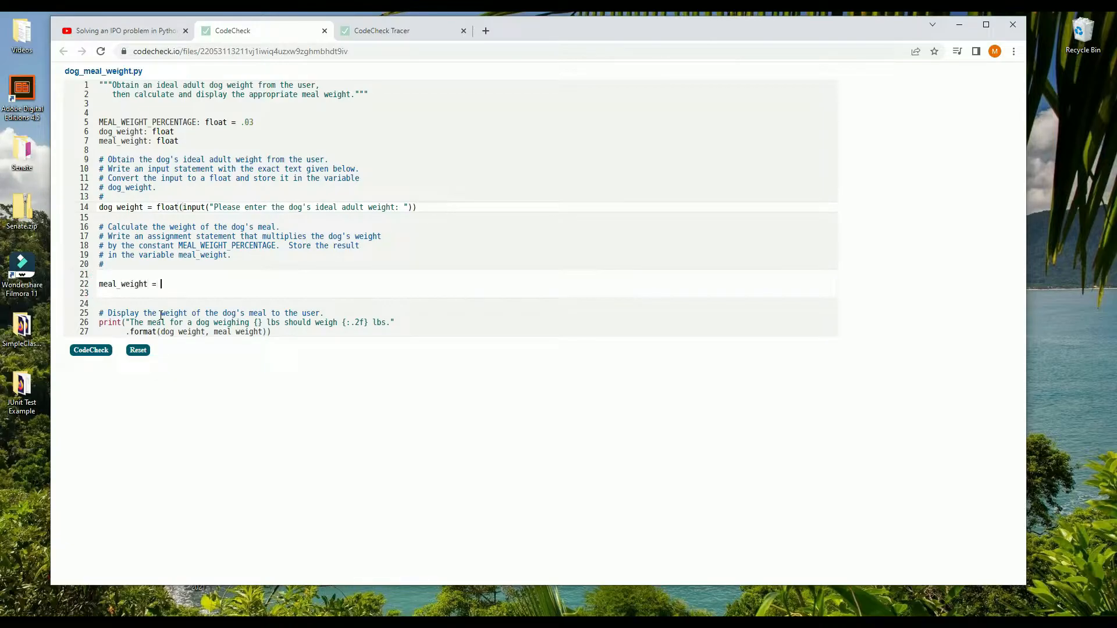
{"action": "left_click", "coordinate": [90, 350]}
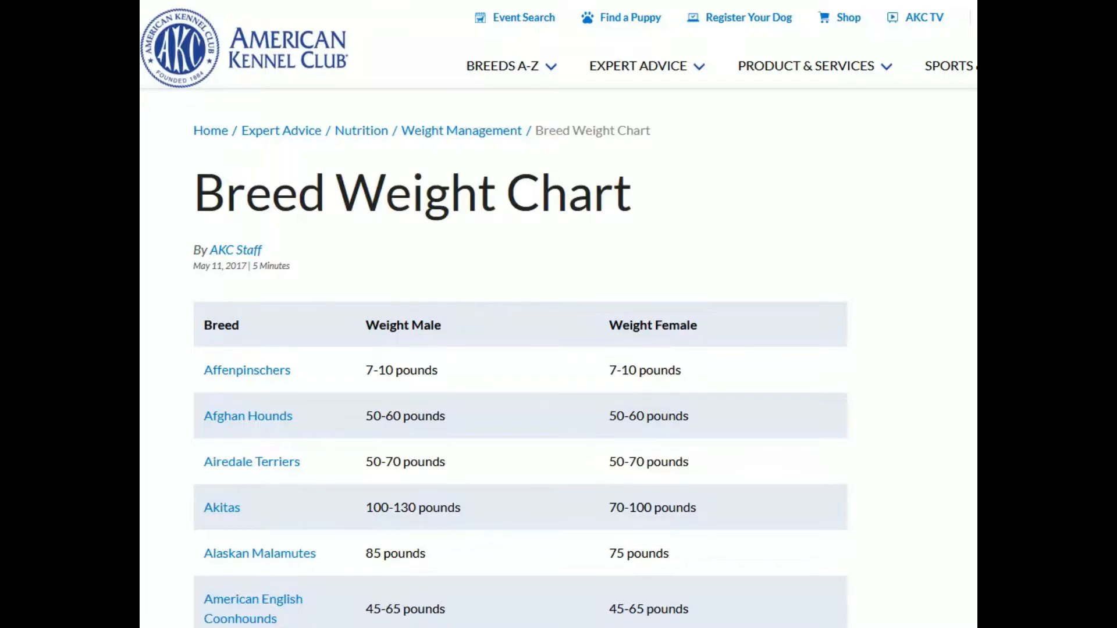
Step: Scroll down the AKC Breed Weight Chart past Chihuahuas and Dachshunds
{"action": "scroll", "scroll_direction": "down", "scroll_amount": 3}
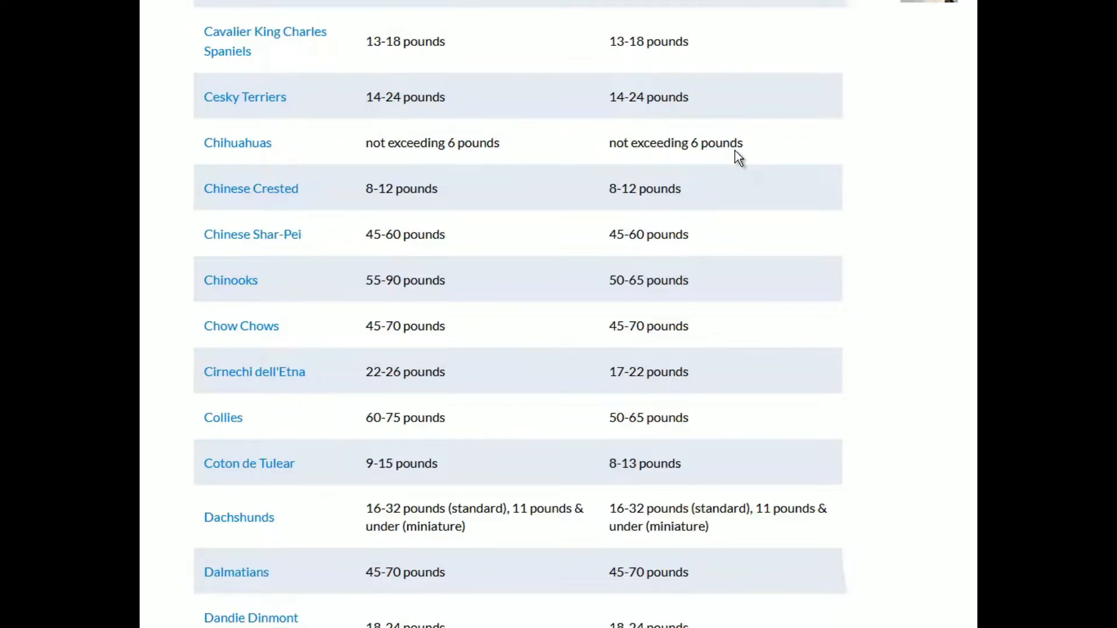
{"action": "scroll", "scroll_direction": "down", "scroll_amount": 3}
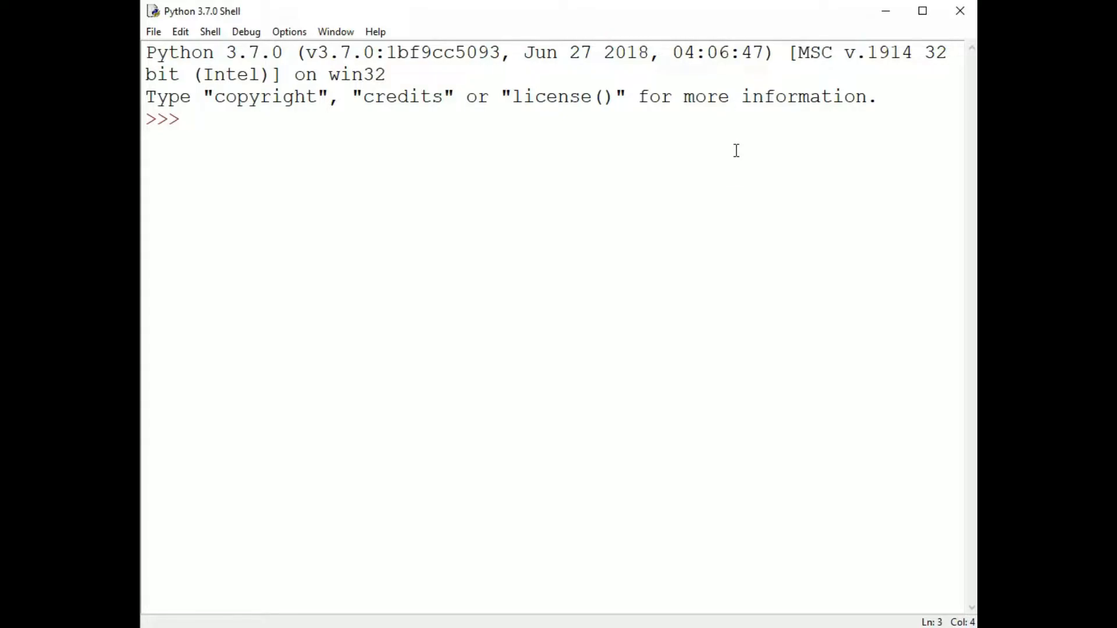
Step: Evaluate 1 * .03 and 230 * .03 in the shell, giving 0.03 and 6.8999999999999995
{"action": "type", "text": "1"}
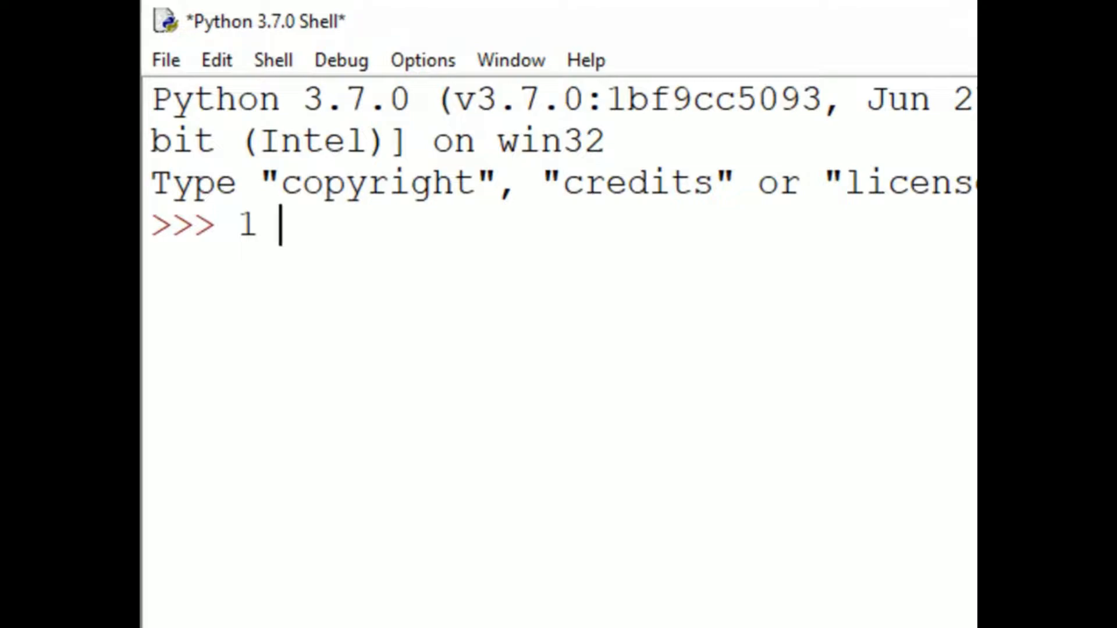
{"action": "type", "text": "* .0"}
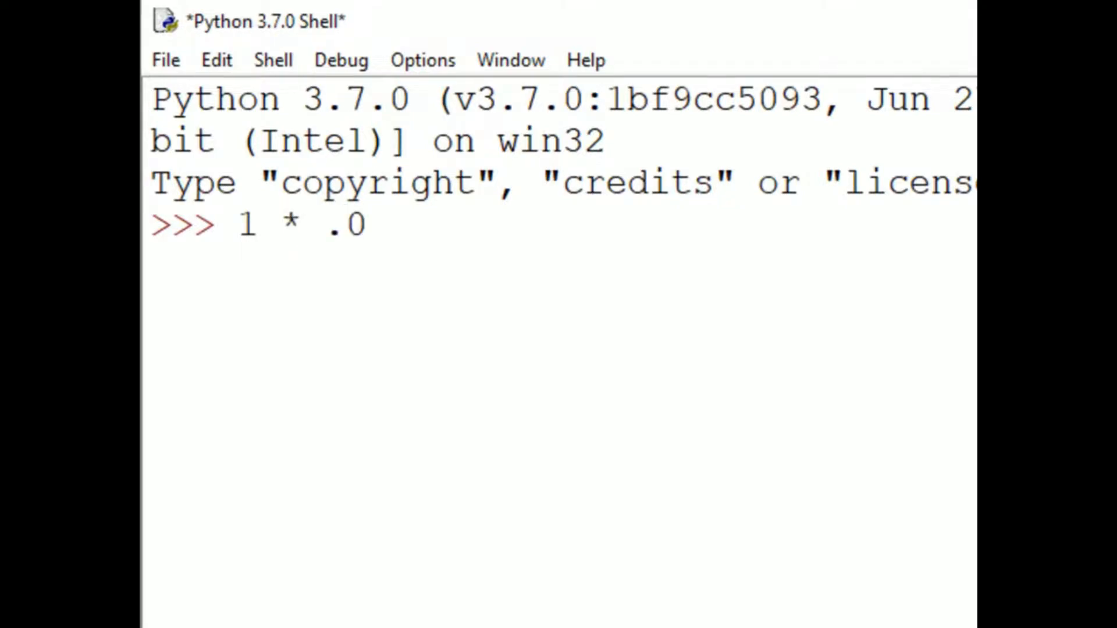
{"action": "type", "text": "3"}
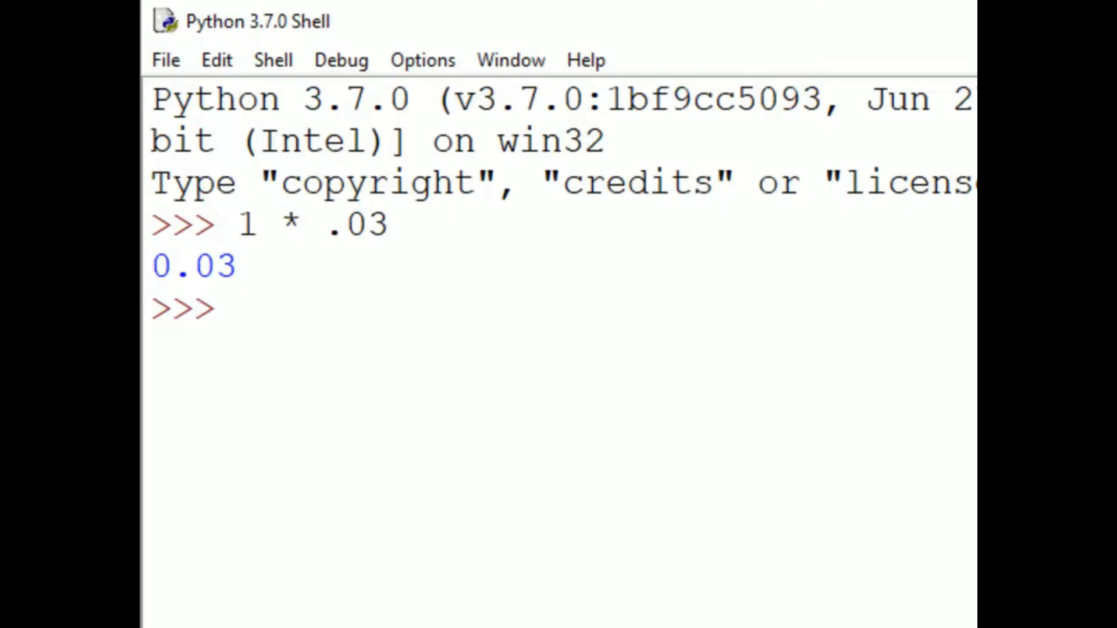
{"action": "type", "text": "230 * ."}
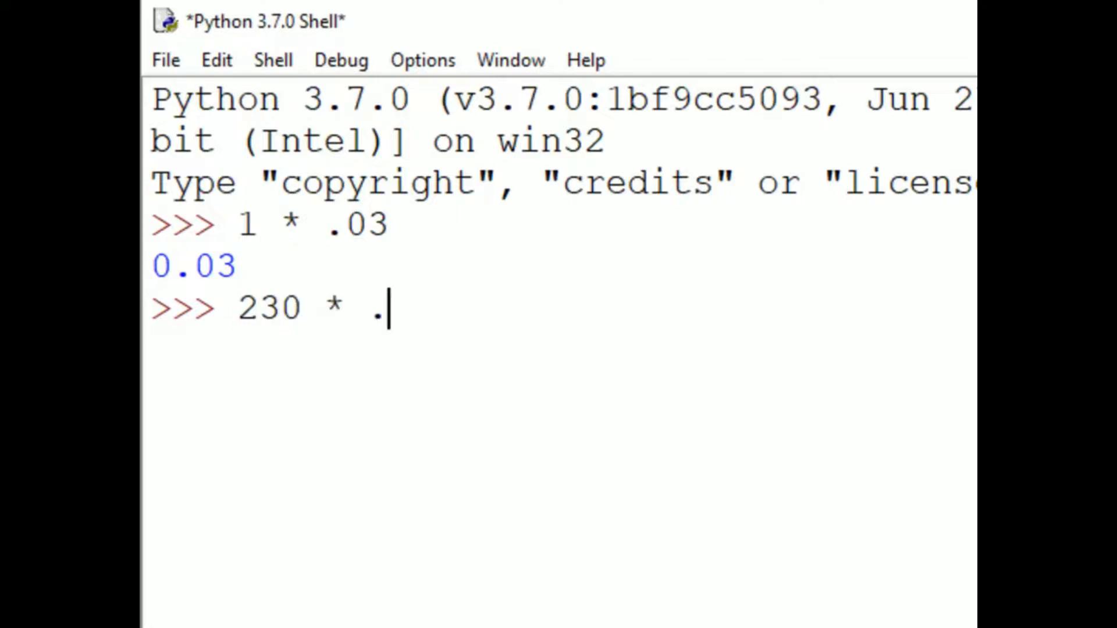
{"action": "type", "text": "03"}
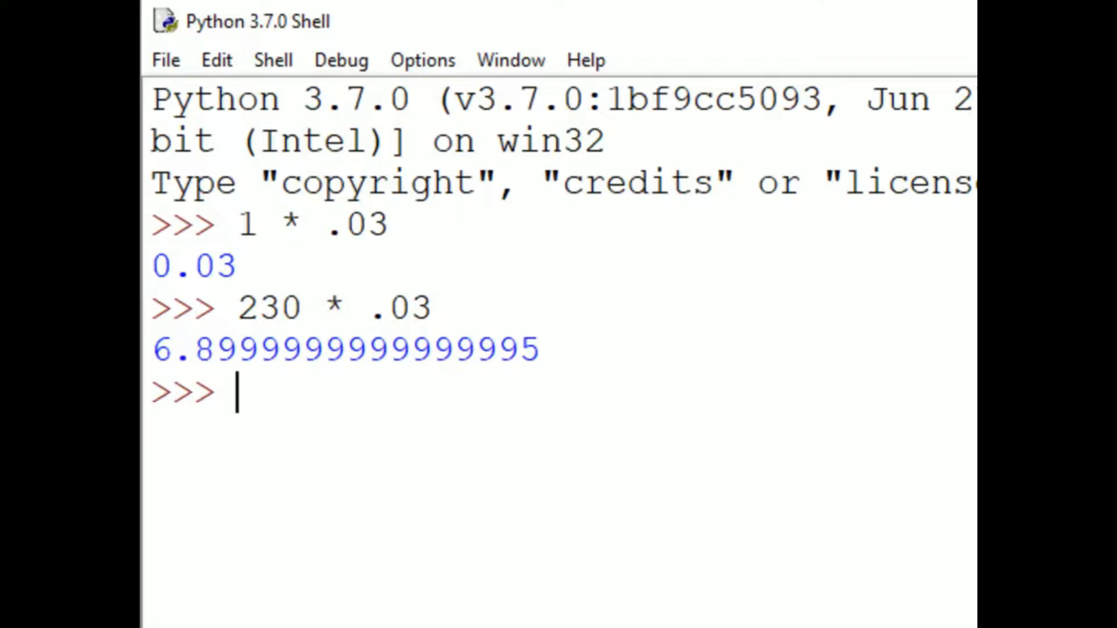
Step: Write 'dogs weight * .03' in the shell, discard it, and note 6.5
{"action": "type", "text": "dogs"}
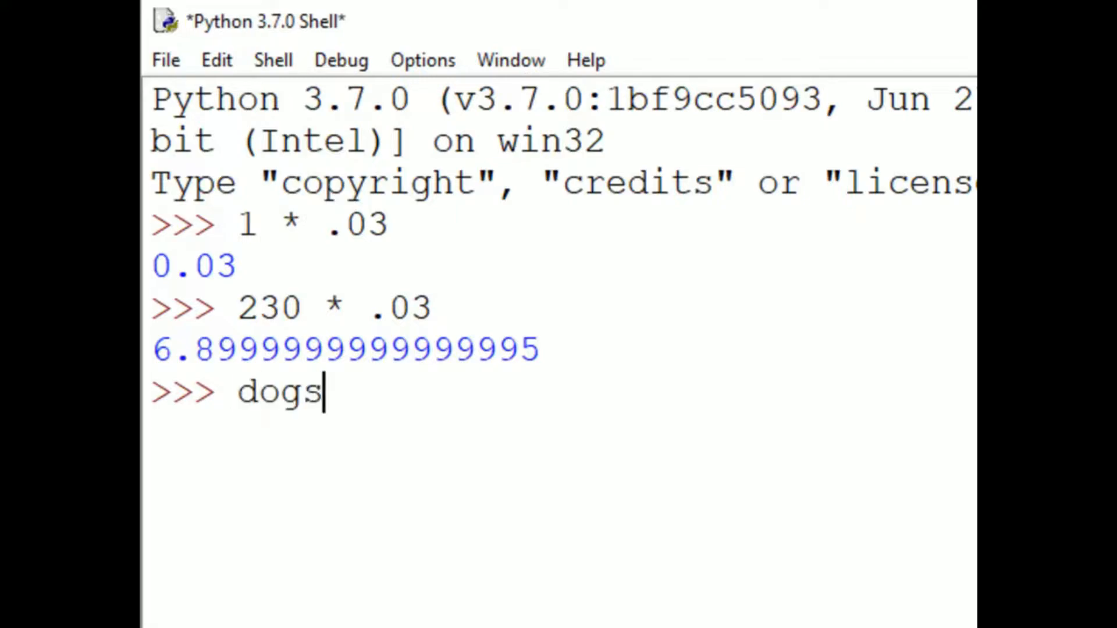
{"action": "type", "text": "weight * .0"}
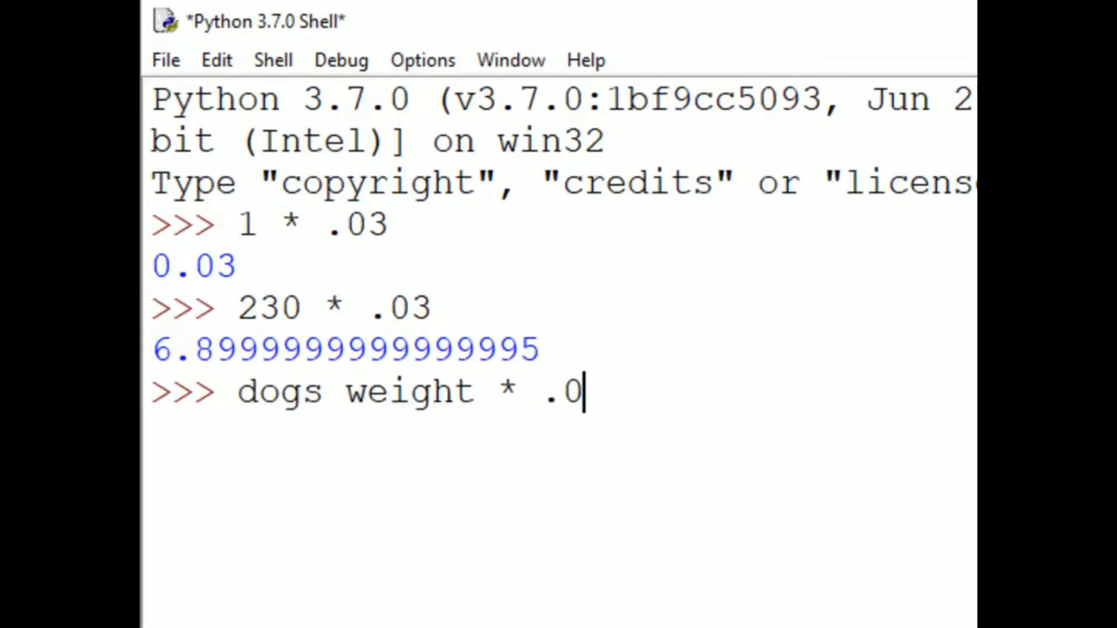
{"action": "type", "text": "3"}
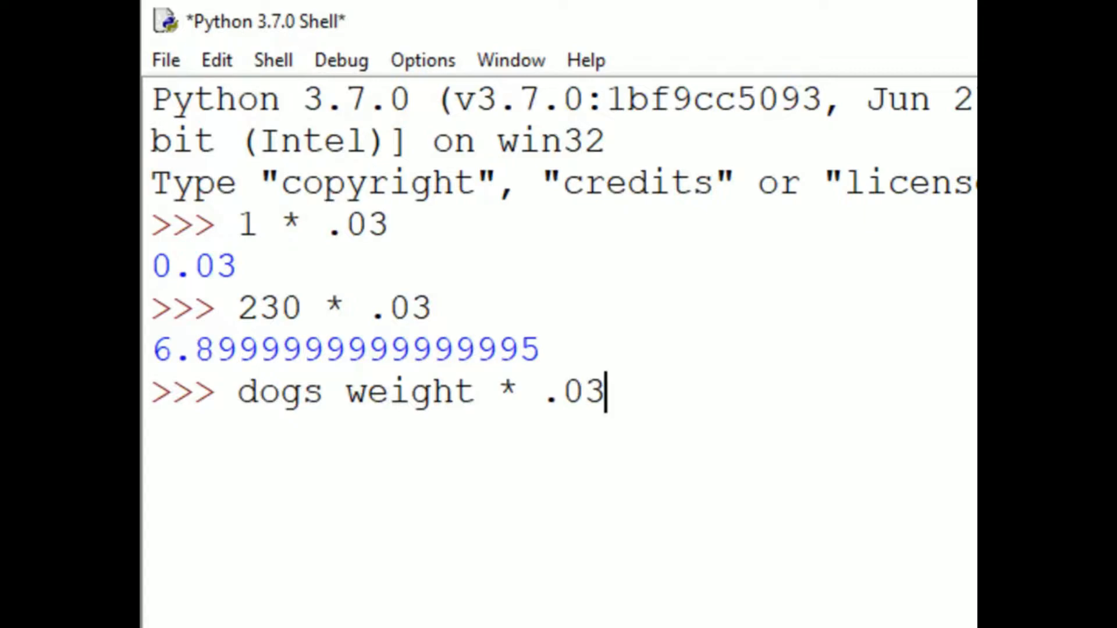
{"action": "key", "text": "ctrl+a"}
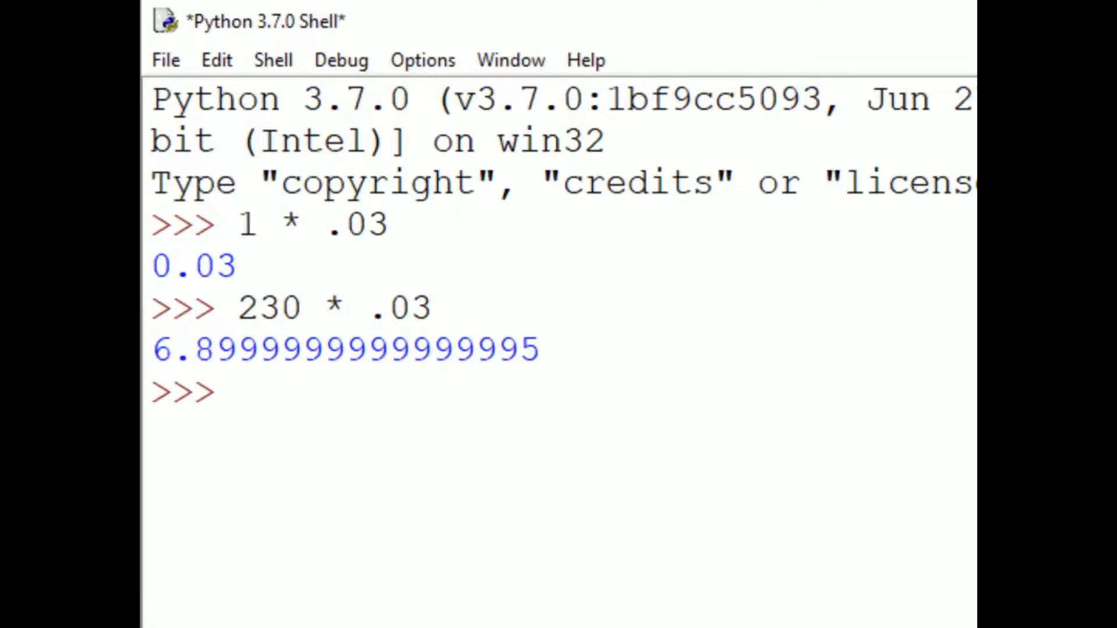
{"action": "type", "text": "6.5"}
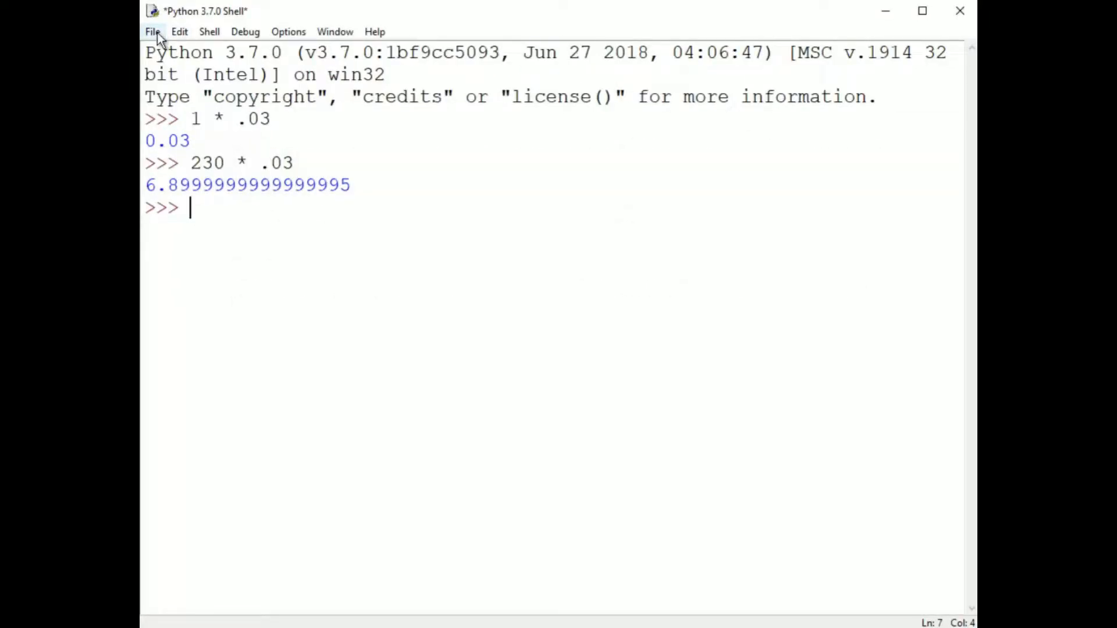
Step: Create a new untitled script via File > New File with blank lines at the top
{"action": "left_click", "coordinate": [151, 32]}
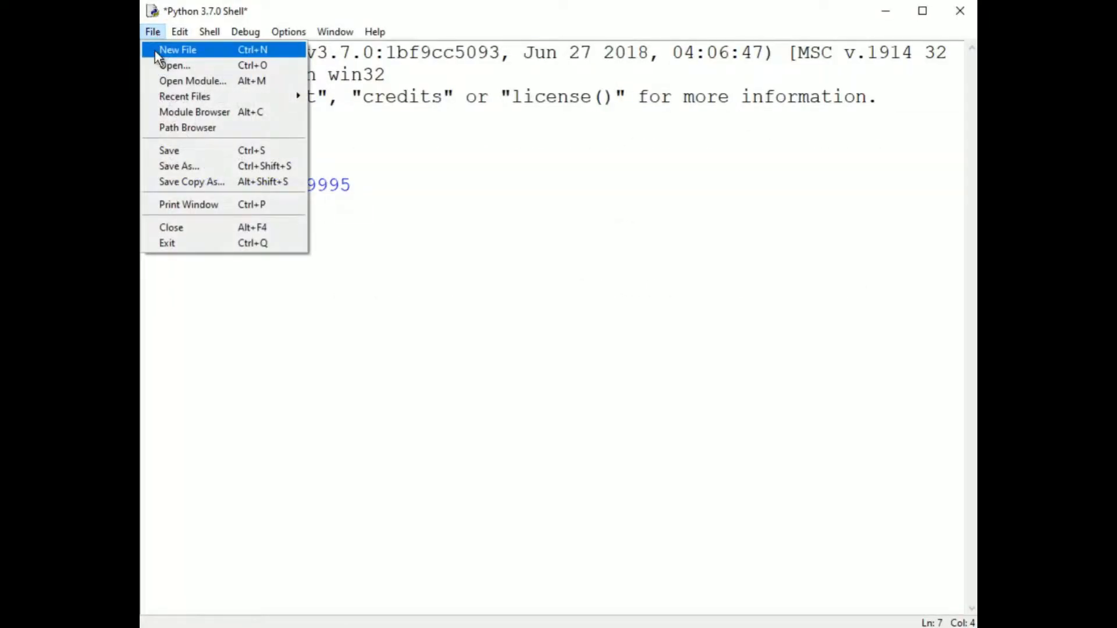
{"action": "left_click", "coordinate": [178, 49]}
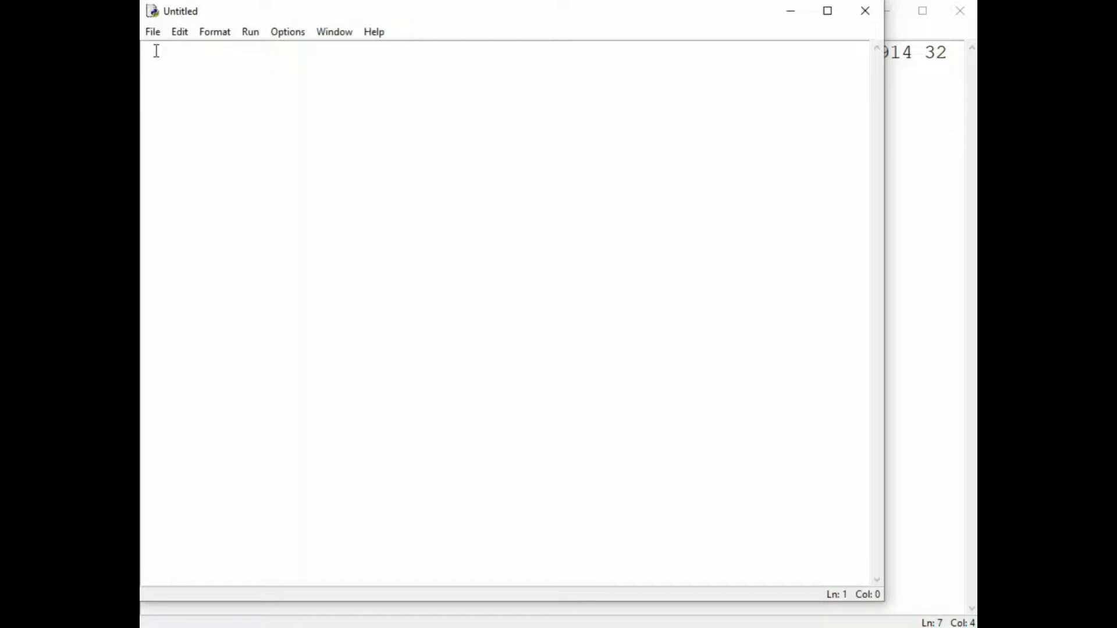
{"action": "key", "text": "Enter"}
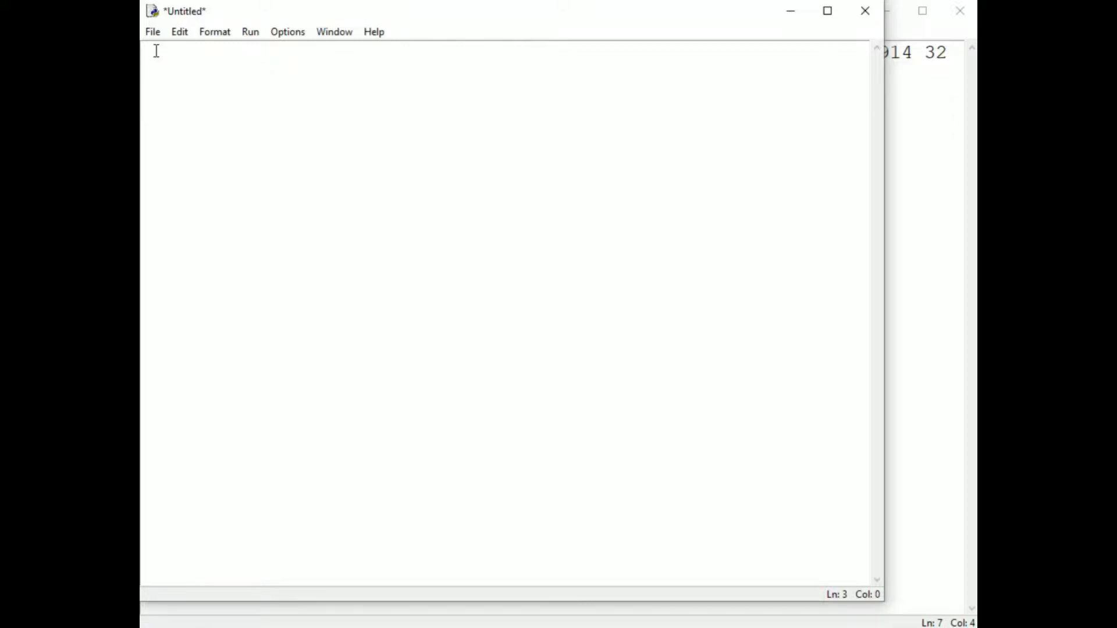
Step: Add comments '# Obtain the dog's ideal adult weight from the user.' and '# Calculate the meal.'
{"action": "type", "text": "#"}
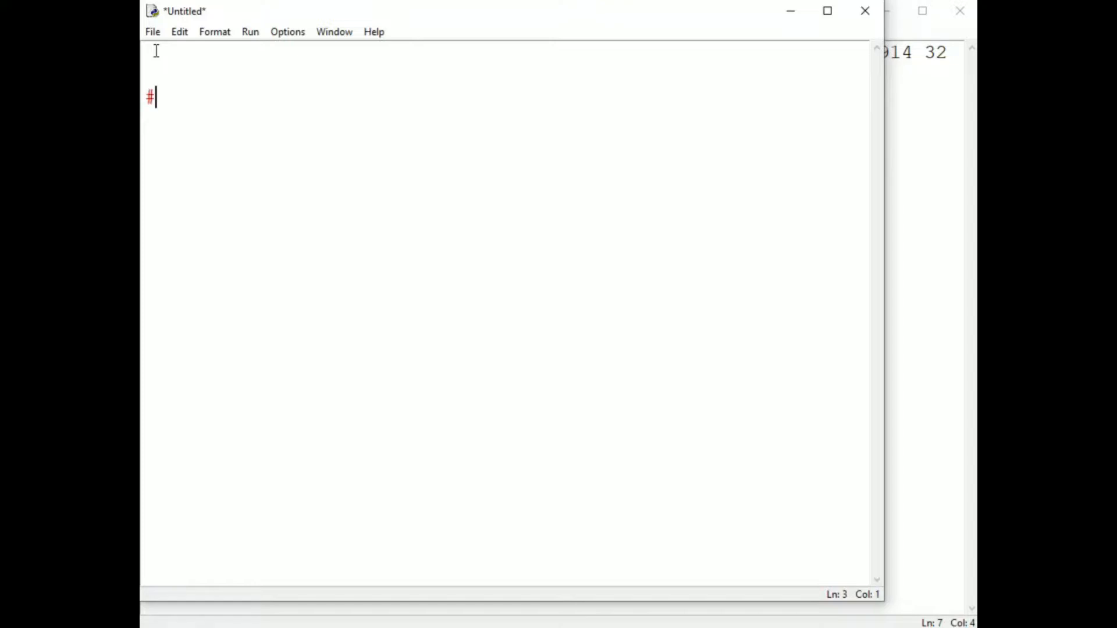
{"action": "type", "text": "Obtain the dog's"}
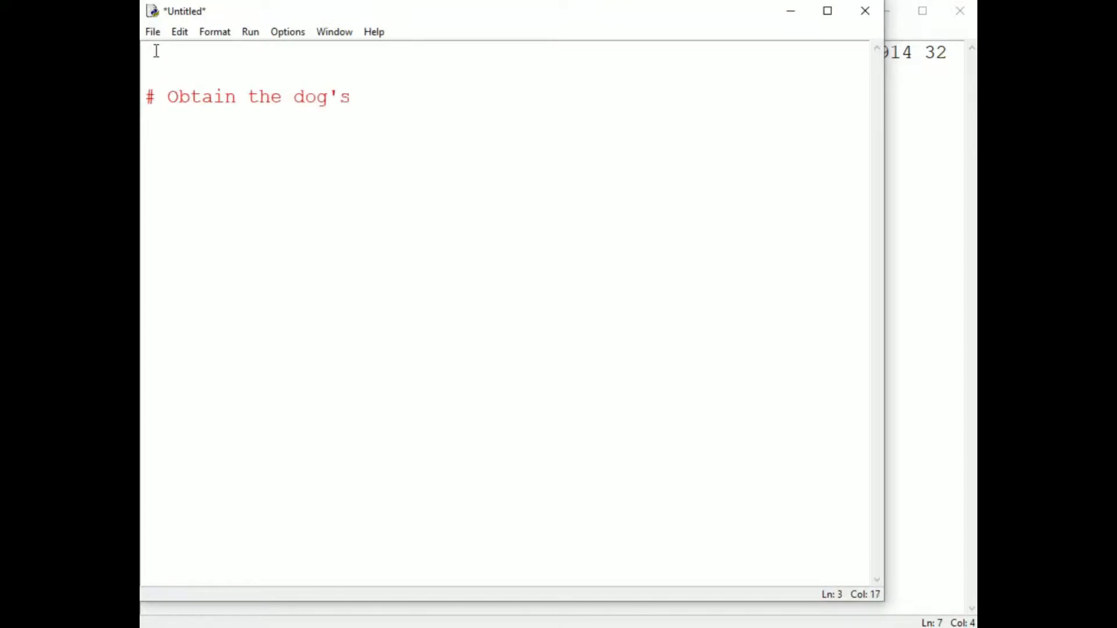
{"action": "type", "text": "ideal adult wei"}
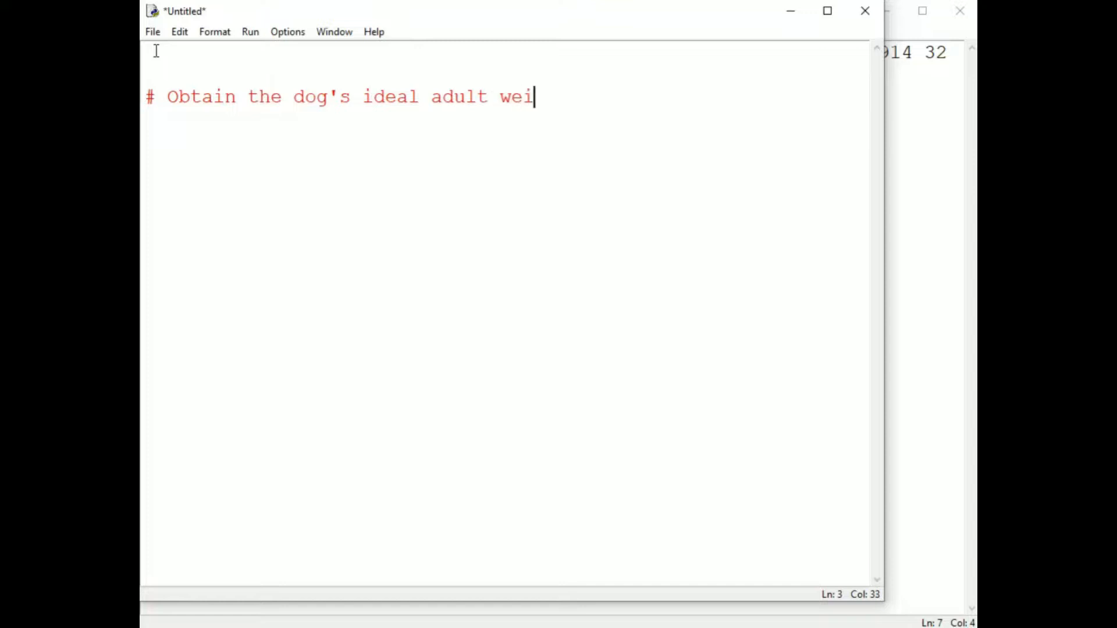
{"action": "type", "text": "ght from the user."}
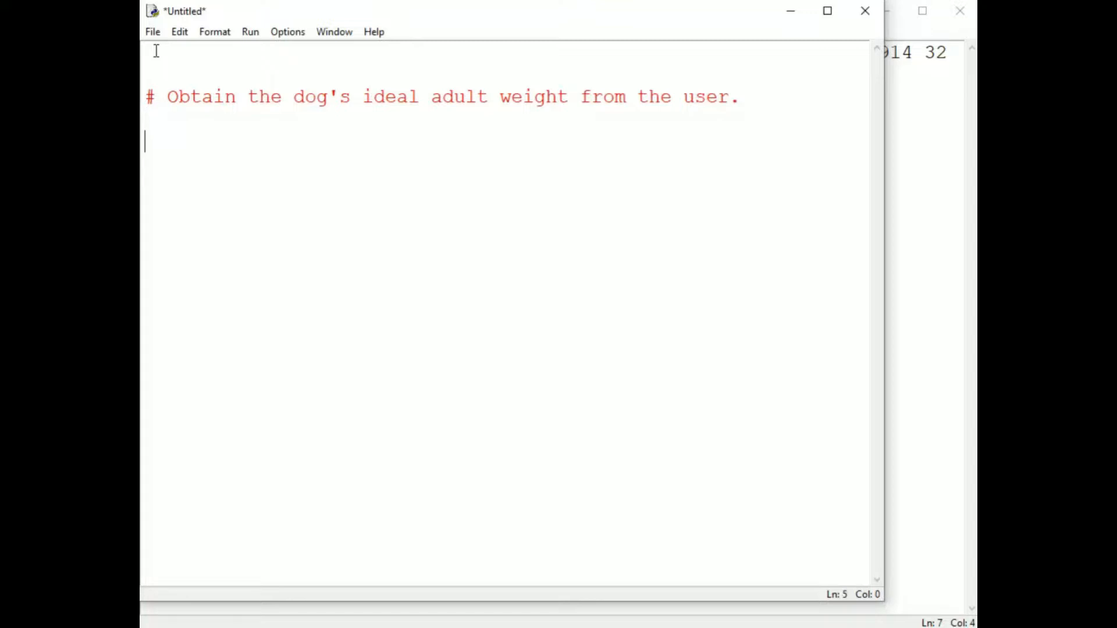
{"action": "type", "text": "#"}
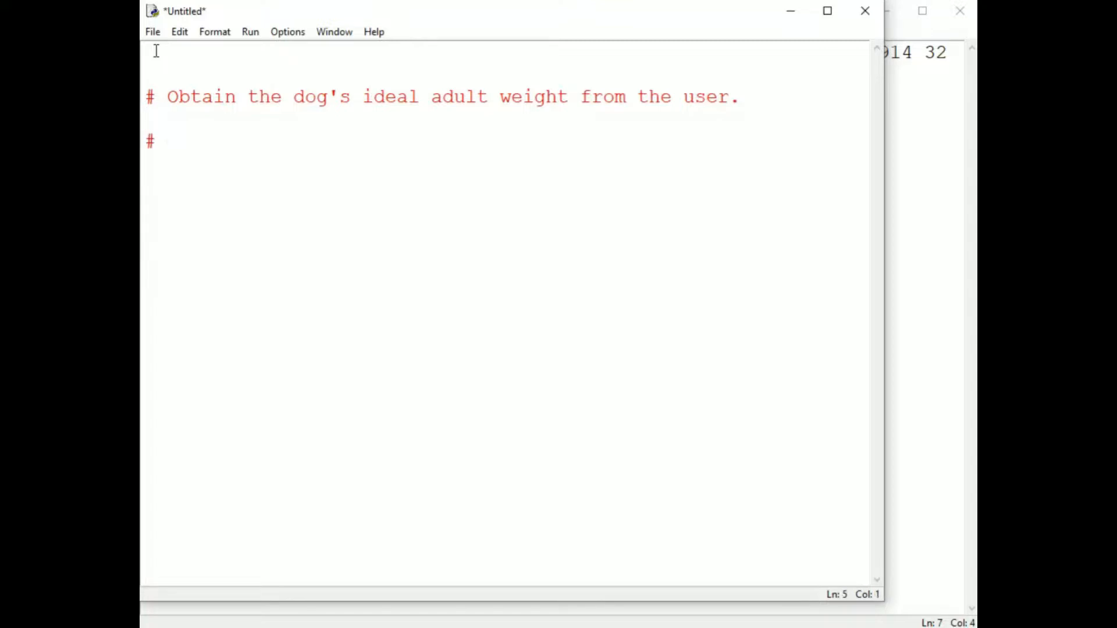
{"action": "type", "text": "Calculate the weight of the dog's"}
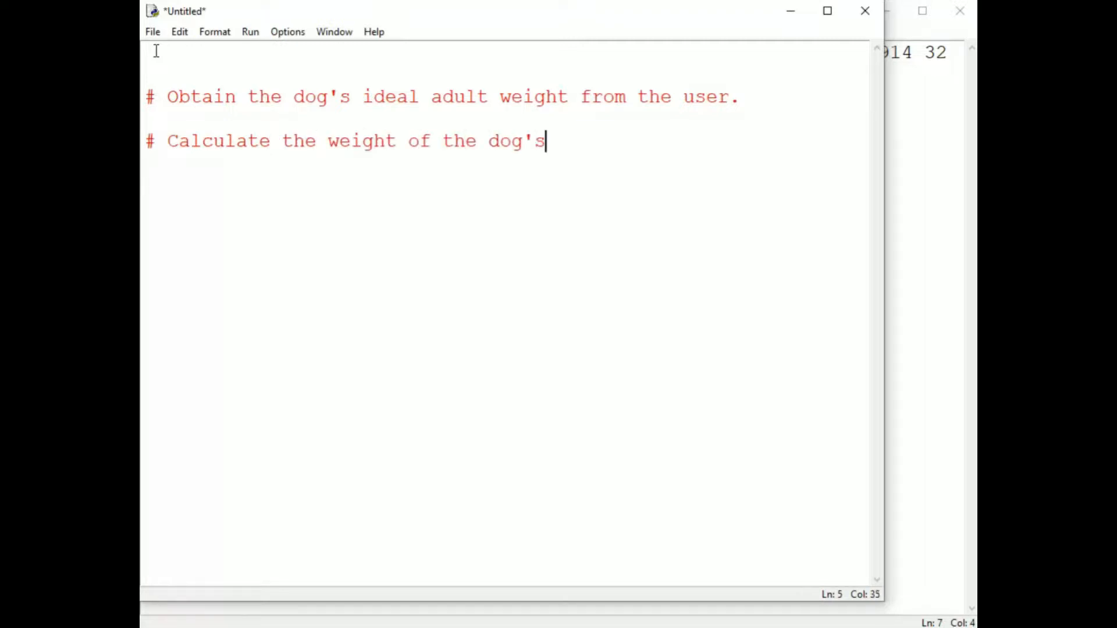
{"action": "type", "text": "meal."}
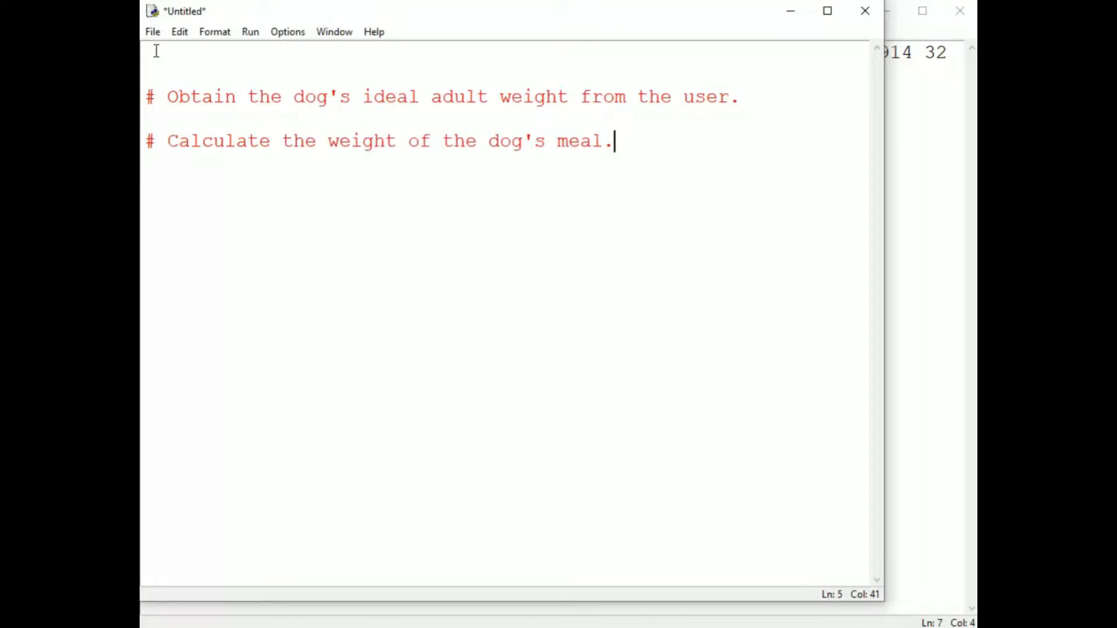
{"action": "key", "text": "enter"}
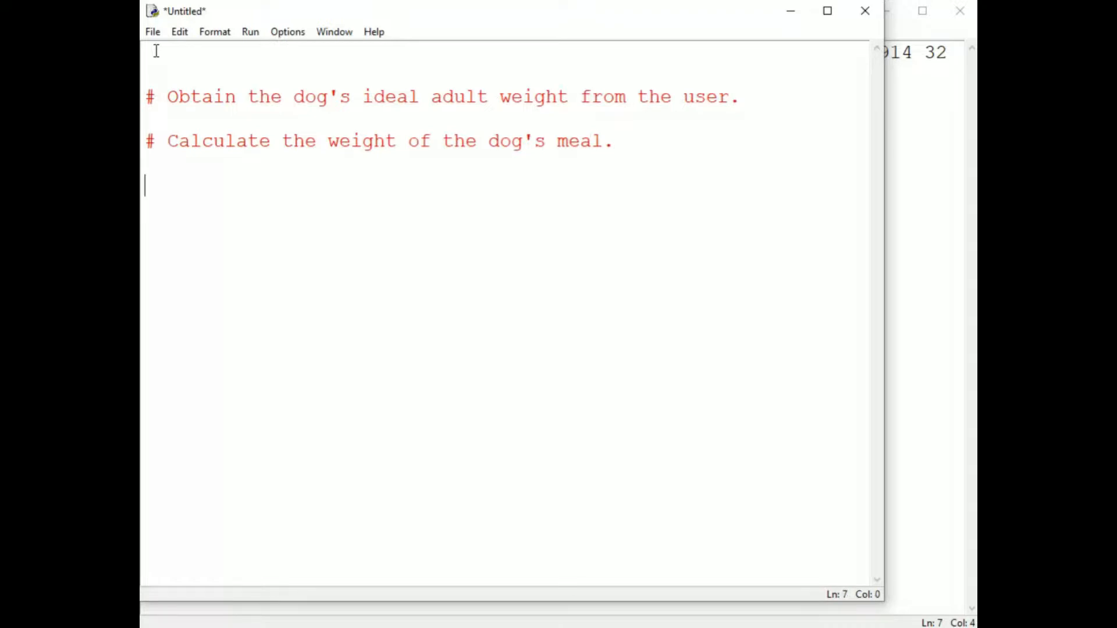
Step: Add the comment '# Display the weight of the dog's meal to the user.'
{"action": "type", "text": "#"}
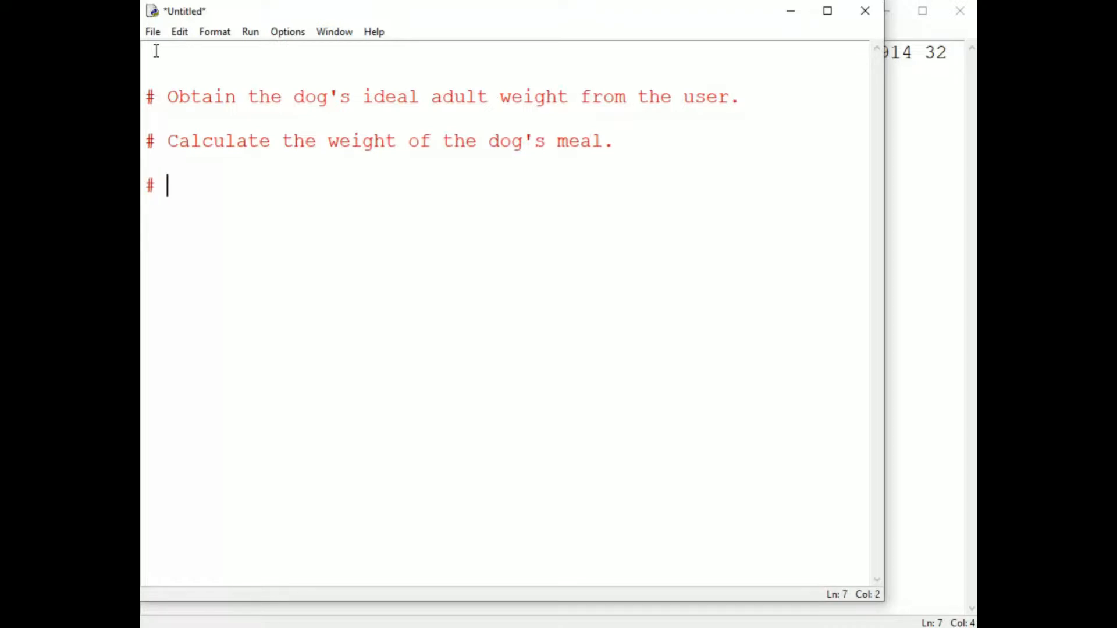
{"action": "type", "text": "Display the weig"}
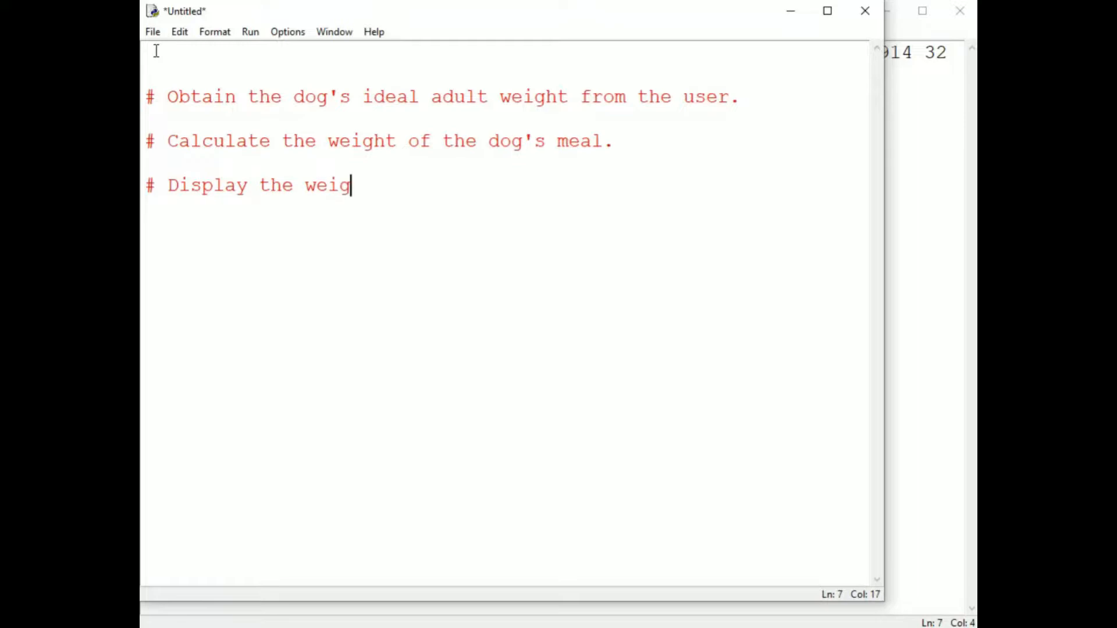
{"action": "type", "text": "ht of the dog's meal to t"}
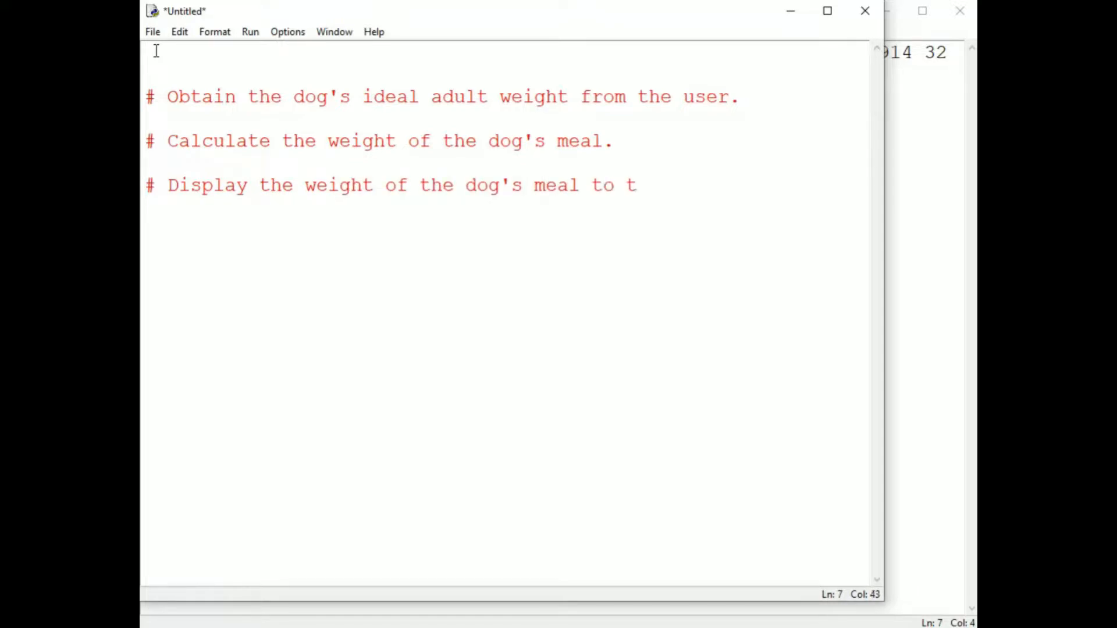
{"action": "type", "text": "he user."}
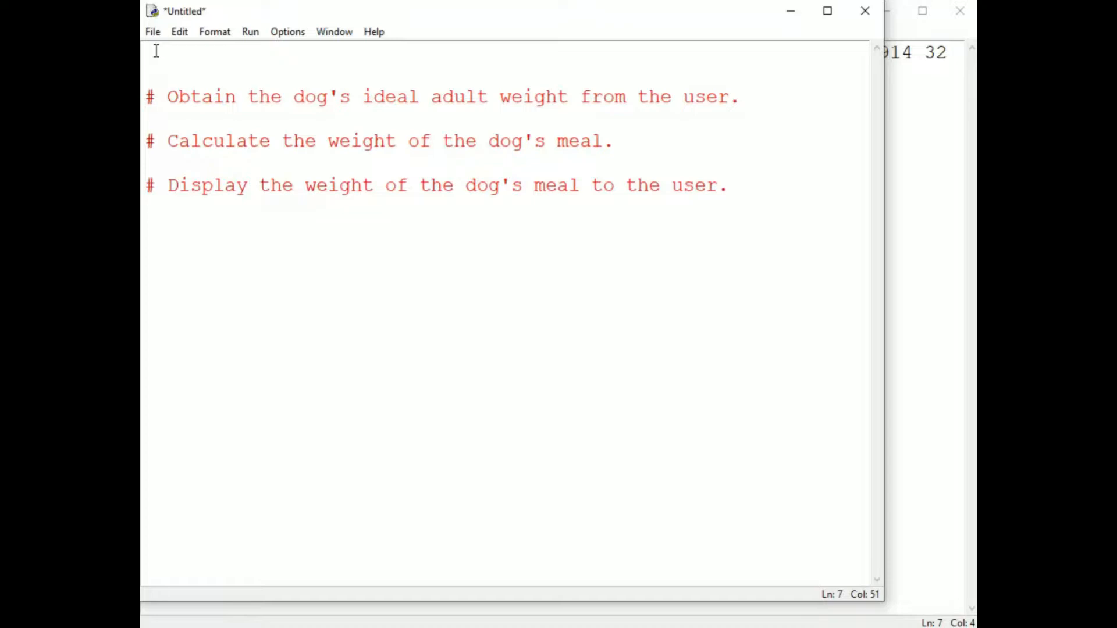
{"action": "left_click", "coordinate": [728, 185]}
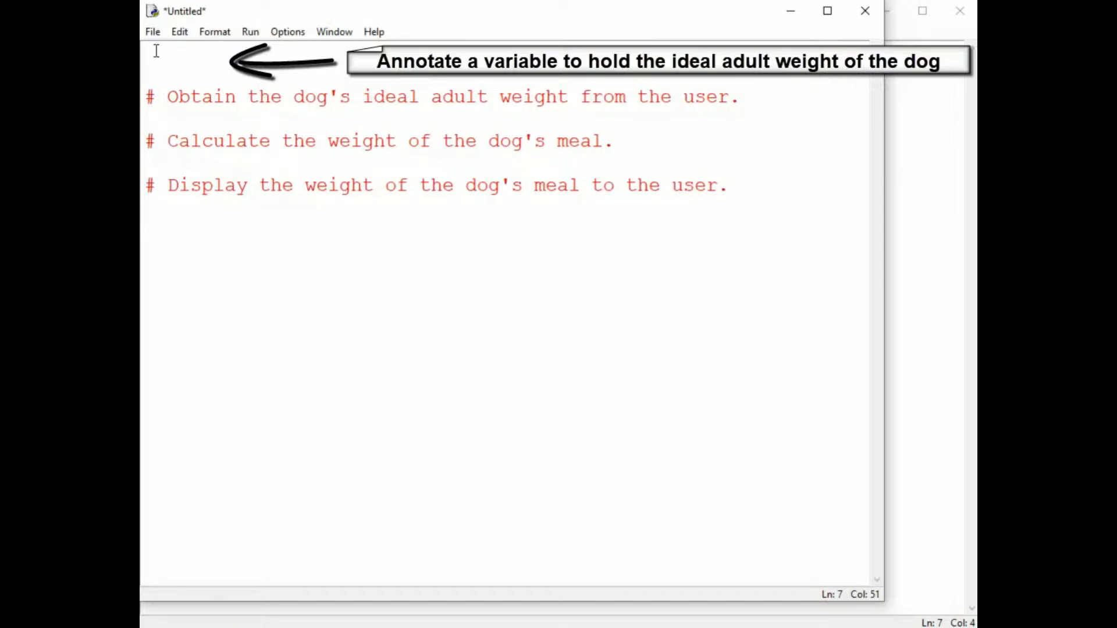
Step: Place the insertion point above the first outline comment for a new variable line
{"action": "left_click", "coordinate": [728, 185]}
{"action": "type", "text": "id"}
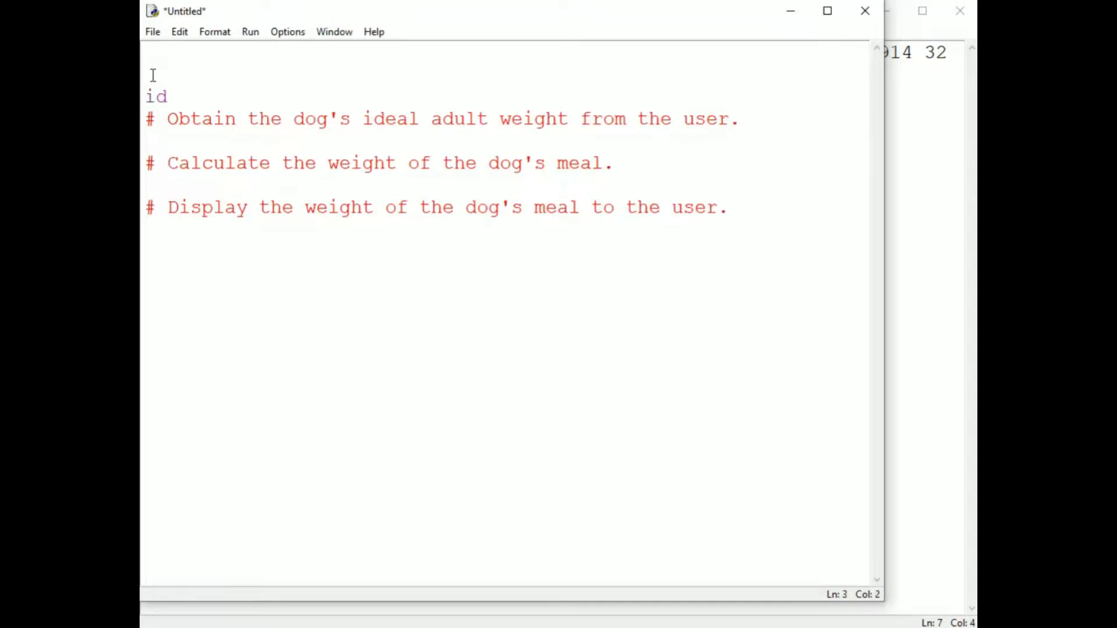
Step: Declare 'dog_weight: float' above the comments and begin a 'dog_' line below the first comment
{"action": "type", "text": "eal_adult_weig"}
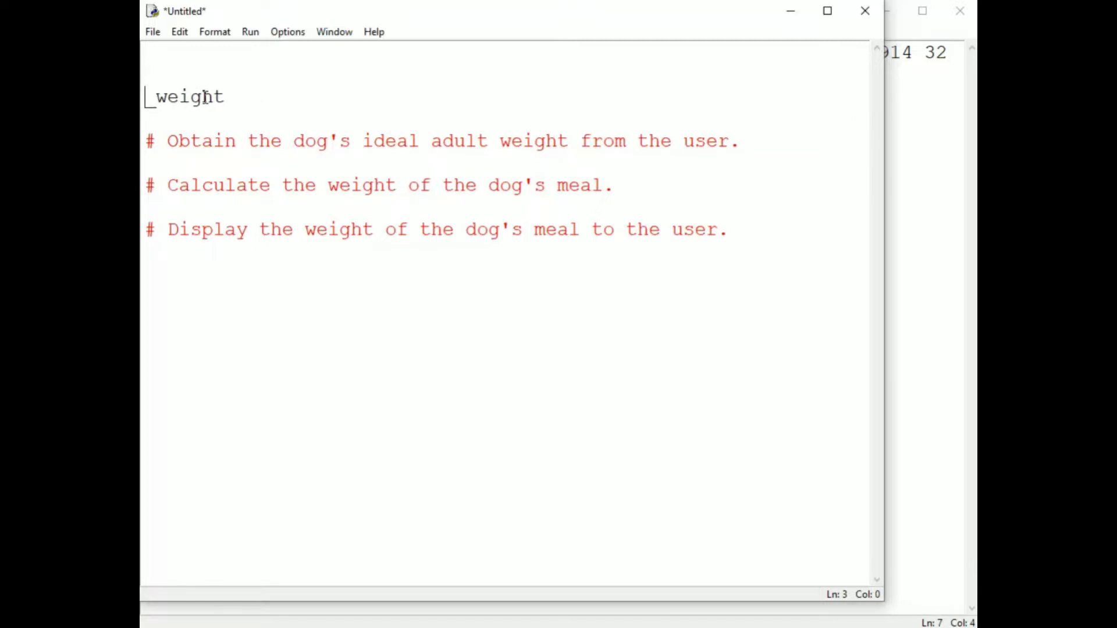
{"action": "type", "text": "ideal_"}
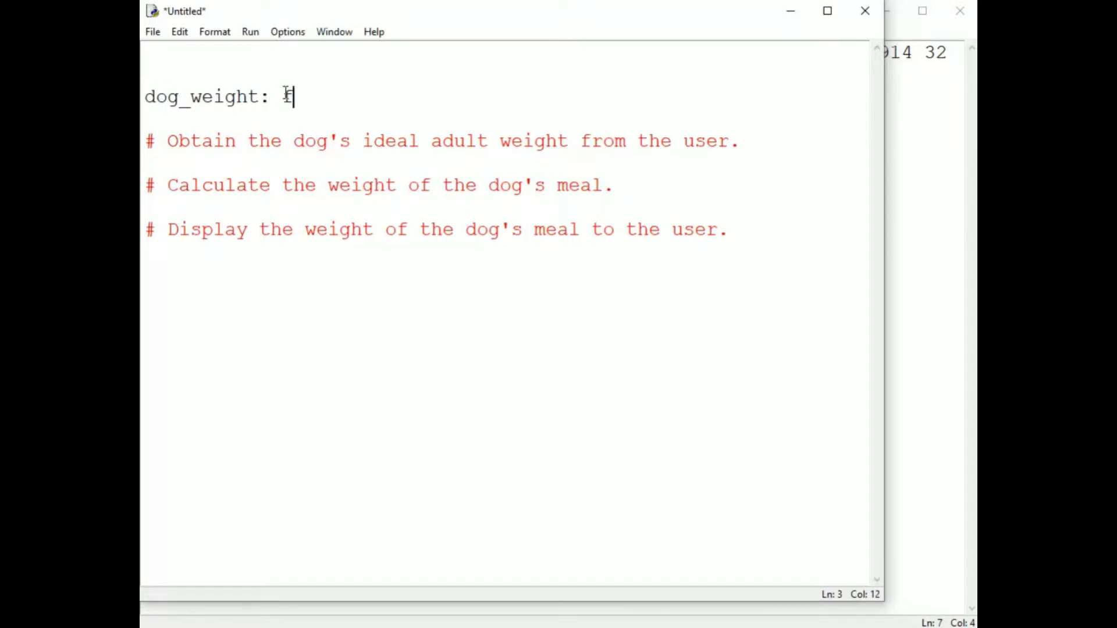
{"action": "type", "text": "loat"}
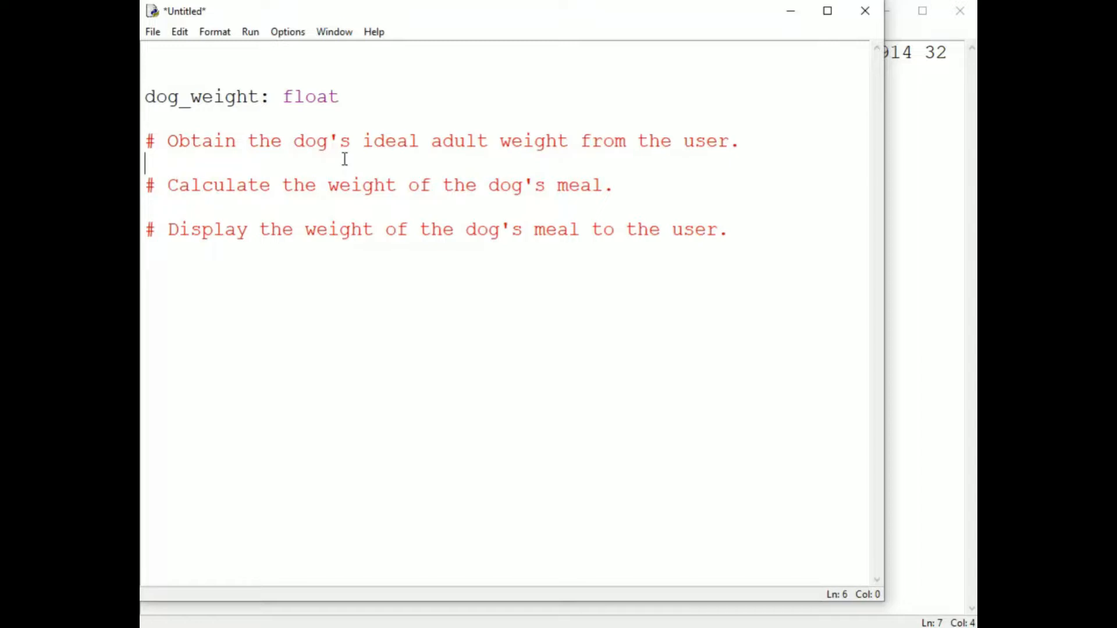
{"action": "type", "text": "dog_"}
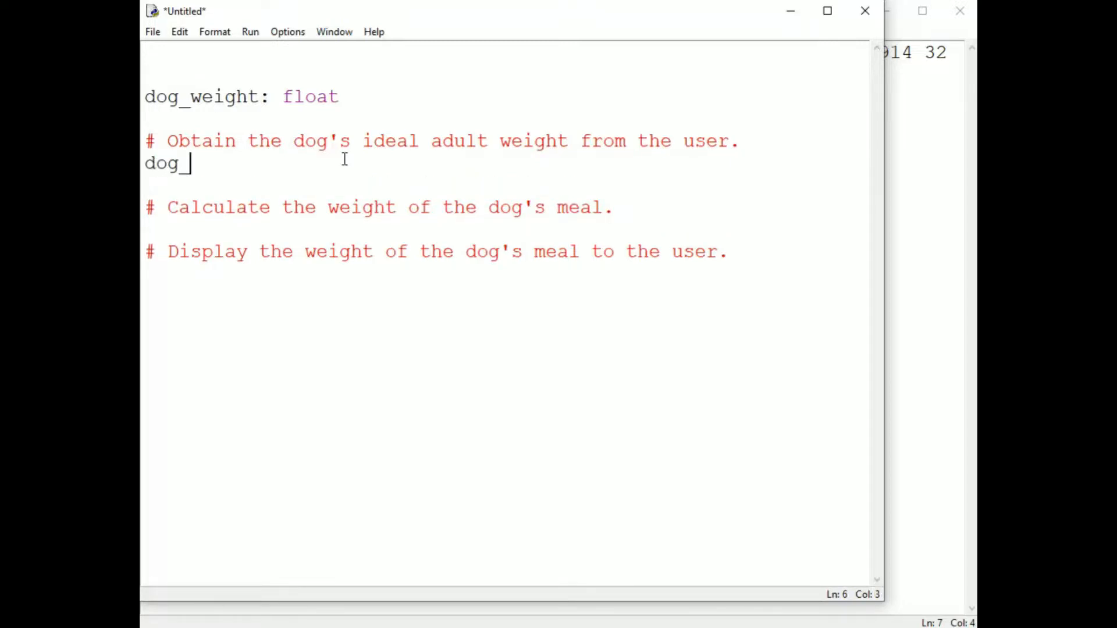
Step: Write dog_weight = float(input("Please enter the dog's ideal adult weight: ")) and highlight float and input
{"action": "type", "text": "weight ="}
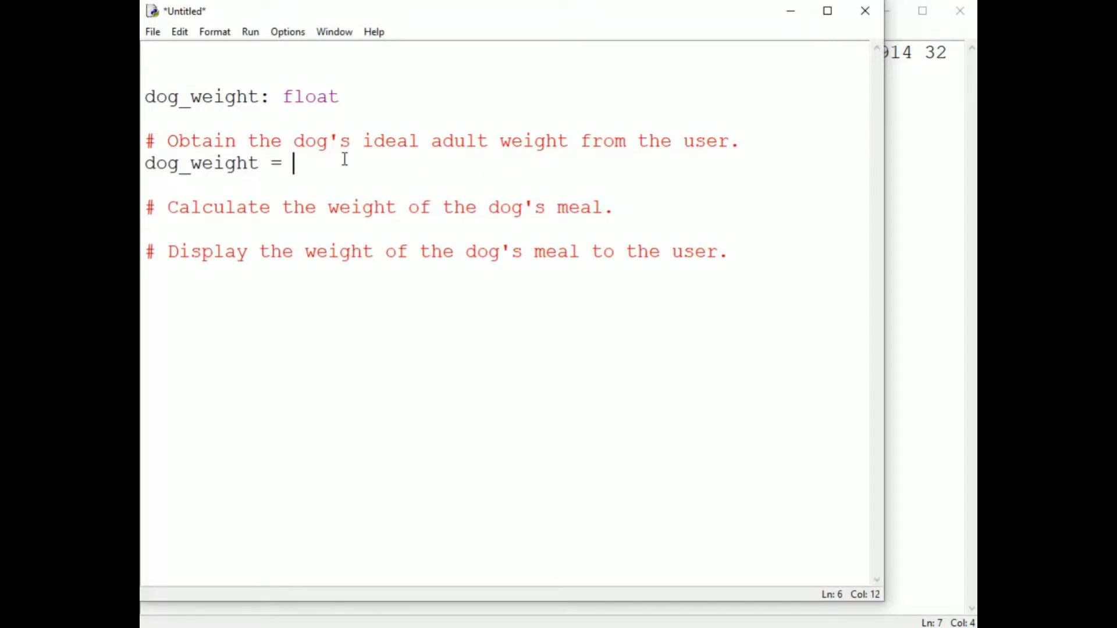
{"action": "type", "text": "float(input(\"Please enter the dog's ideal adult we"}
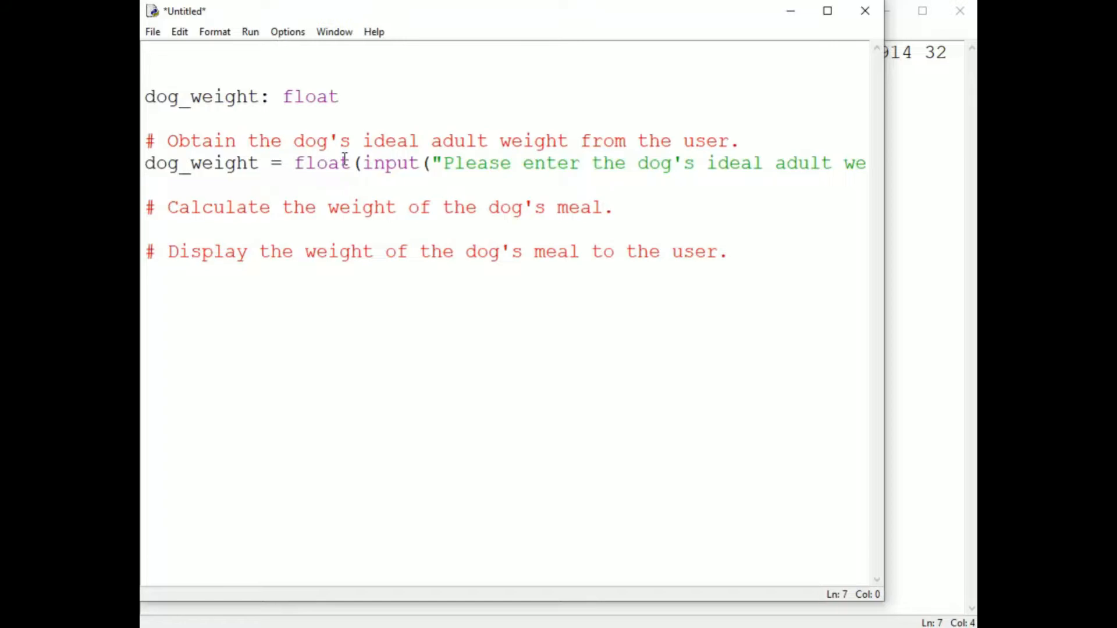
{"action": "double_click", "coordinate": [322, 163]}
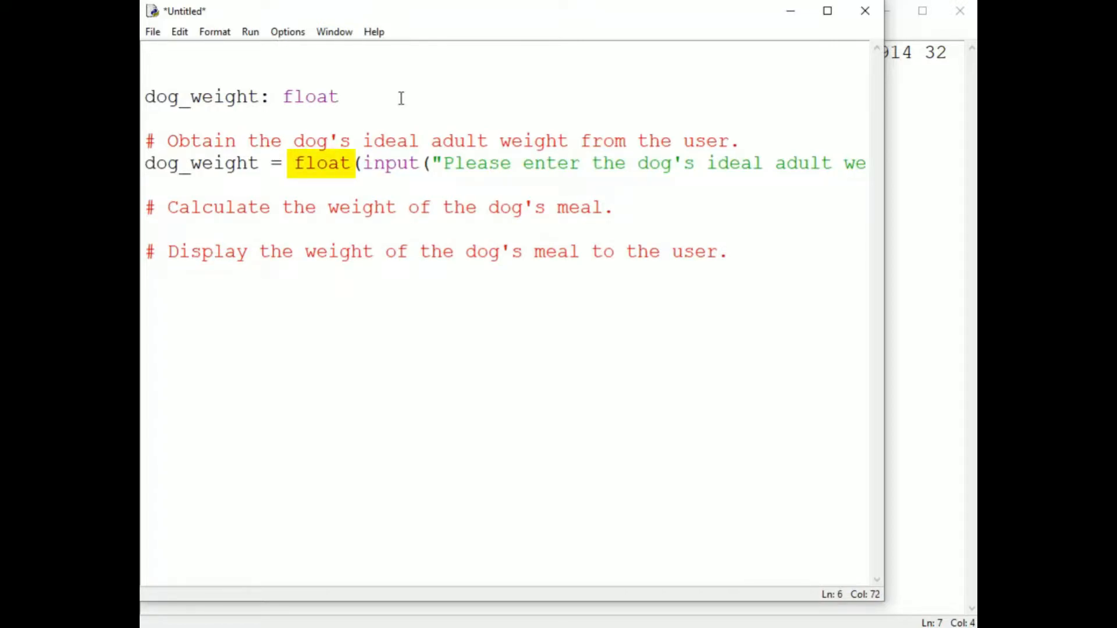
{"action": "double_click", "coordinate": [391, 163]}
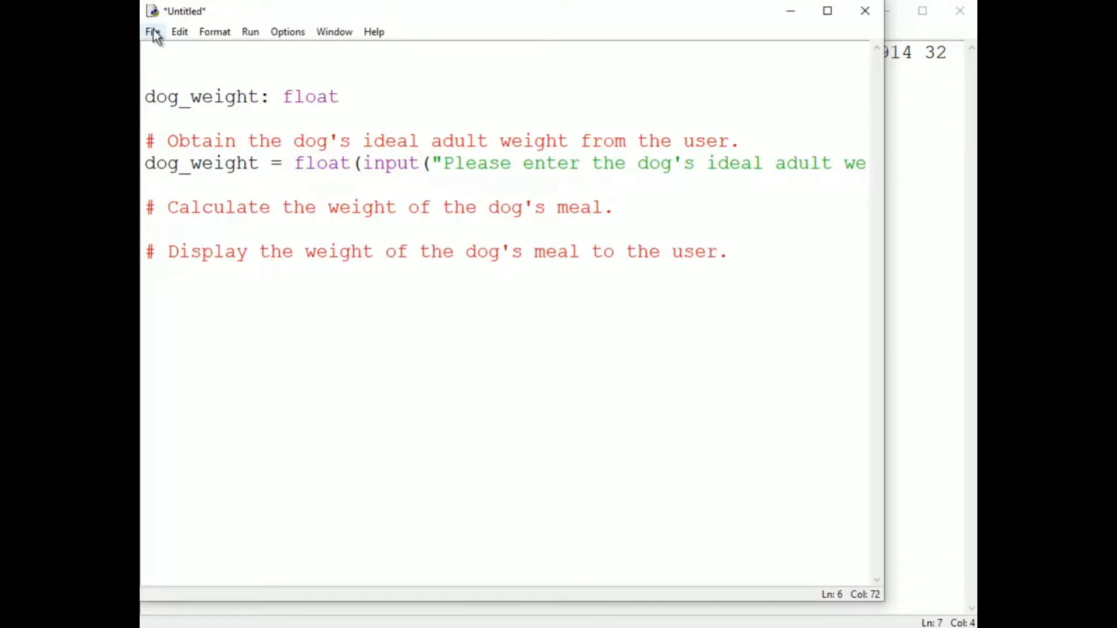
Step: Save the script as dog_meal_weight.py and run it so the shell asks for the weight
{"action": "left_click", "coordinate": [151, 31]}
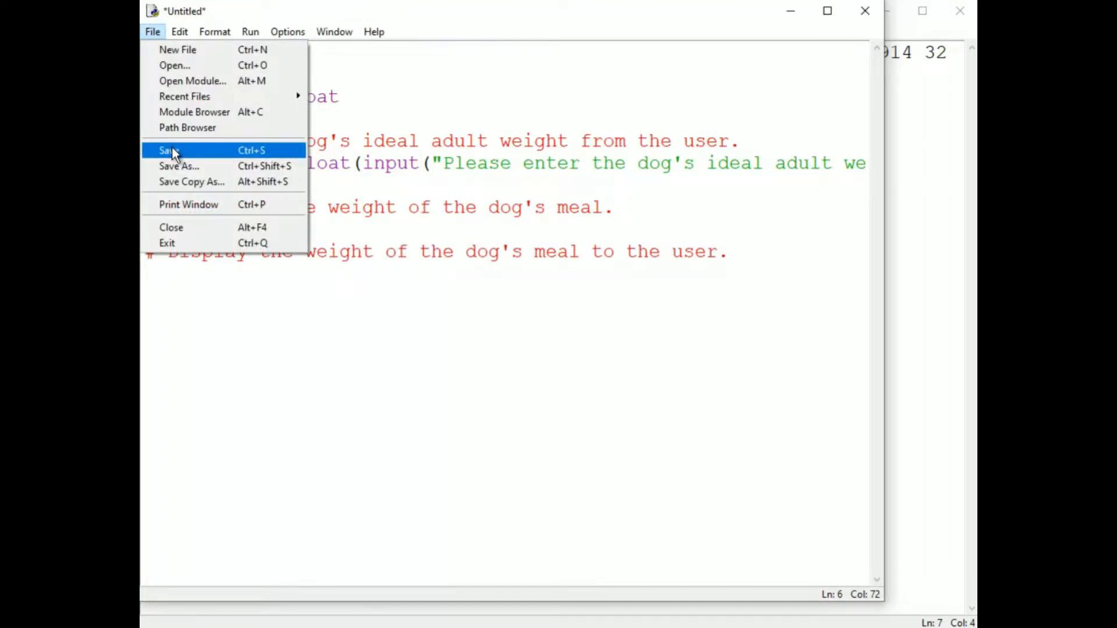
{"action": "left_click", "coordinate": [169, 150]}
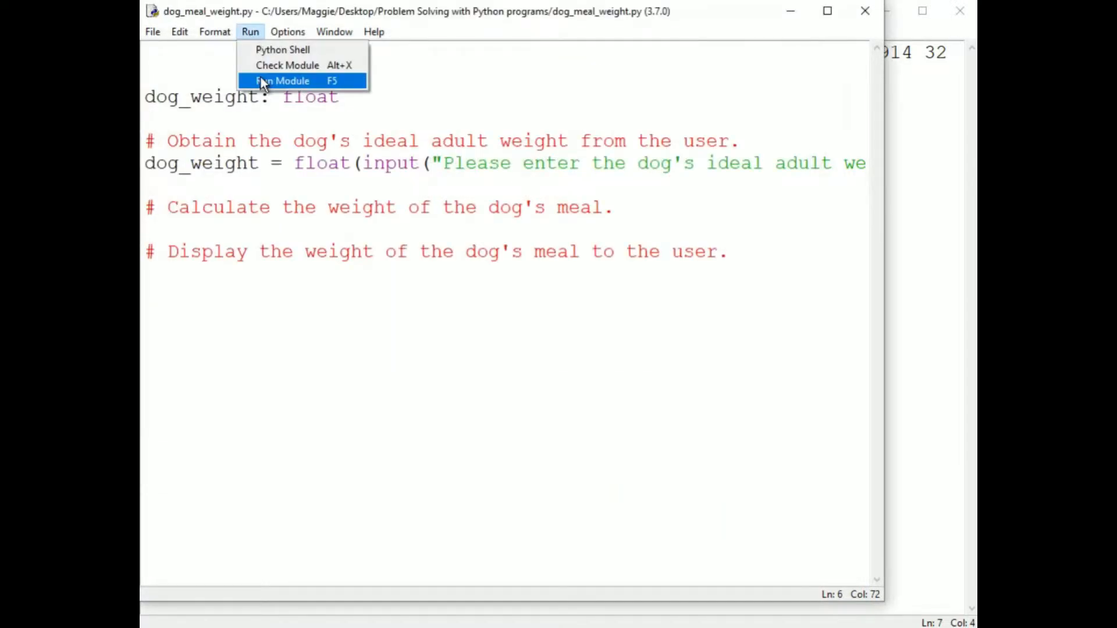
{"action": "left_click", "coordinate": [282, 81]}
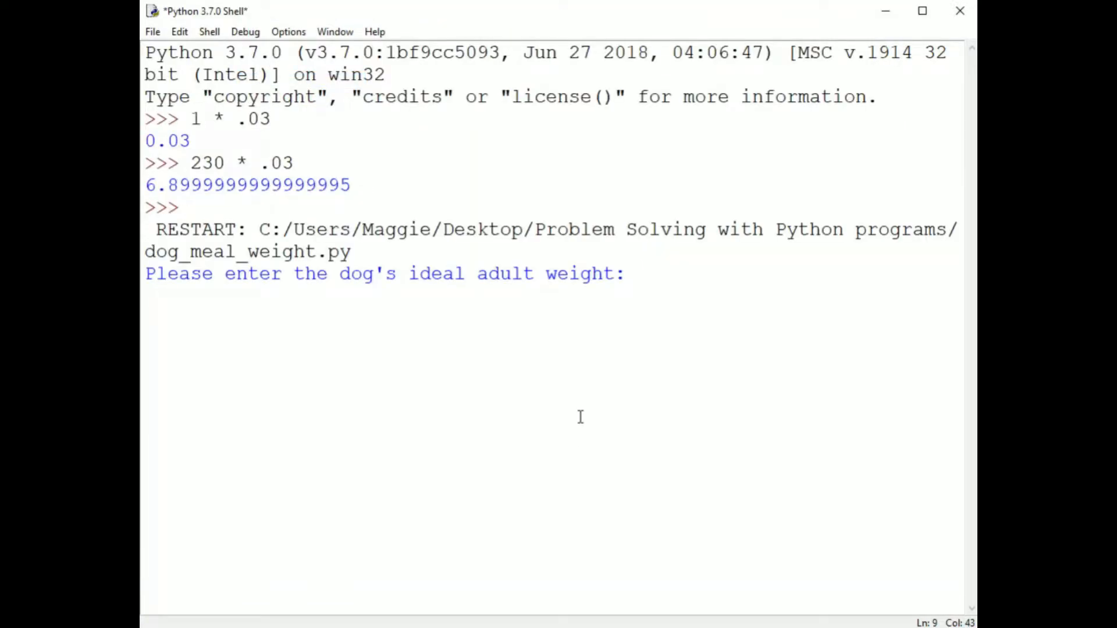
Step: Enter 6.5 as the weight, then check dog_weight and type(dog_weight) in the shell
{"action": "type", "text": "6.5"}
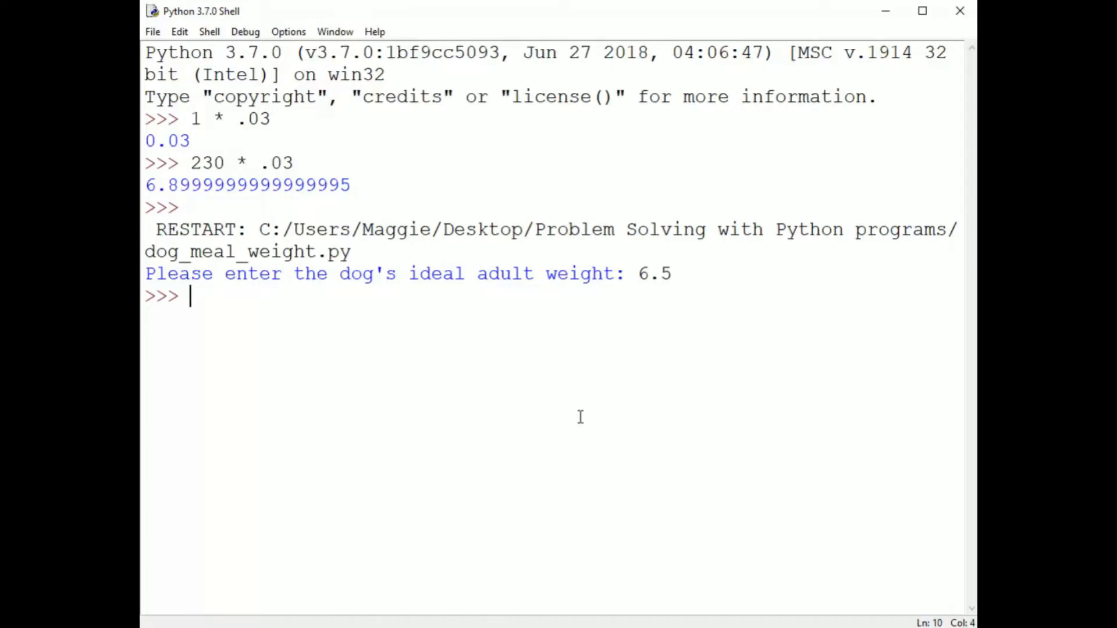
{"action": "type", "text": "dog_weight"}
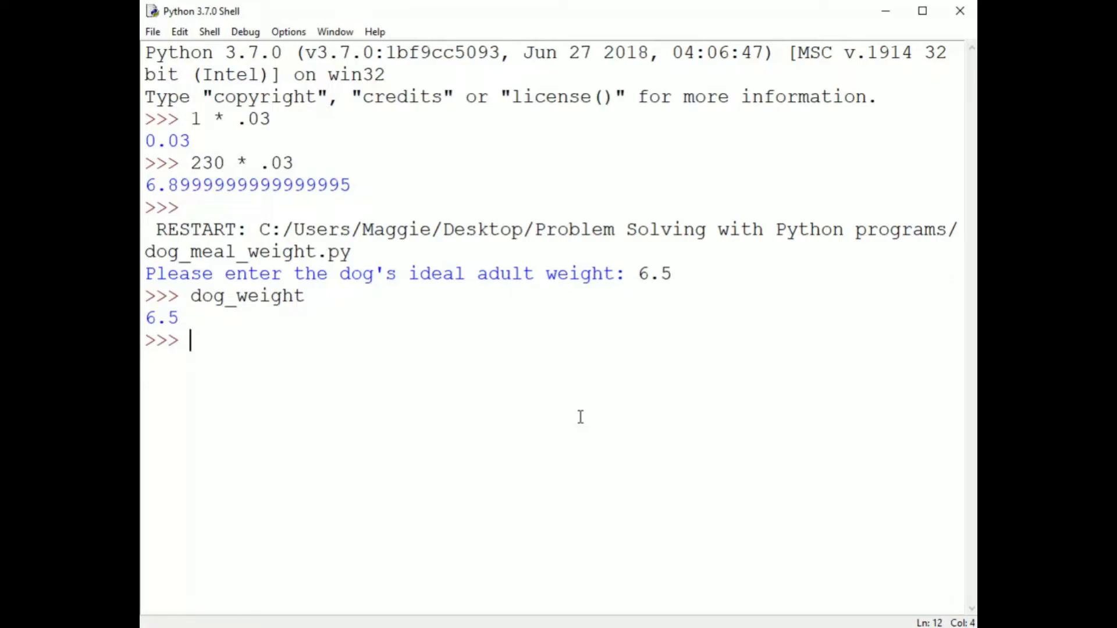
{"action": "type", "text": "type(do"}
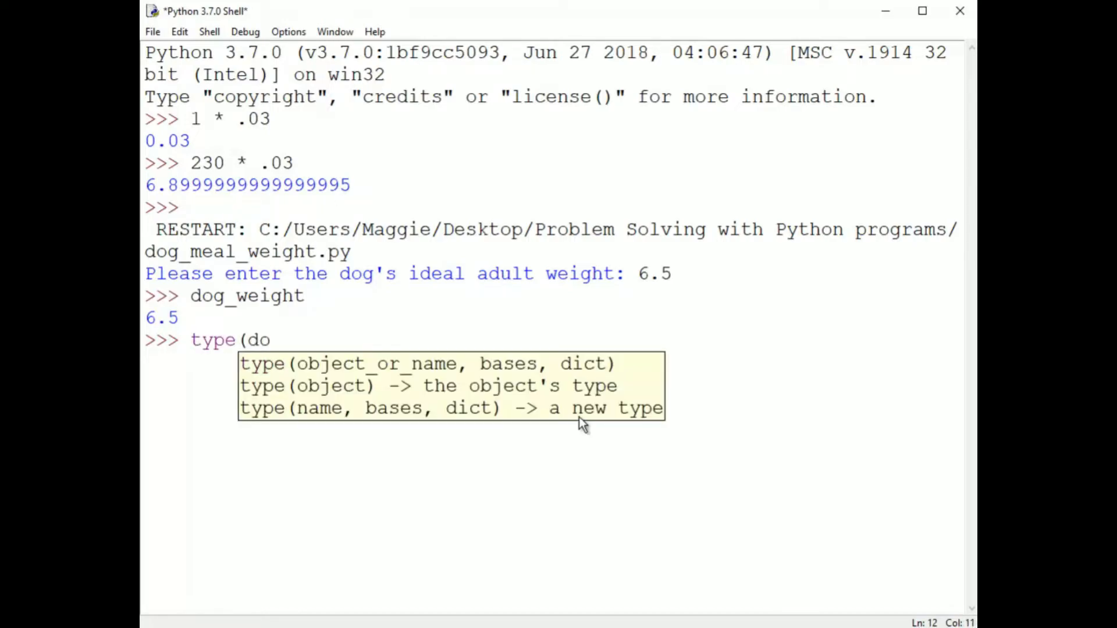
{"action": "type", "text": "g_weight)"}
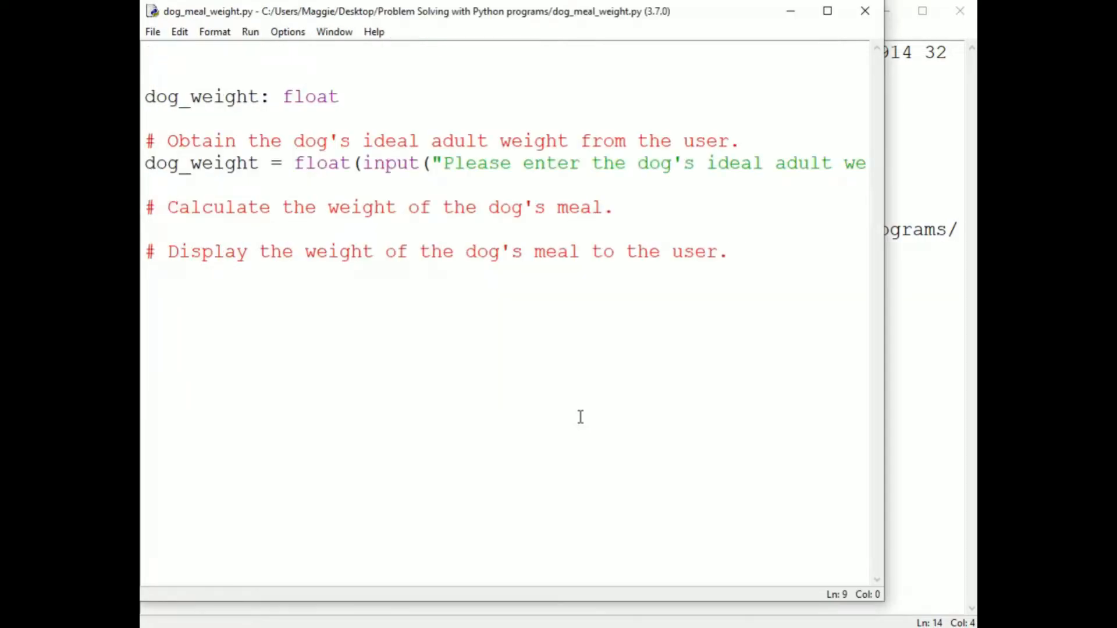
{"action": "left_click", "coordinate": [144, 228]}
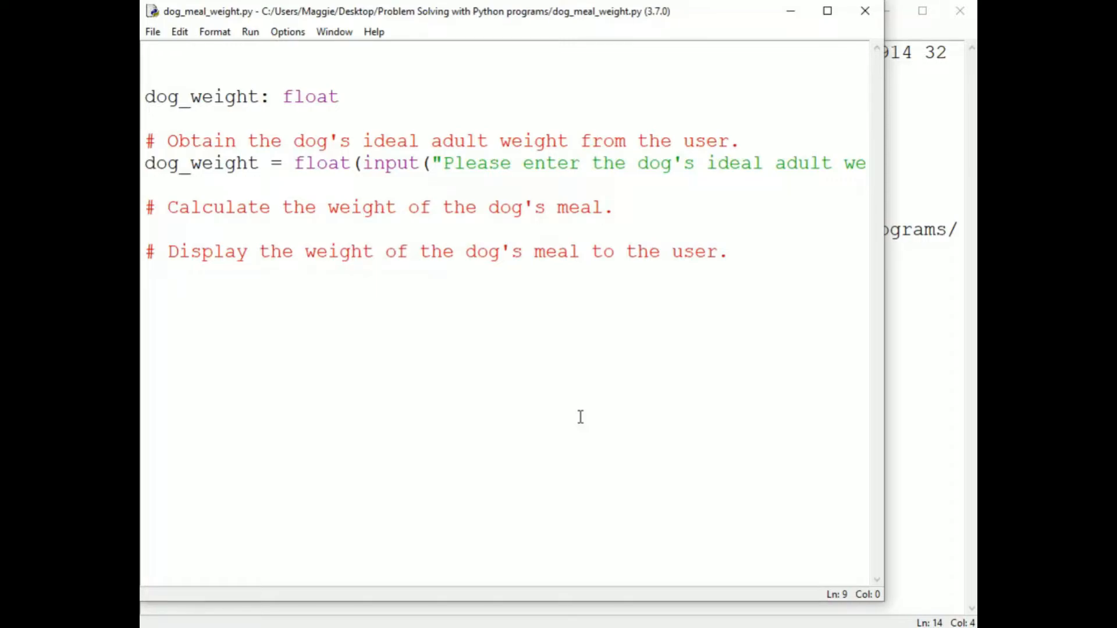
{"action": "left_click", "coordinate": [147, 229]}
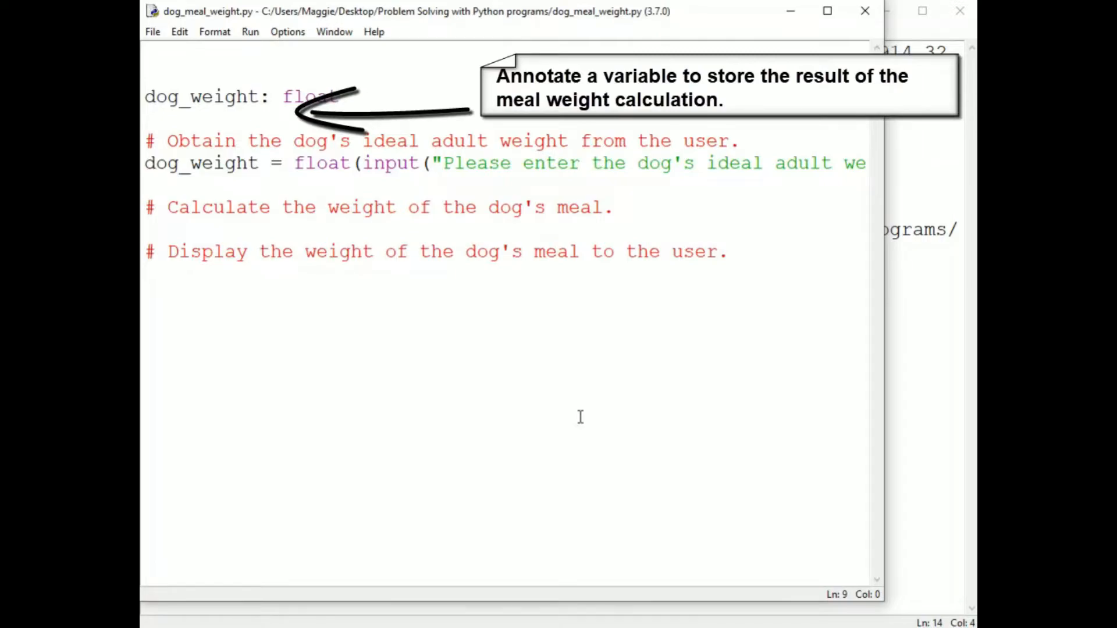
{"action": "left_click_drag", "start_coordinate": [331, 238], "coordinate": [609, 235]}
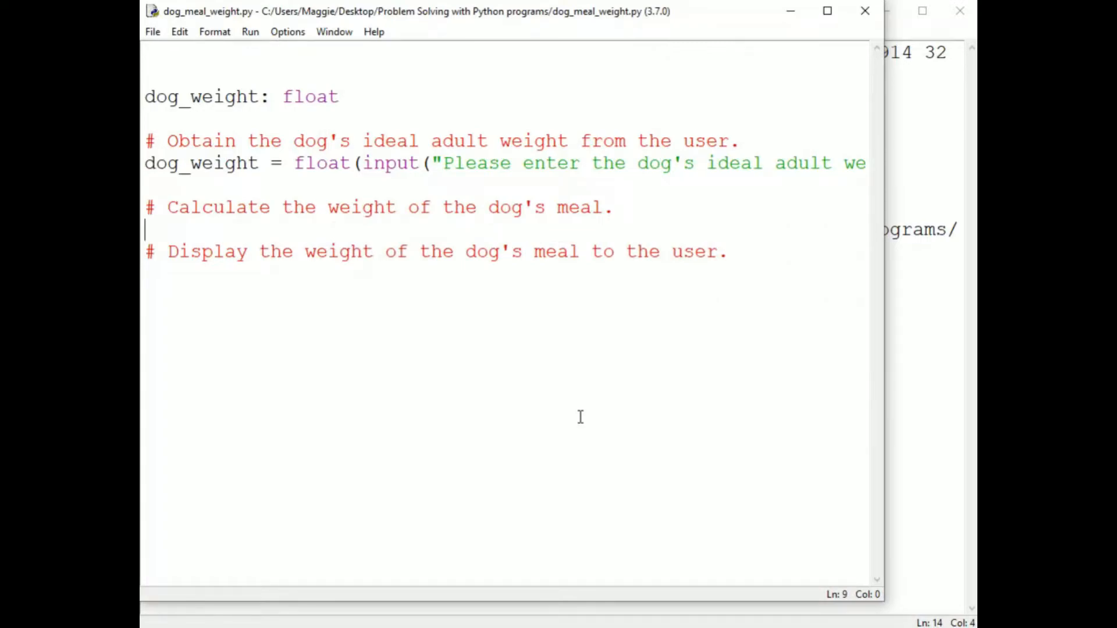
{"action": "mouse_move", "coordinate": [421, 304]}
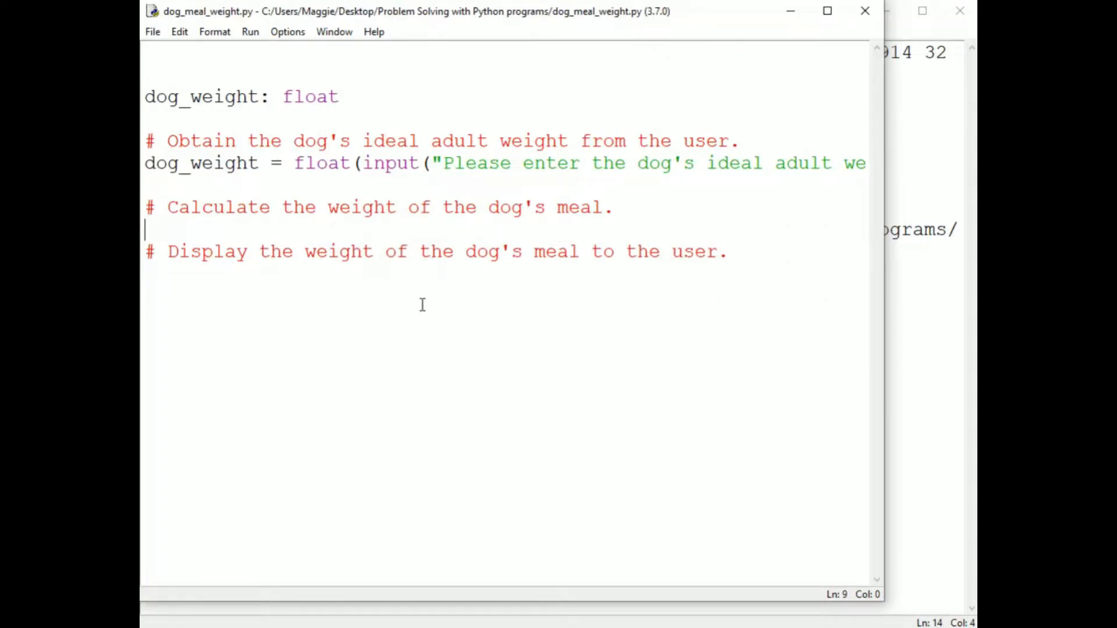
Step: Add the annotation meal_weight: float beneath dog_weight: float
{"action": "left_click", "coordinate": [341, 97]}
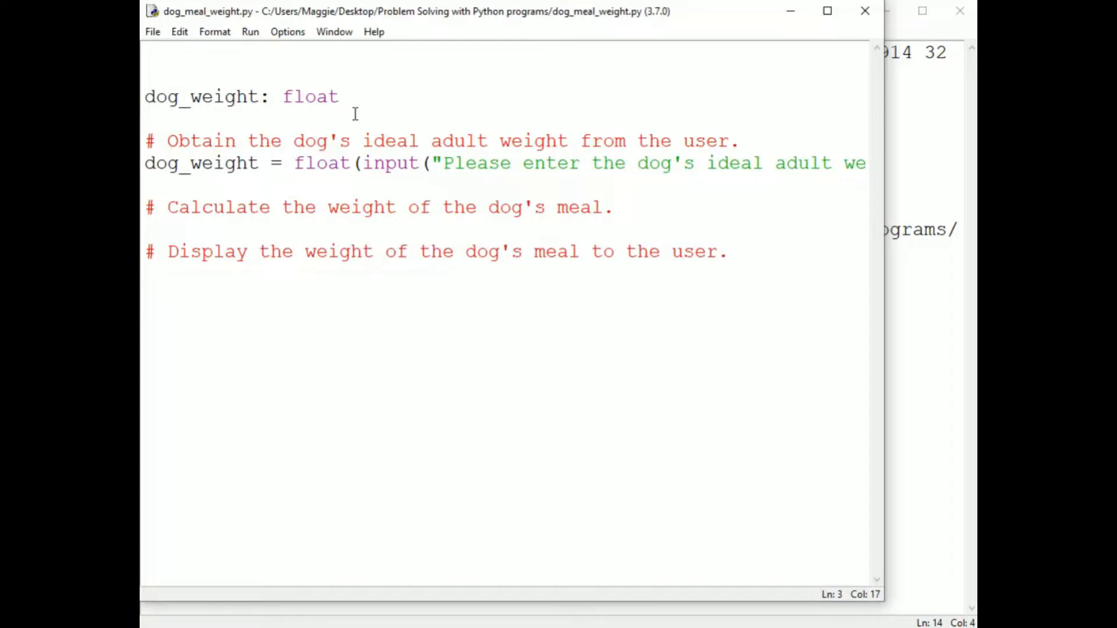
{"action": "type", "text": "m"}
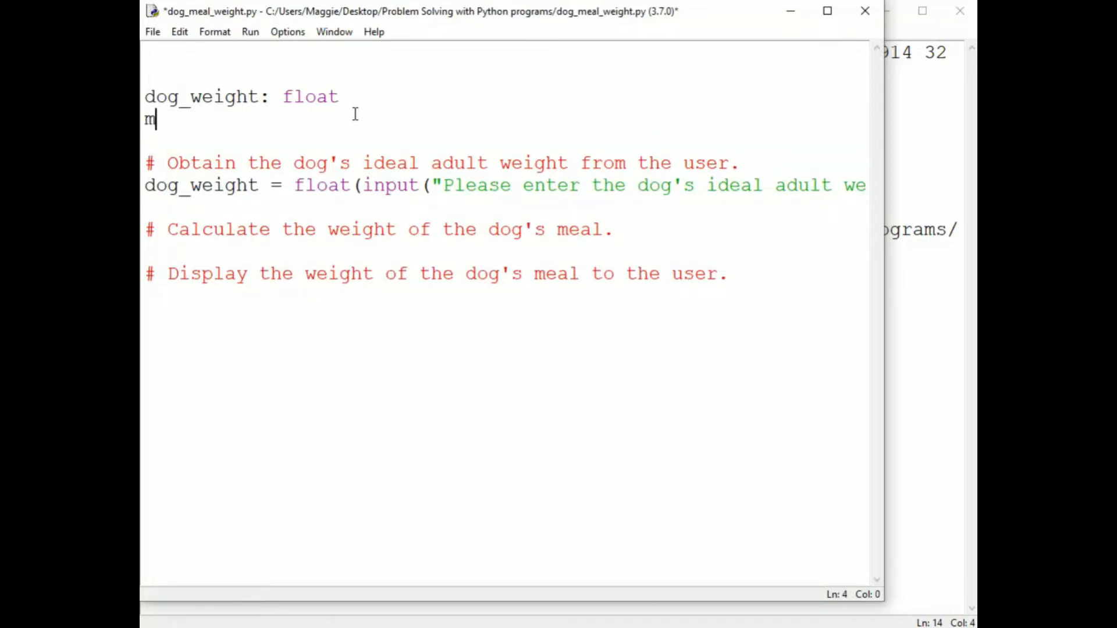
{"action": "type", "text": "eal_weight"}
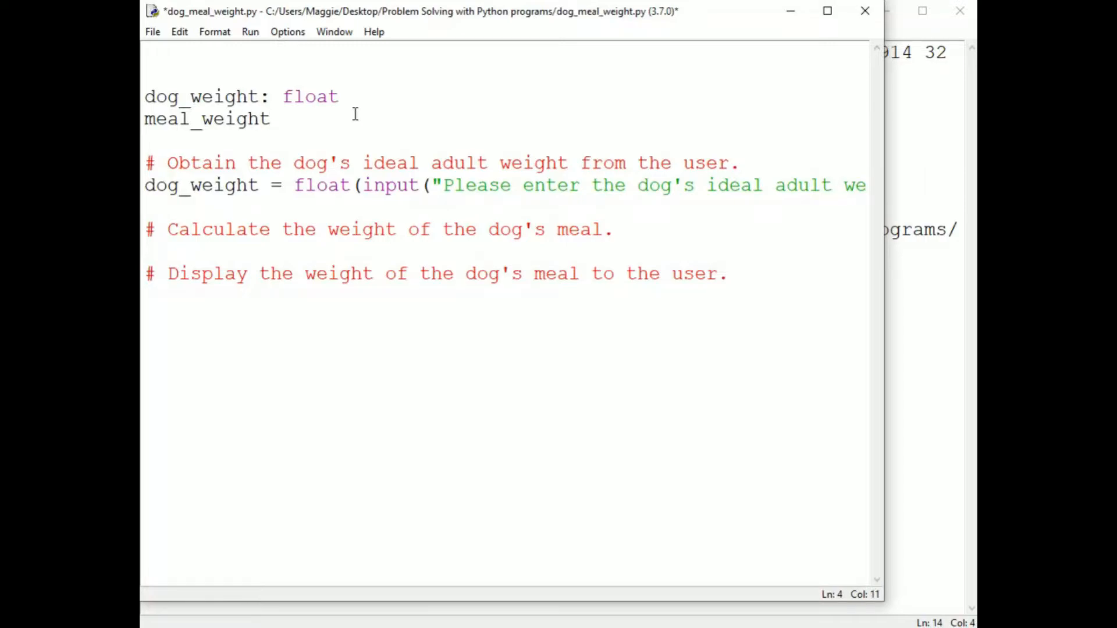
{"action": "left_click", "coordinate": [271, 119]}
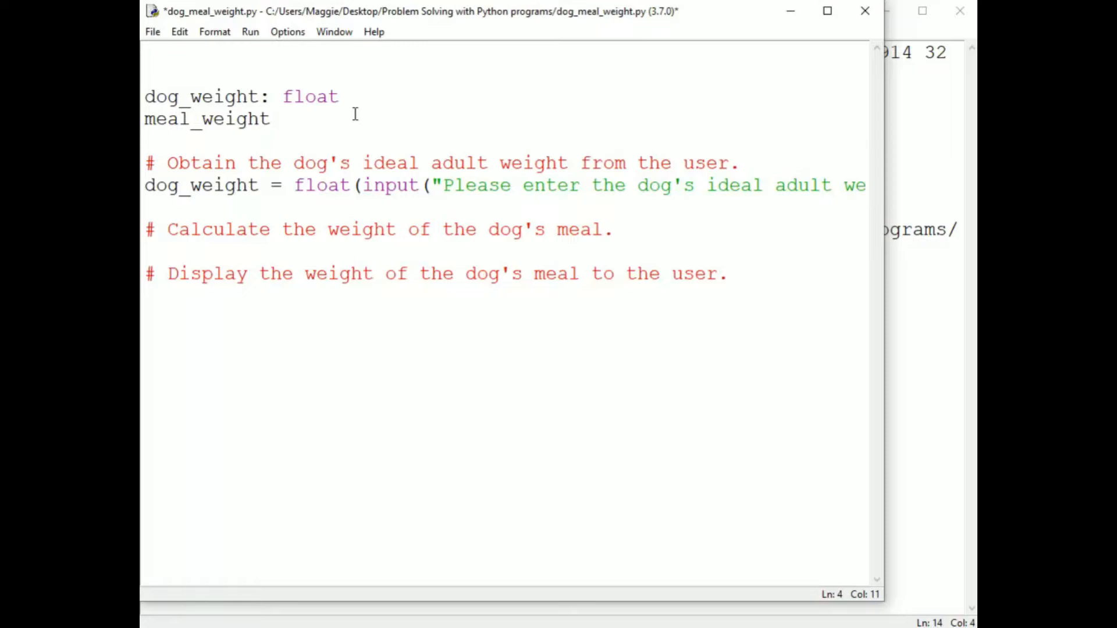
{"action": "left_click", "coordinate": [271, 118]}
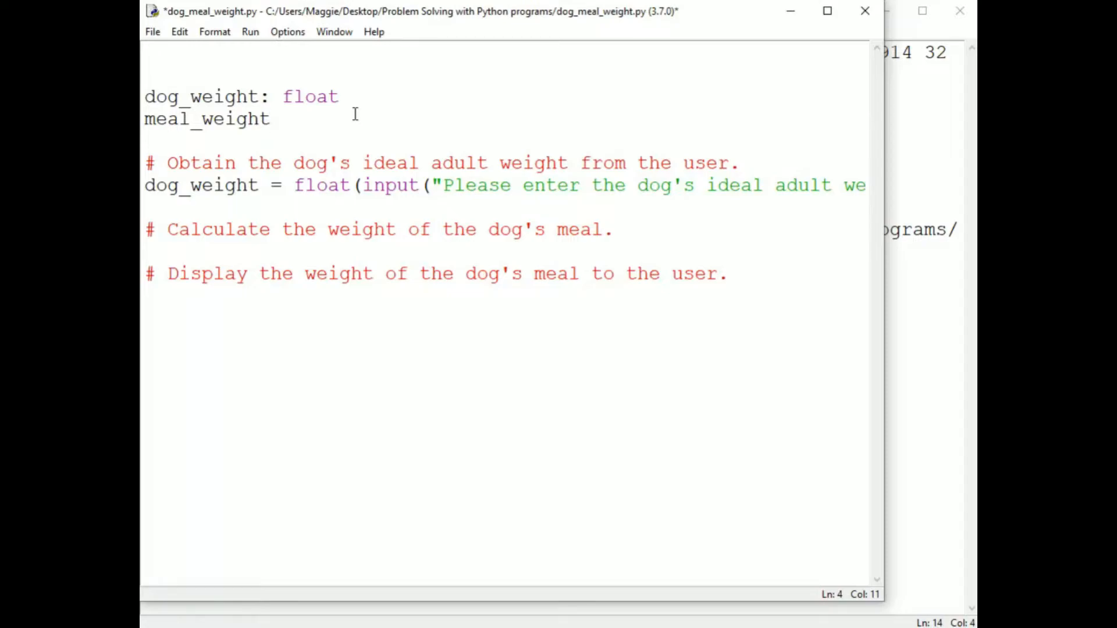
{"action": "type", "text": ": float"}
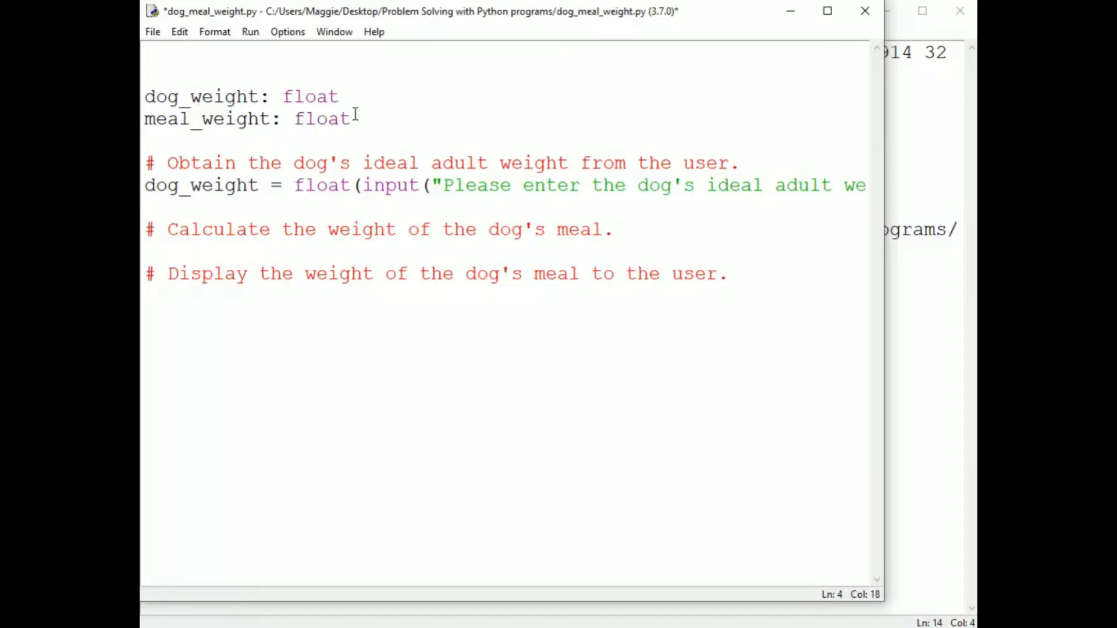
{"action": "left_click", "coordinate": [349, 118]}
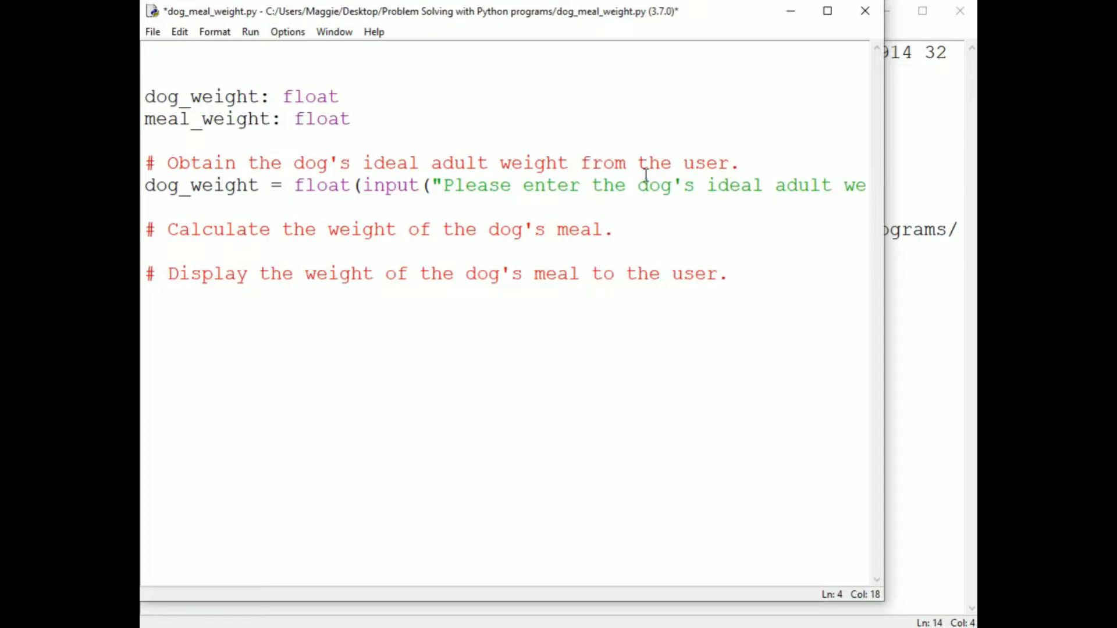
Step: Write meal_weight = dog_weight * .03 under the calculation comment
{"action": "type", "text": "meal_"}
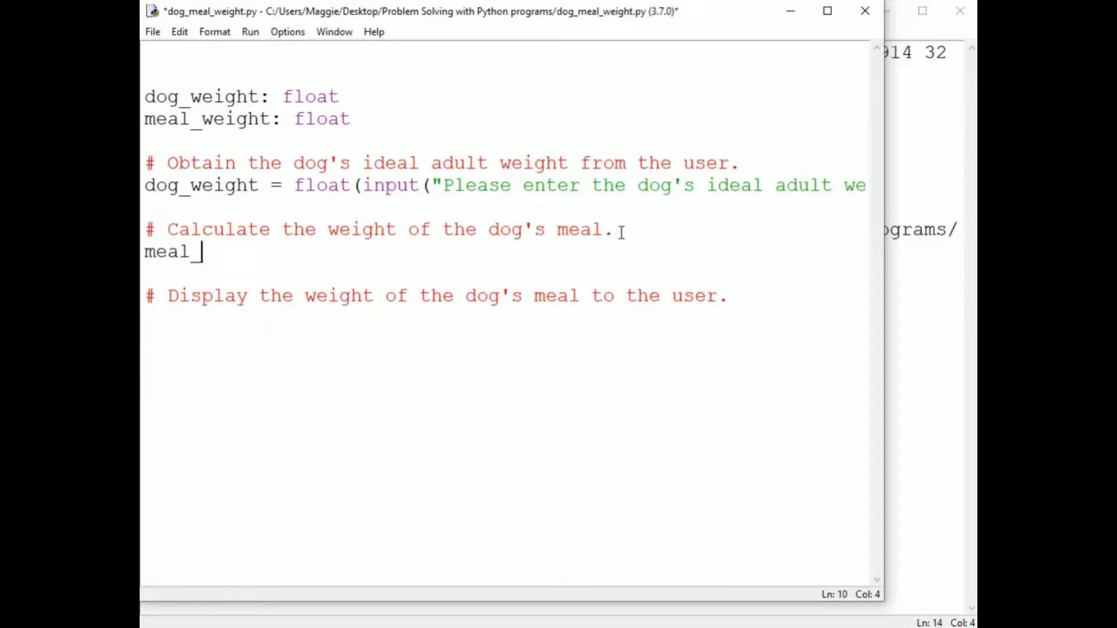
{"action": "type", "text": "weight"}
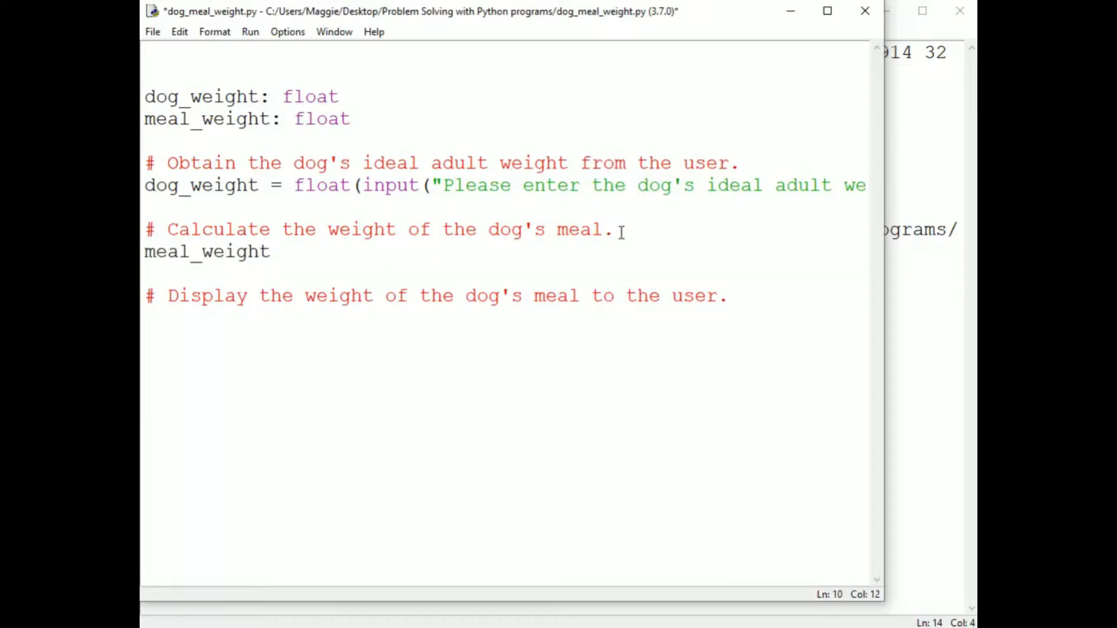
{"action": "type", "text": "= dog_weight *"}
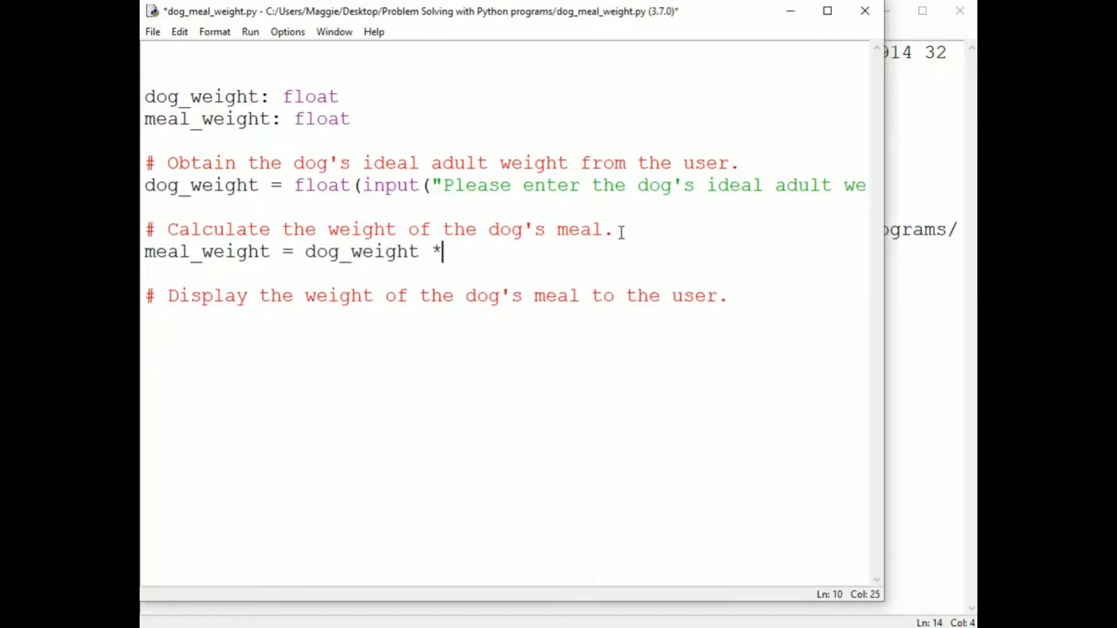
{"action": "type", "text": ".03"}
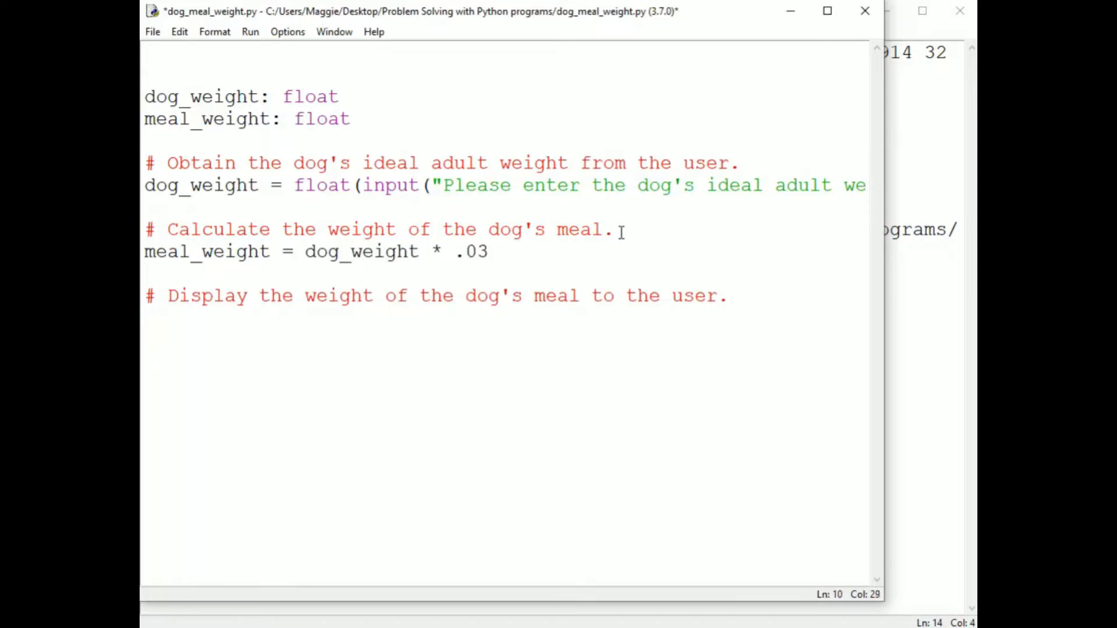
{"action": "left_click_drag", "start_coordinate": [304, 252], "coordinate": [487, 251]}
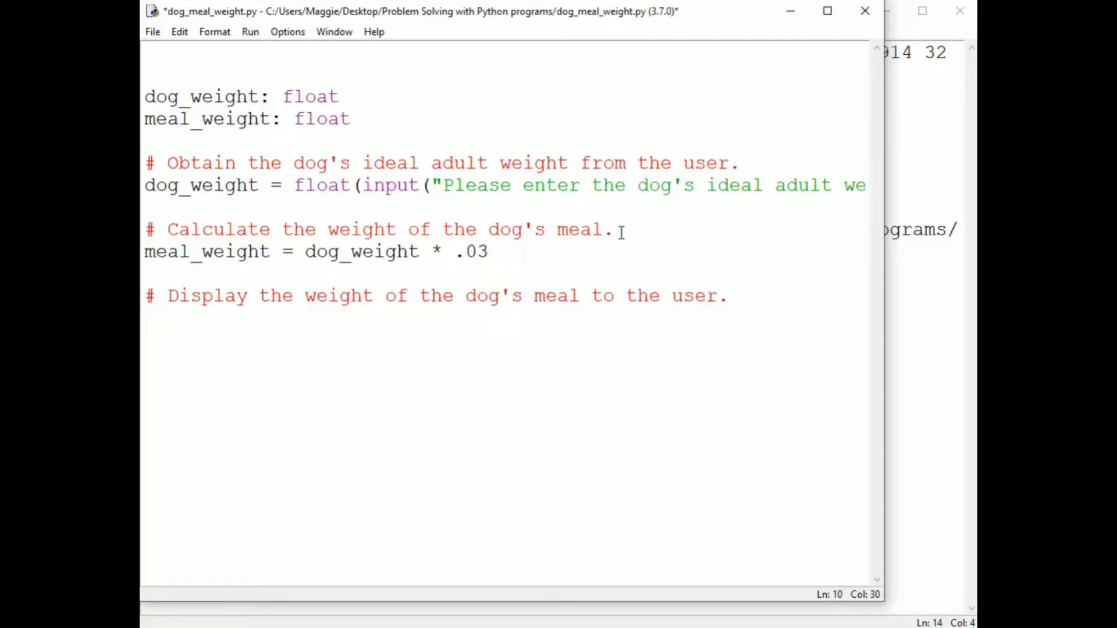
Step: Bring the Python shell forward to see type(dog_weight) return <class 'float'>
{"action": "left_click", "coordinate": [488, 252]}
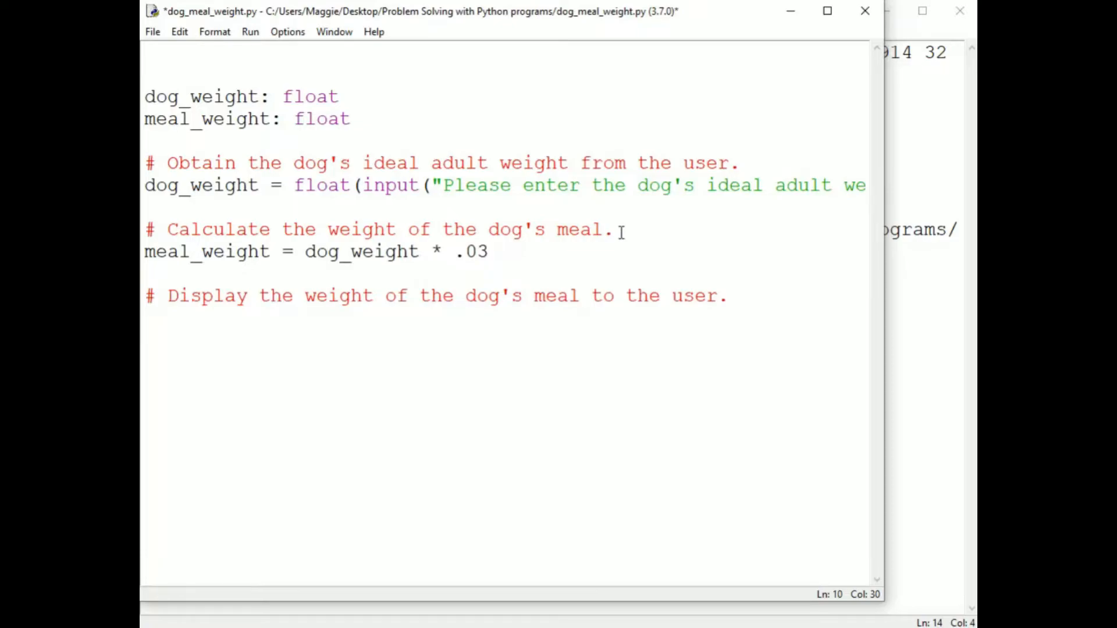
{"action": "left_click", "coordinate": [488, 251]}
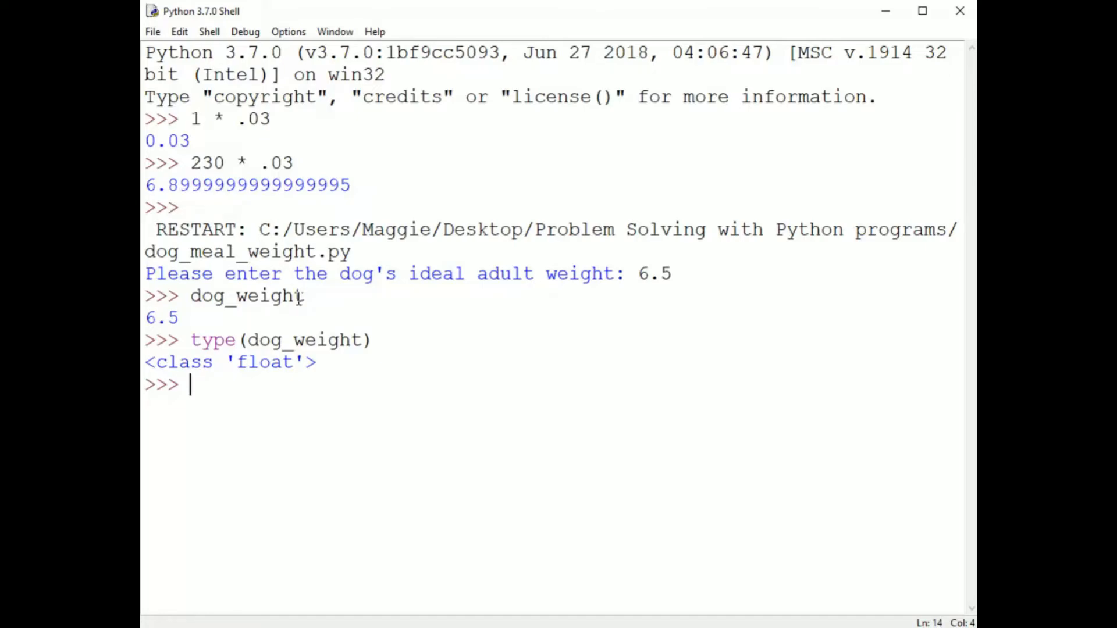
Step: Evaluate the test calculation 6.5 * .03 in the shell
{"action": "type", "text": "6.5 * .0"}
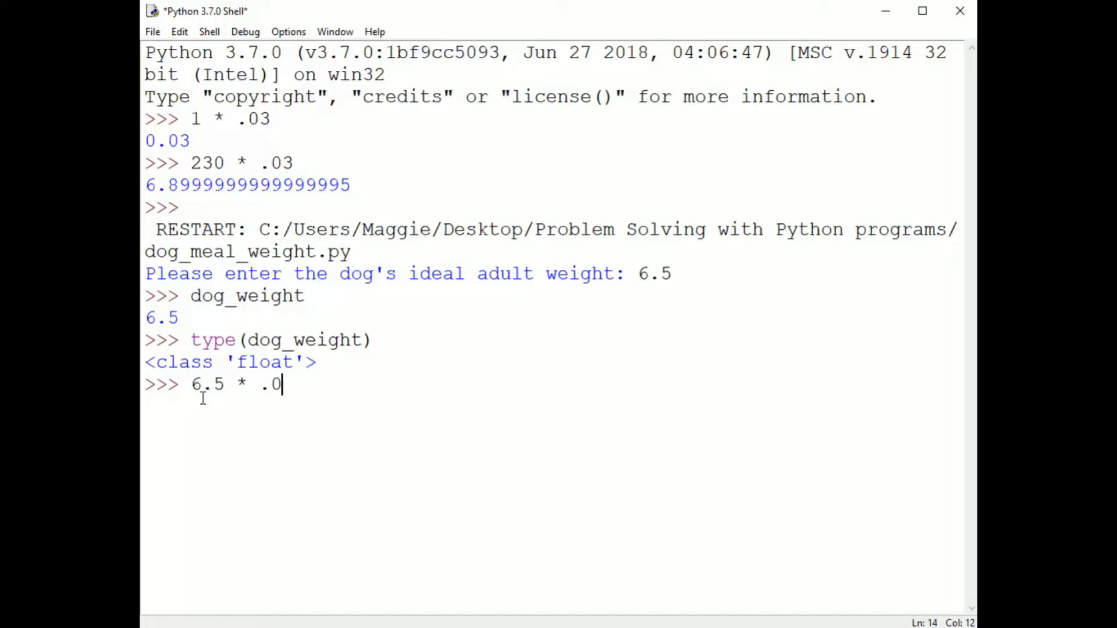
{"action": "key", "text": "Return"}
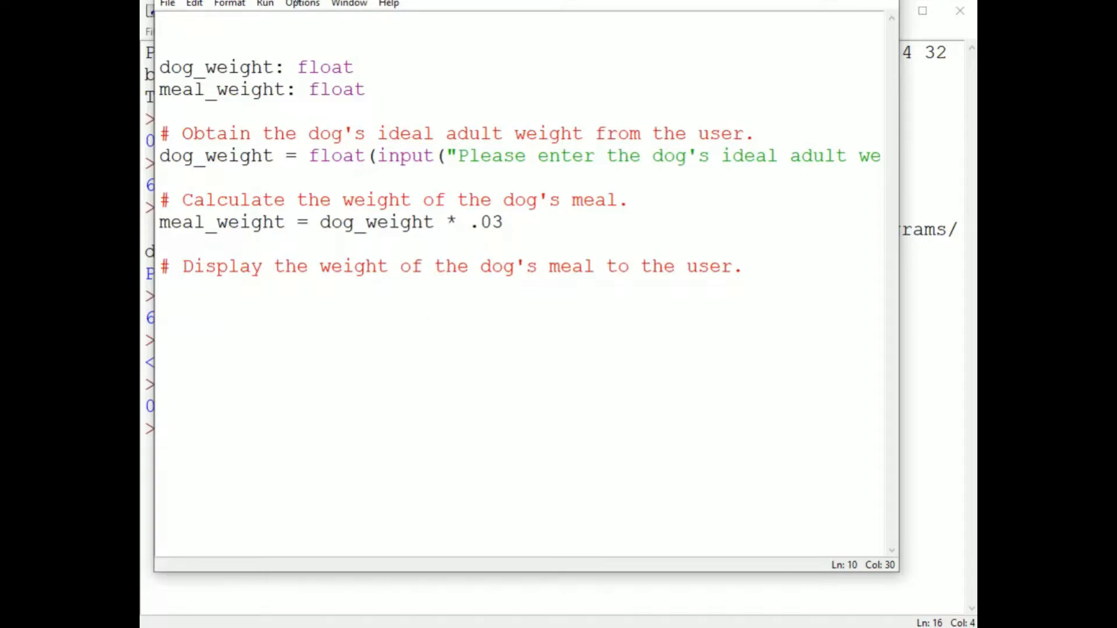
Step: Run the script with weights 1 and 230, checking meal_weight in the shell each time
{"action": "left_click", "coordinate": [265, 4]}
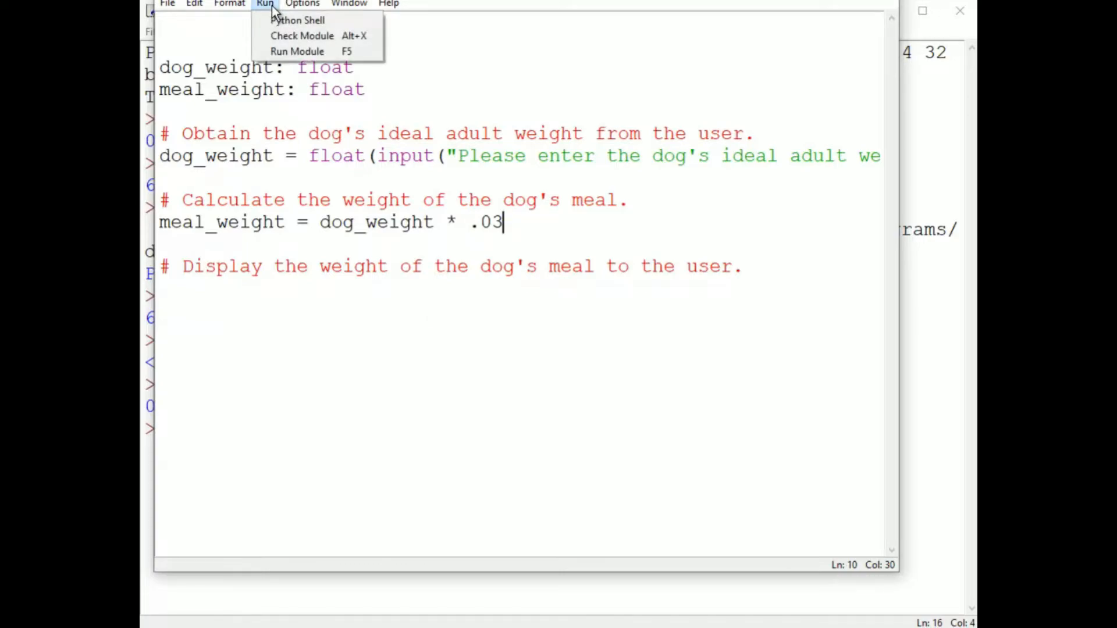
{"action": "left_click", "coordinate": [296, 50]}
{"action": "type", "text": "1"}
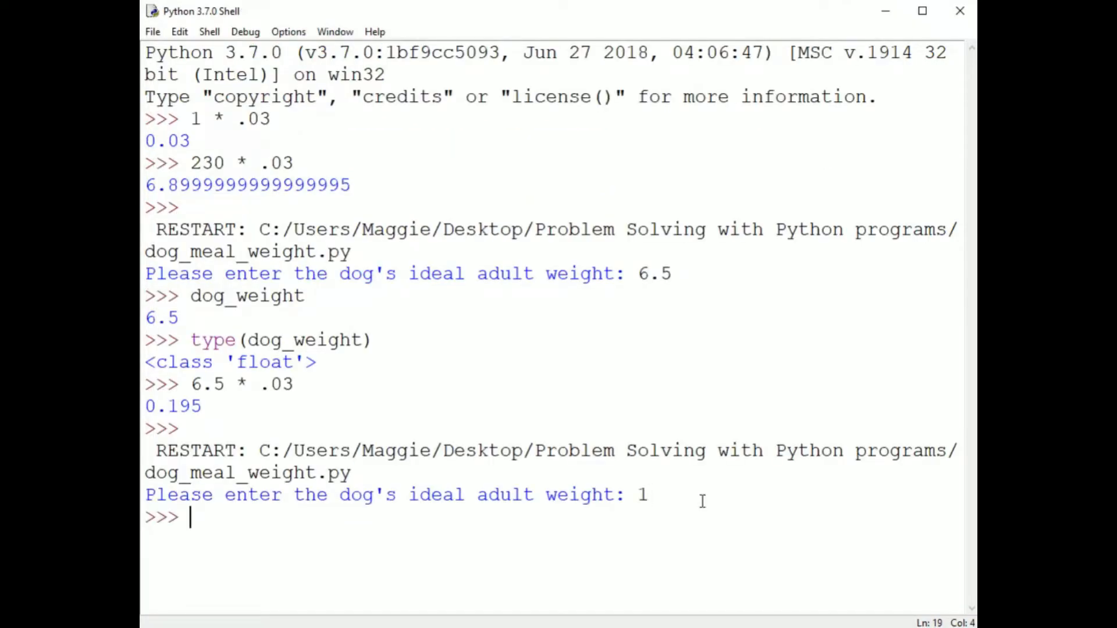
{"action": "type", "text": "meal_weight"}
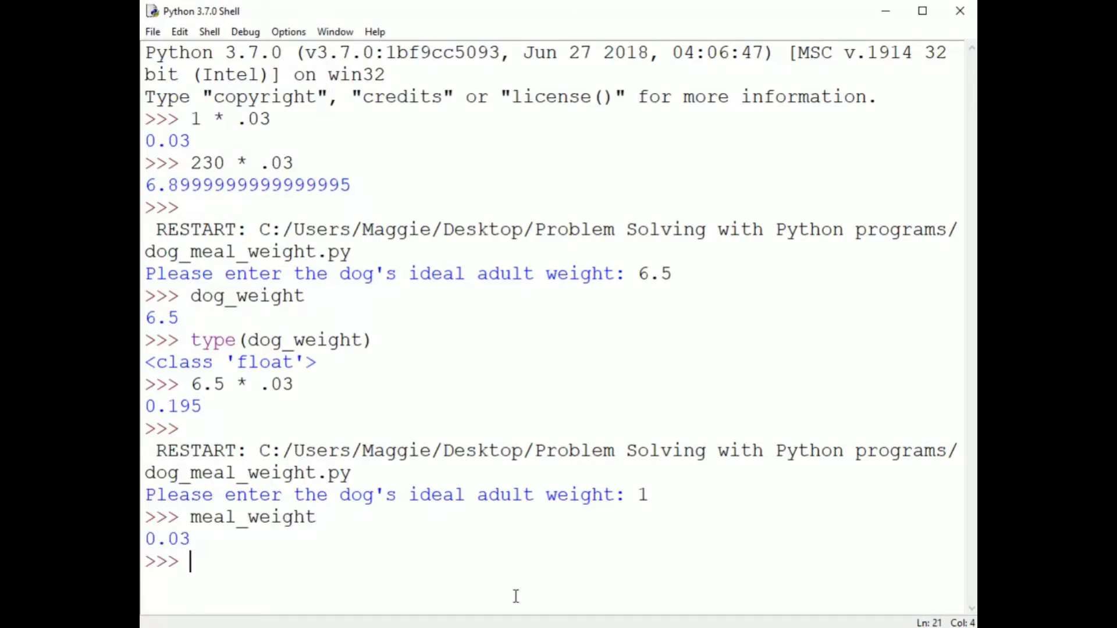
{"action": "key", "text": "F5"}
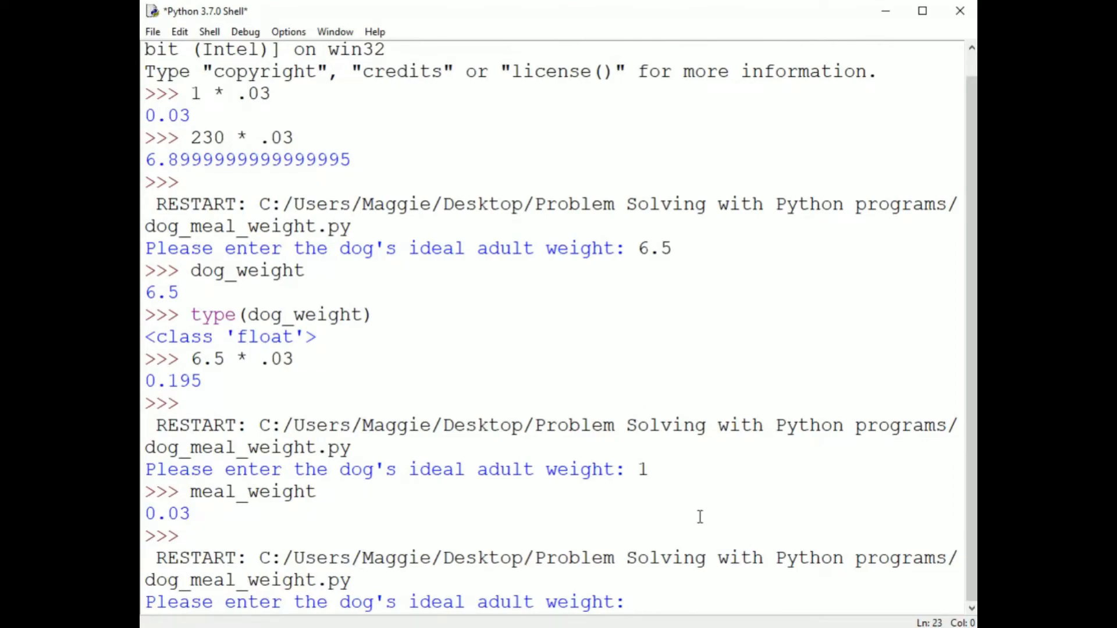
{"action": "type", "text": "230"}
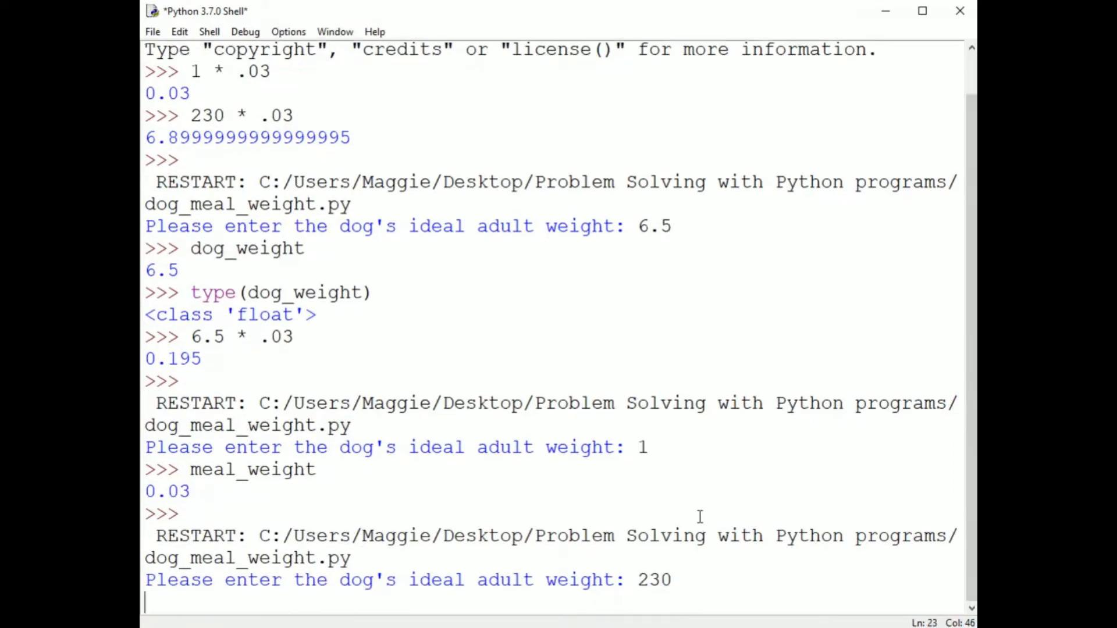
{"action": "type", "text": "meal_weight"}
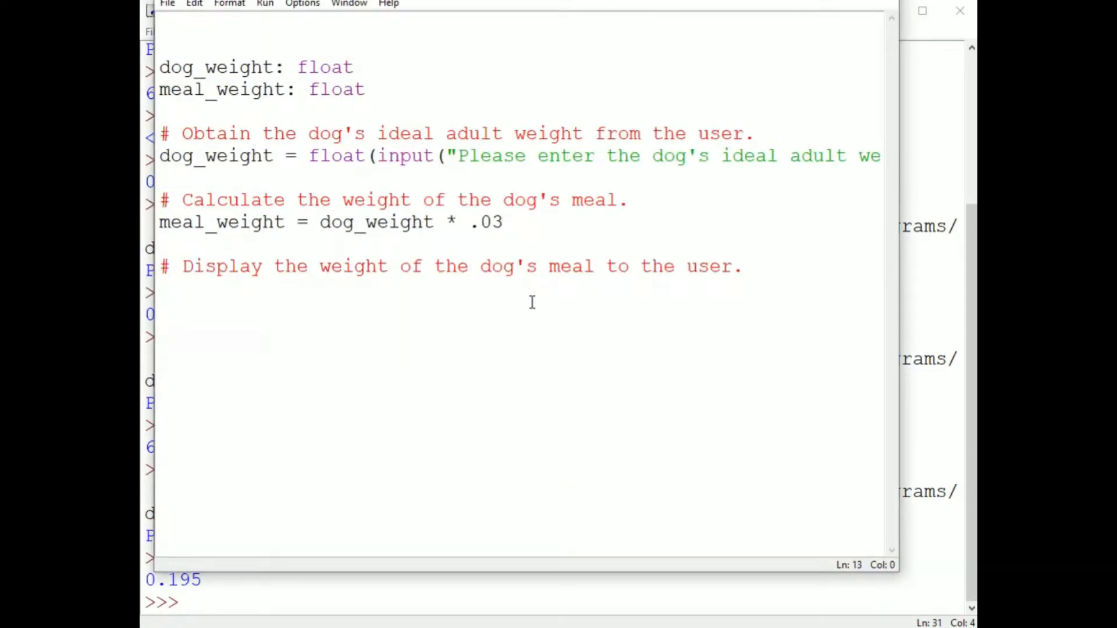
{"action": "left_click", "coordinate": [160, 288]}
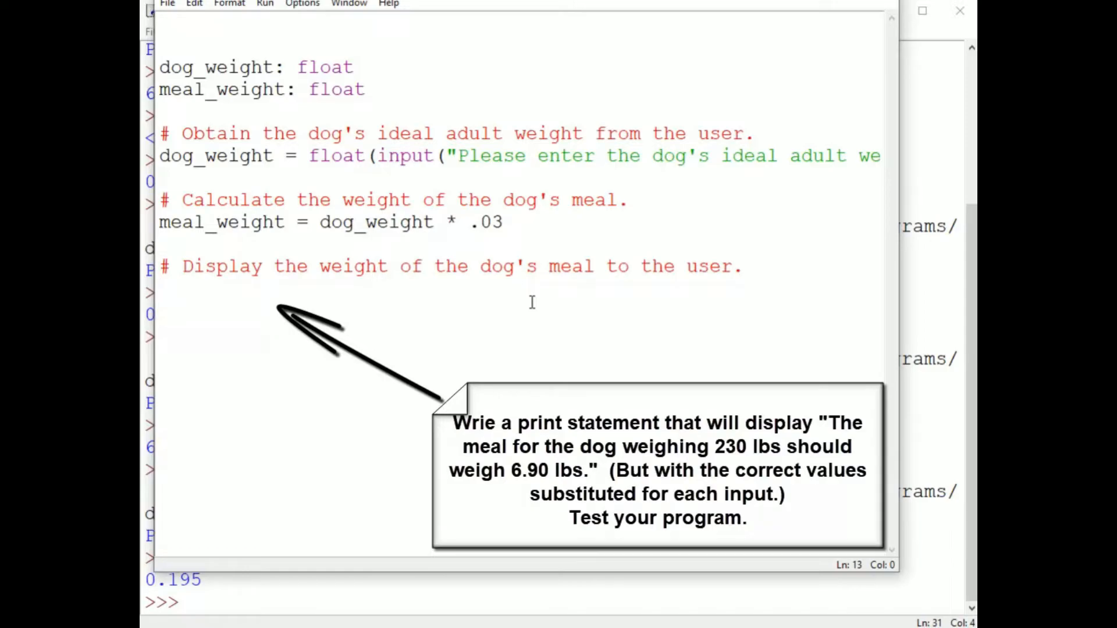
Step: Write 'The meal for a dog weighing 230 lbs should weigh 6.90 lbs.' under the display comment
{"action": "left_click", "coordinate": [161, 289]}
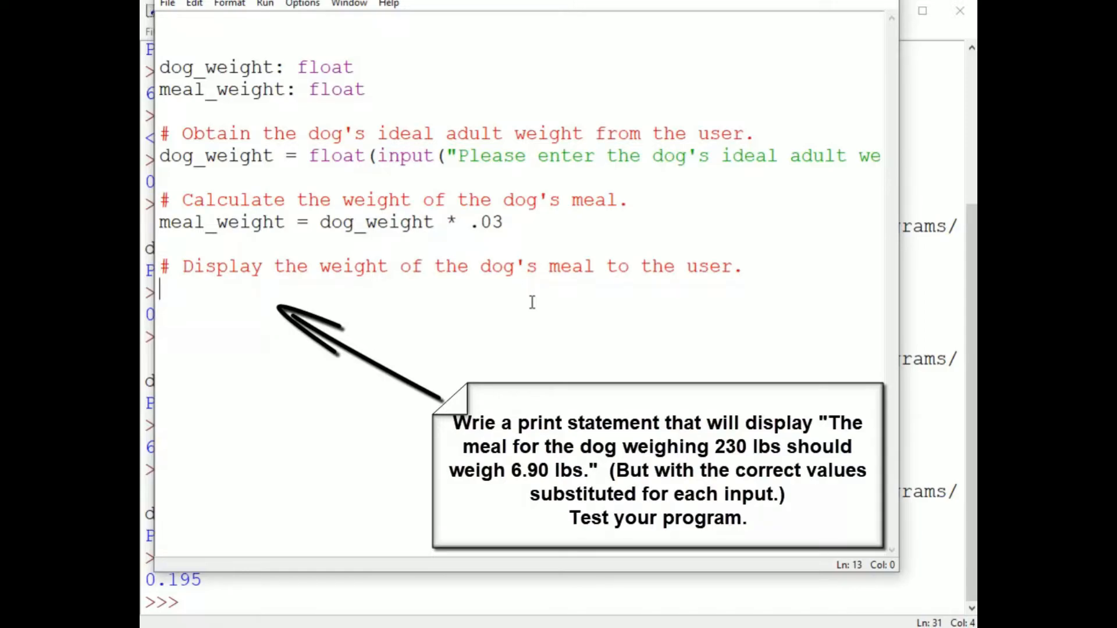
{"action": "type", "text": "The meal for a dog weighing"}
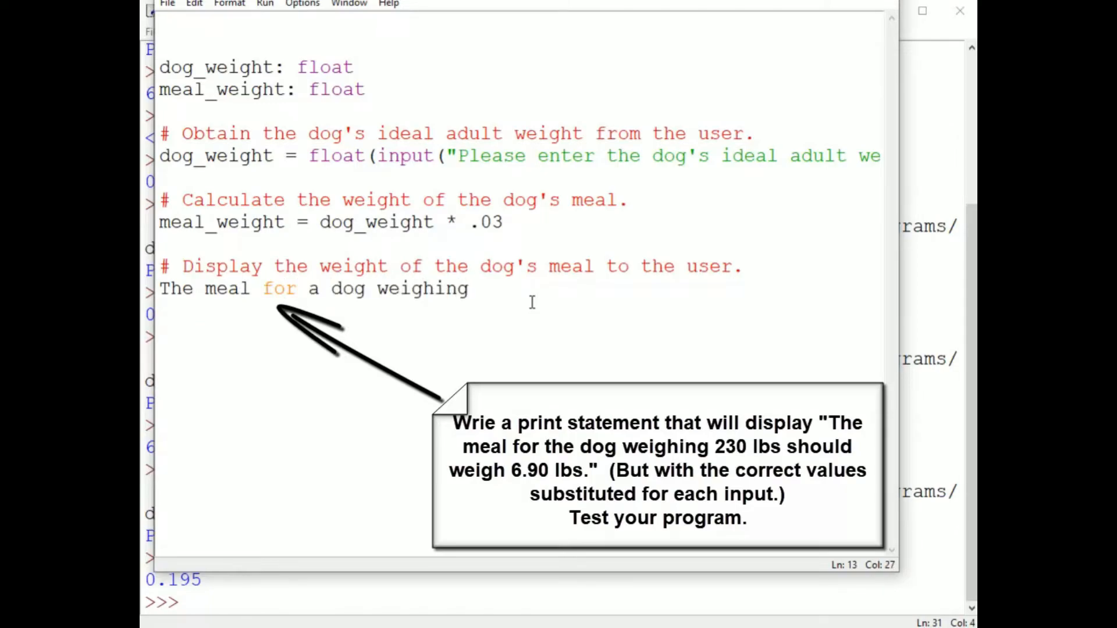
{"action": "type", "text": "230 lb"}
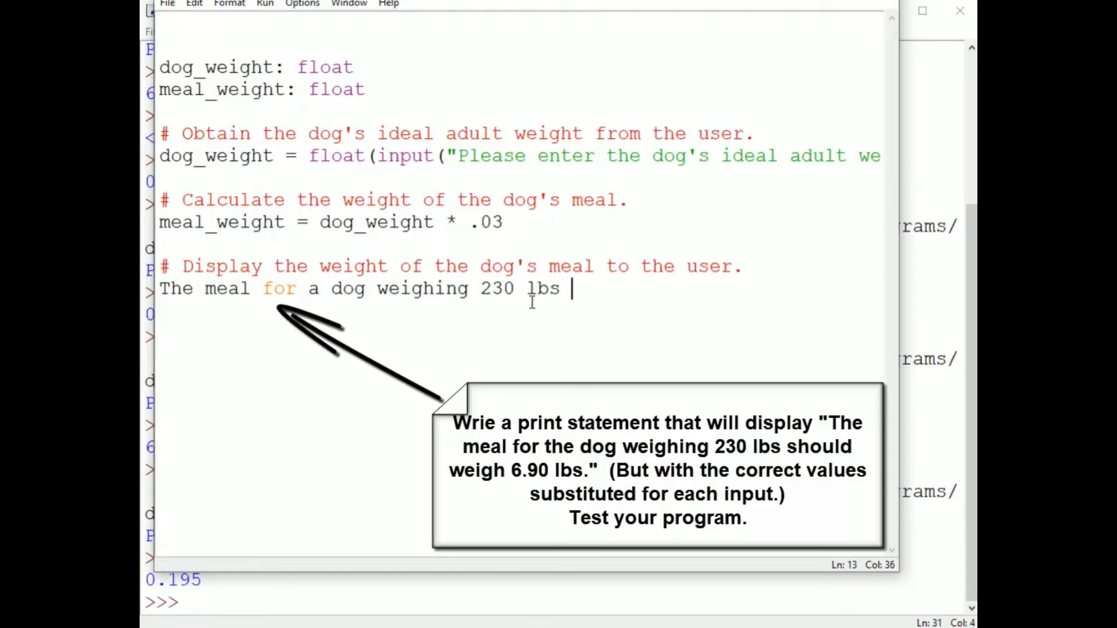
{"action": "type", "text": "should"}
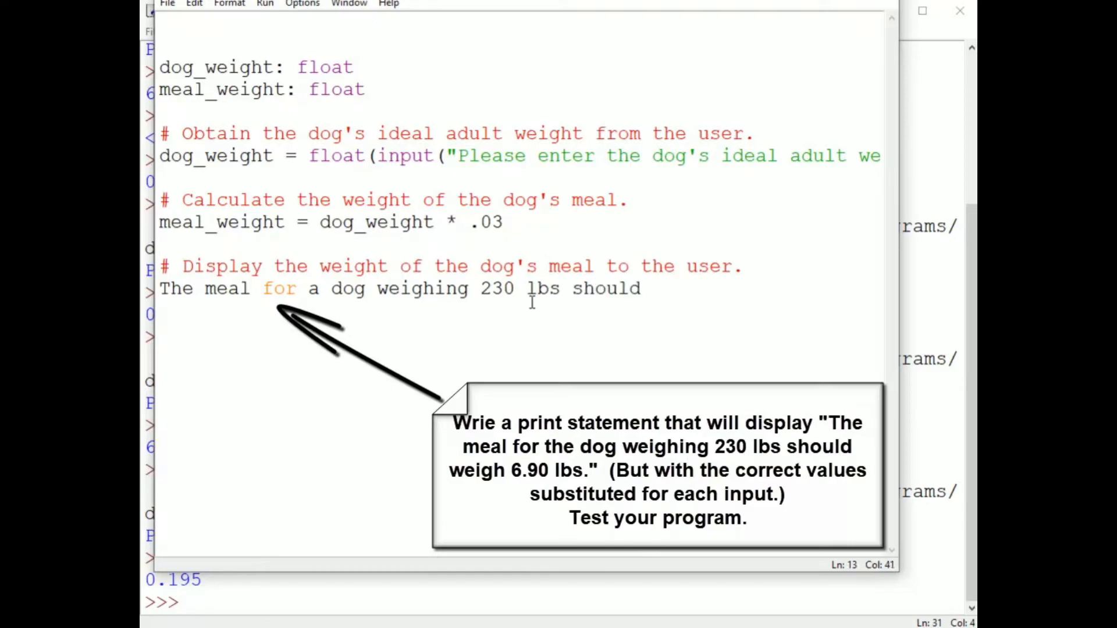
{"action": "type", "text": "weigh"}
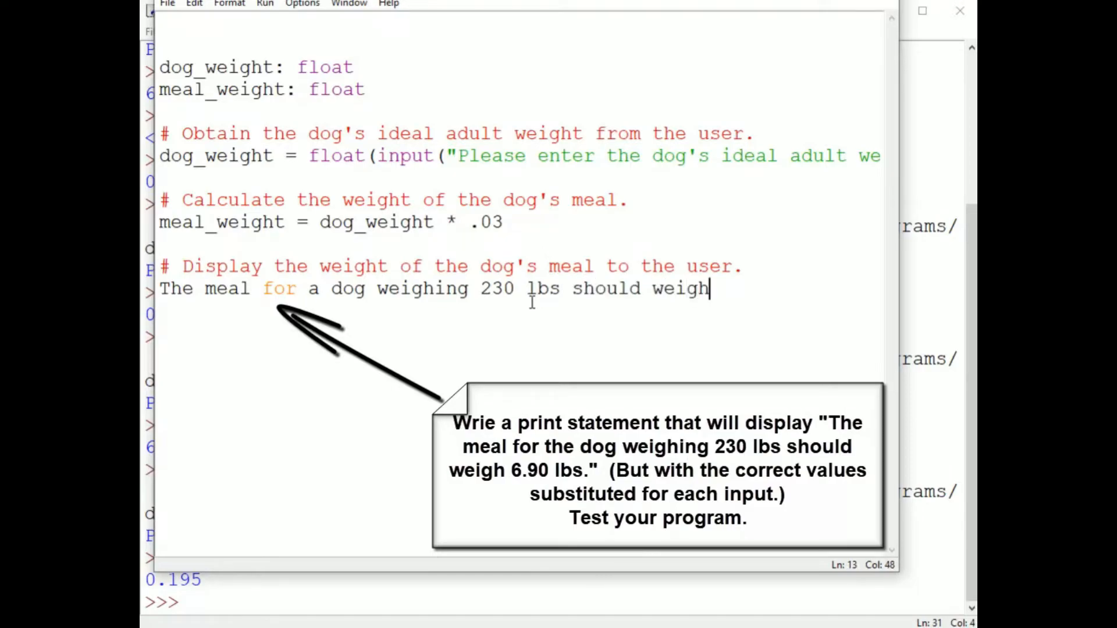
{"action": "type", "text": "6.9"}
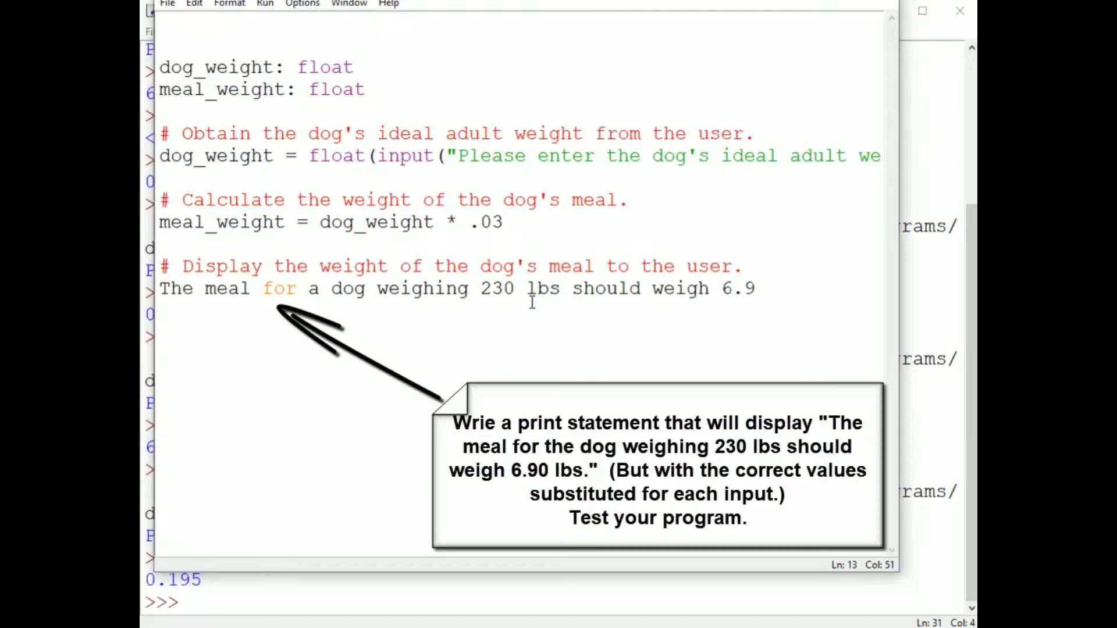
{"action": "type", "text": "0 lbs."}
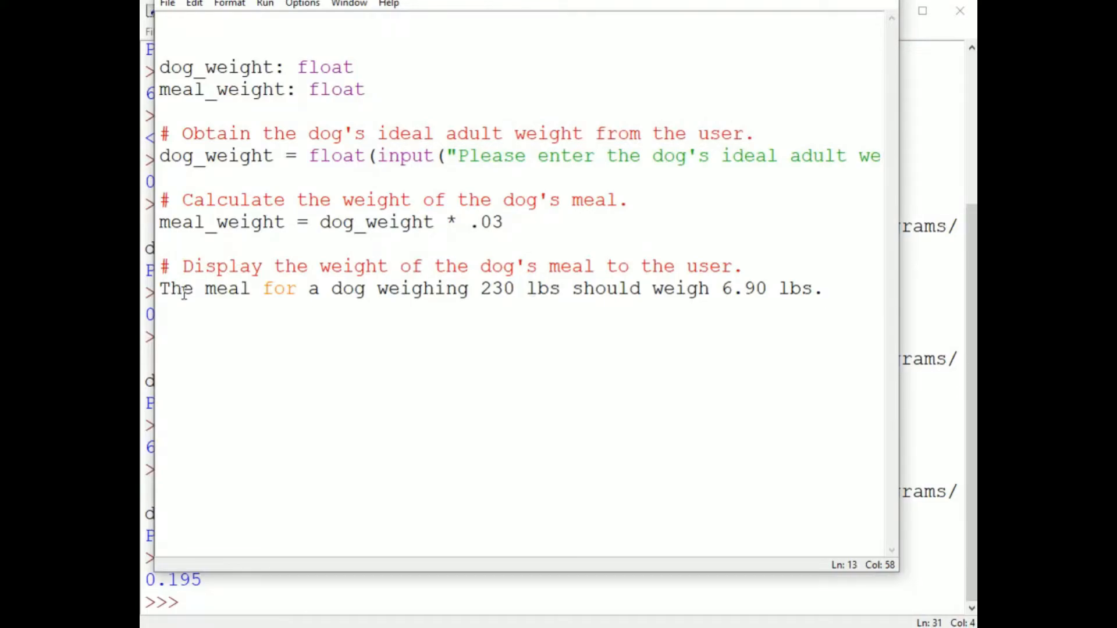
Step: Wrap the sentence in a print call with {} placeholders replacing 230 and 6.90
{"action": "type", "text": "print"}
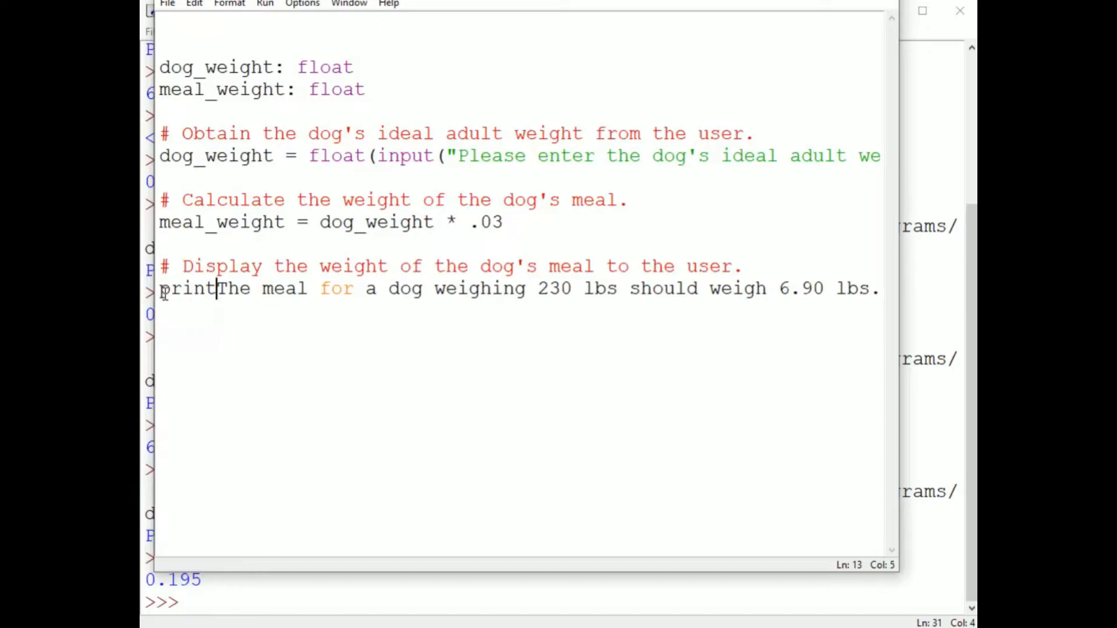
{"action": "type", "text": "("}
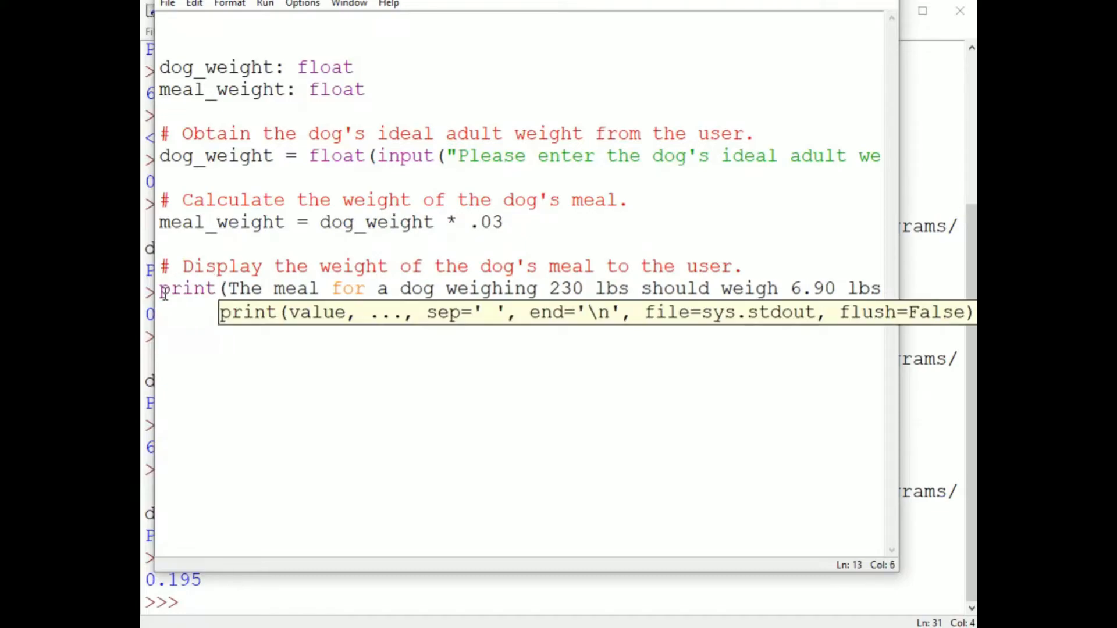
{"action": "type", "text": "\""}
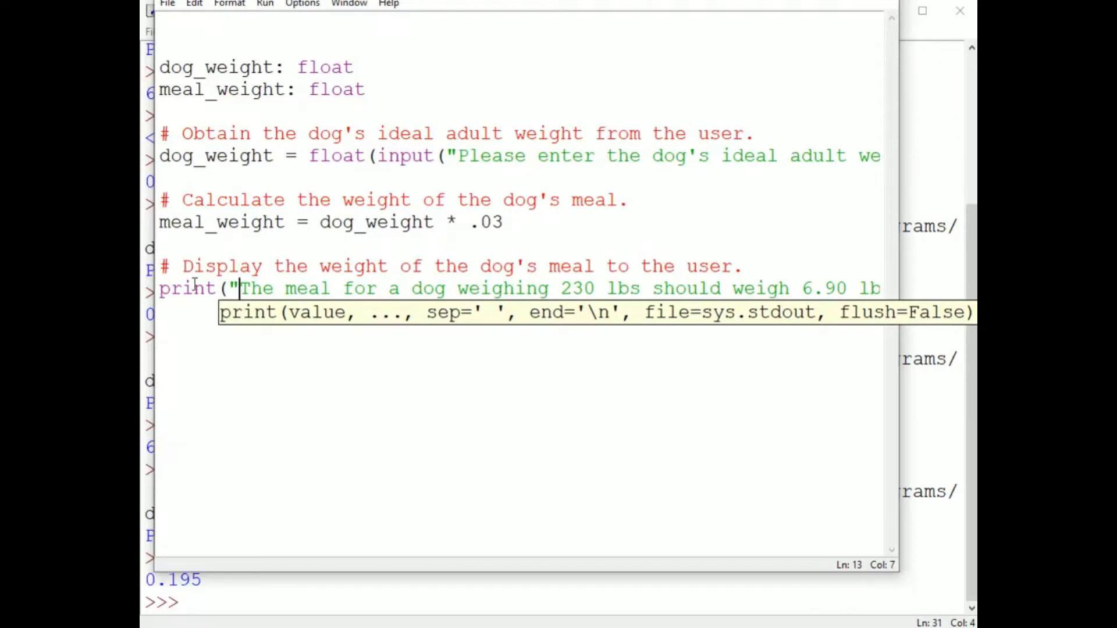
{"action": "mouse_move", "coordinate": [534, 287]}
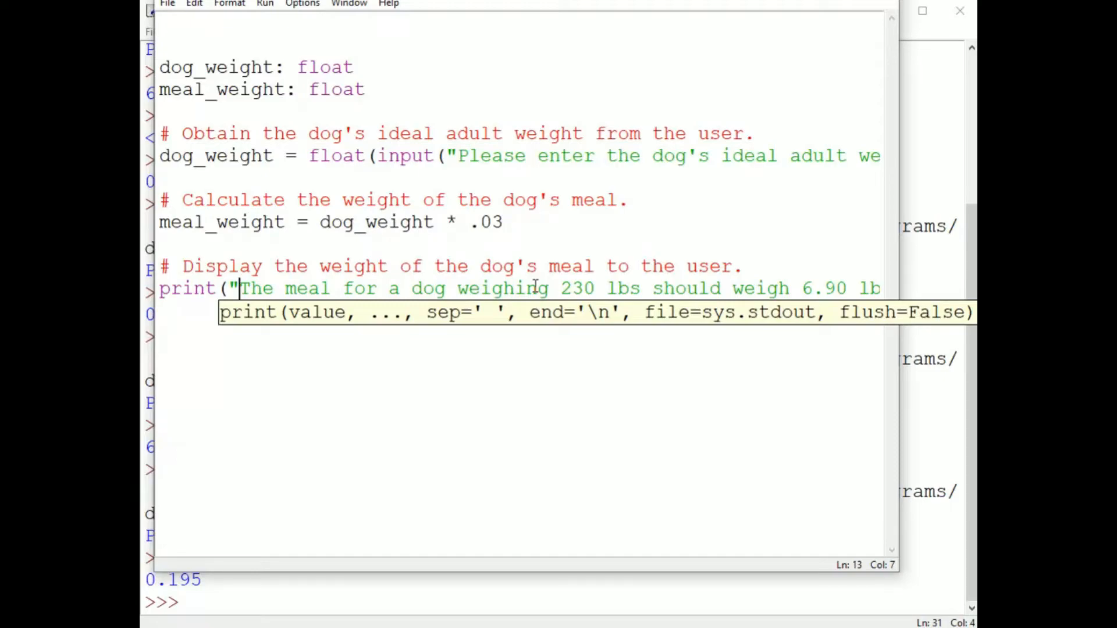
{"action": "double_click", "coordinate": [577, 288]}
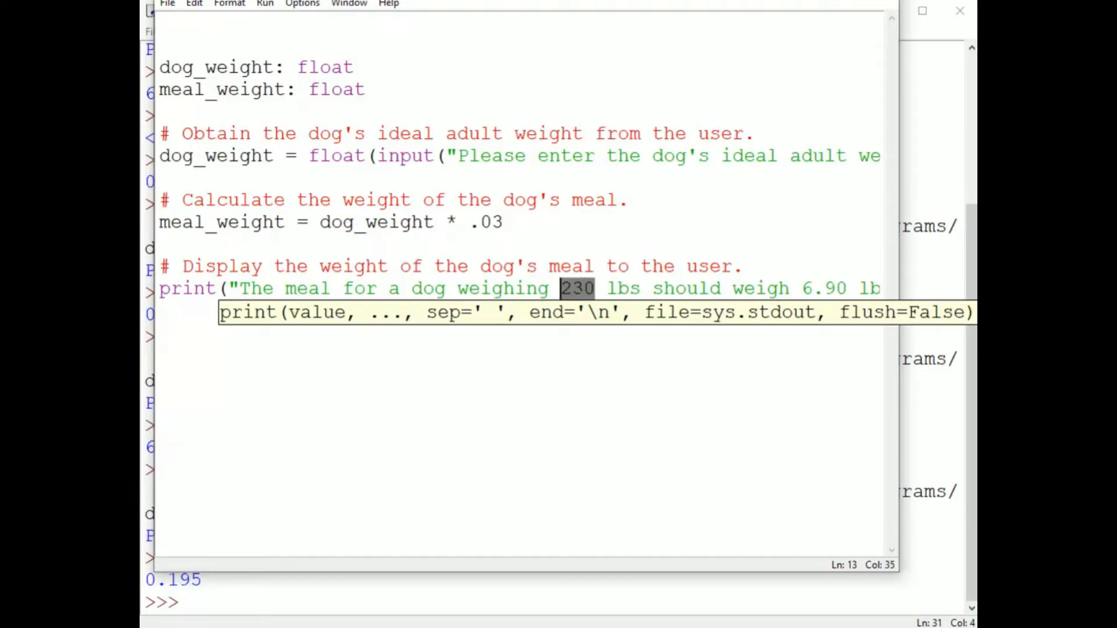
{"action": "type", "text": "{}"}
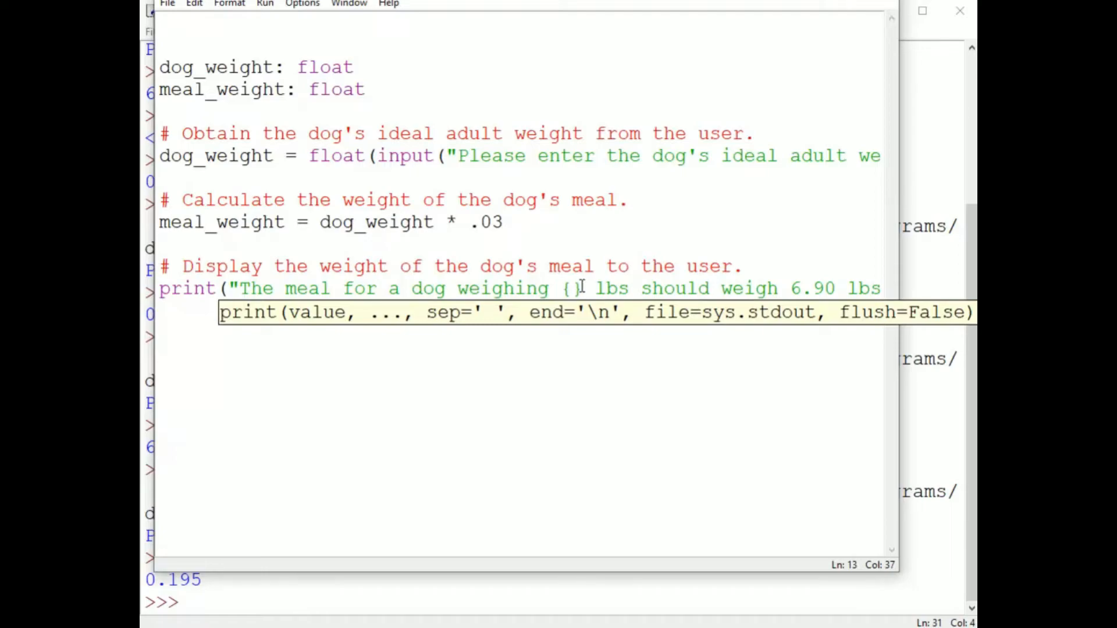
{"action": "double_click", "coordinate": [812, 288]}
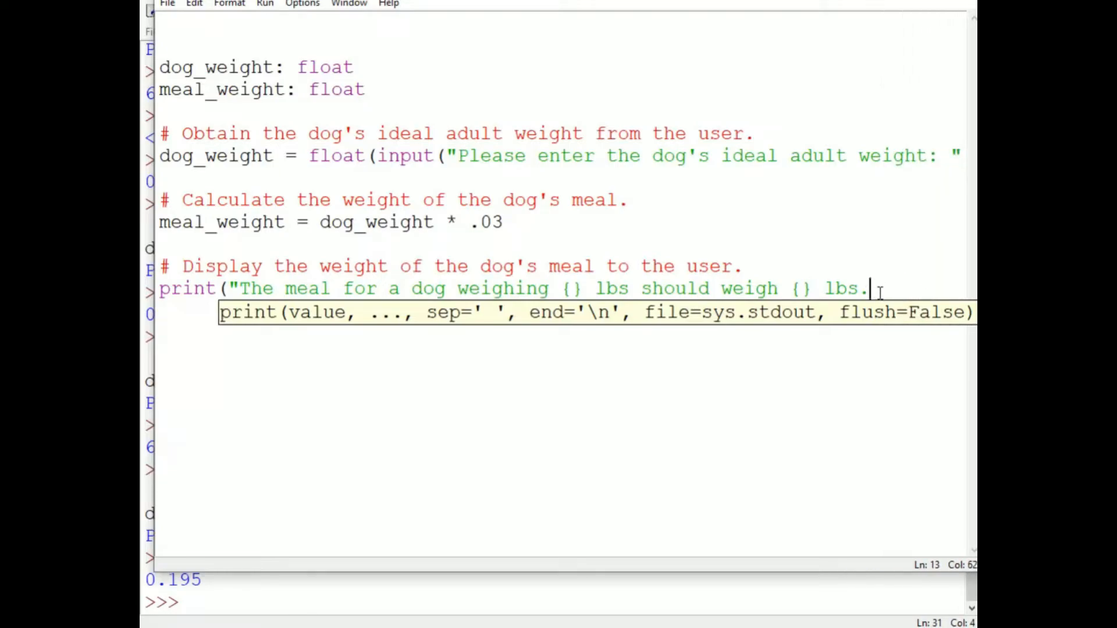
{"action": "type", "text": "\")"}
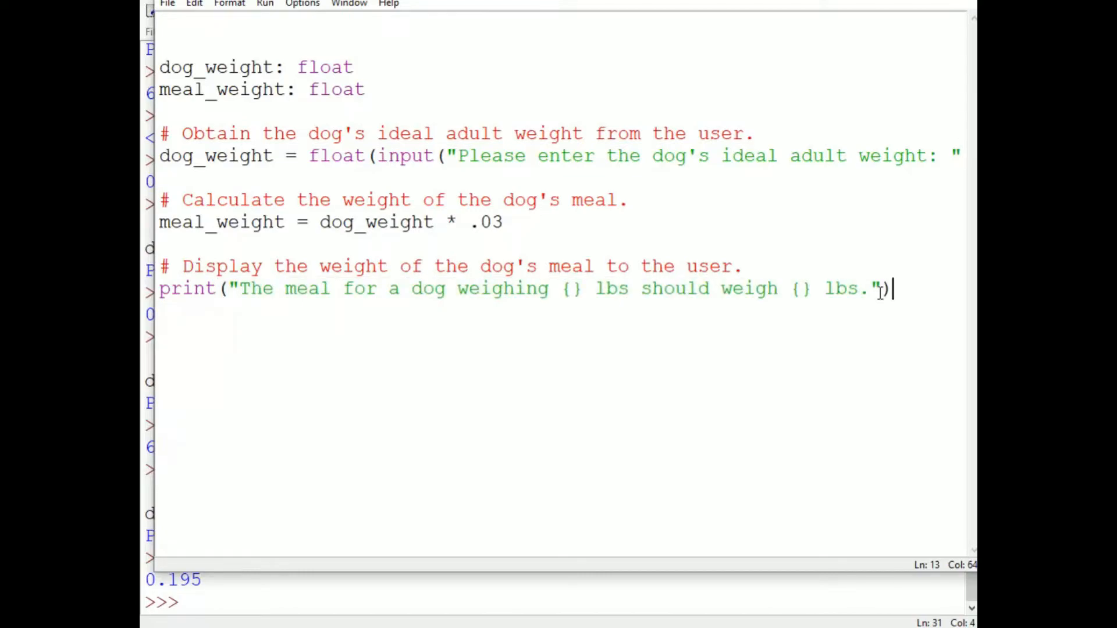
{"action": "key", "text": "Backspace"}
{"action": "type", "text": "."}
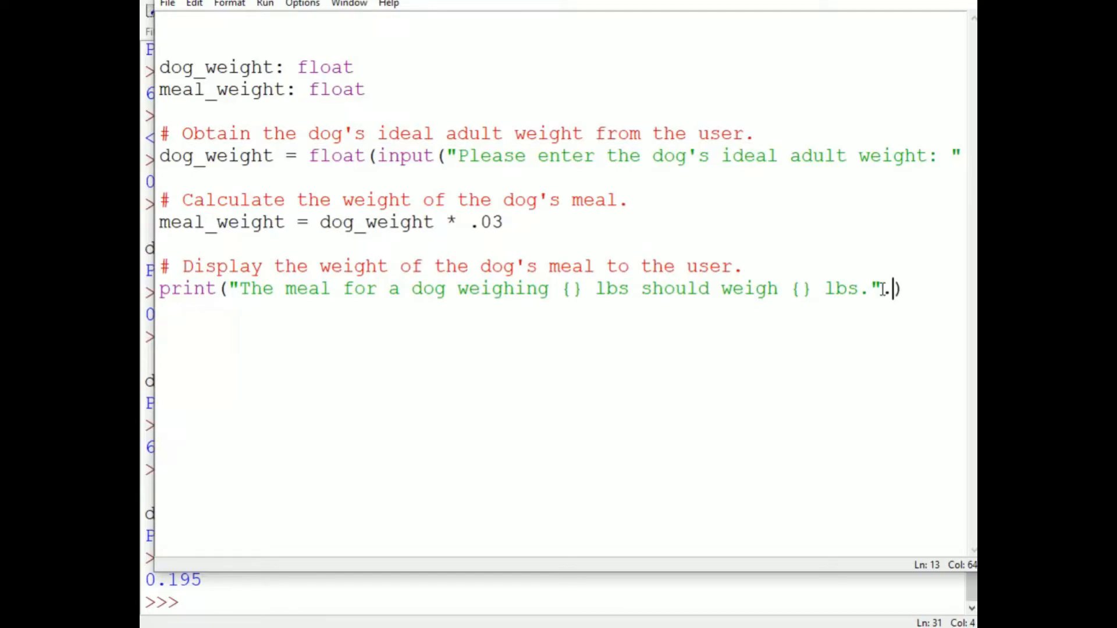
Step: Append .format(dog_weight, meal_weight) to the printed string
{"action": "type", "text": "format"}
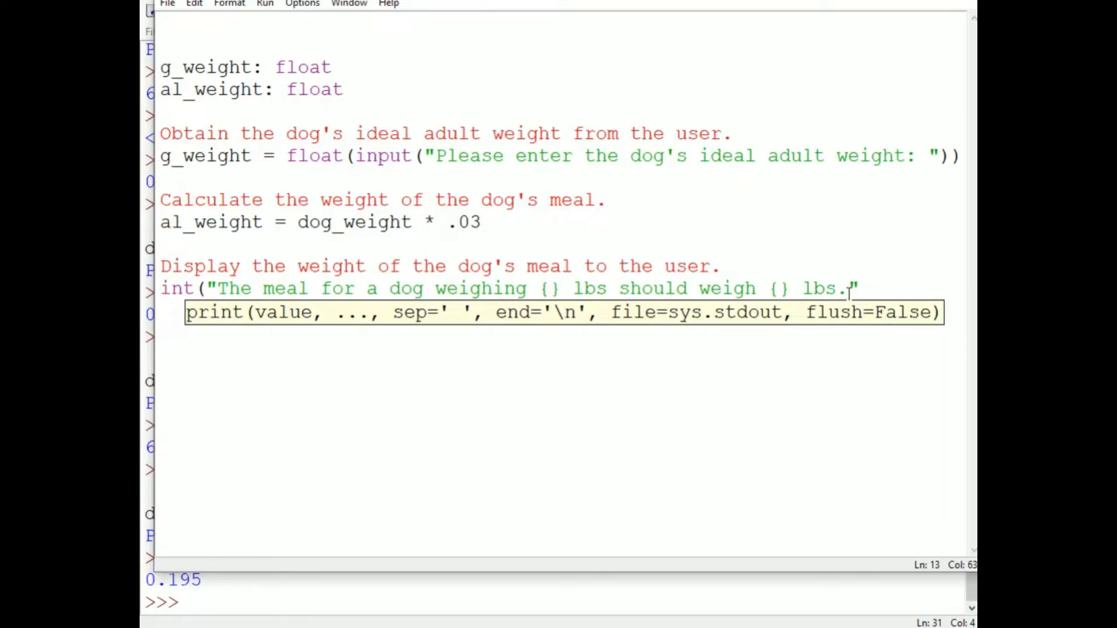
{"action": "type", "text": ".format())"}
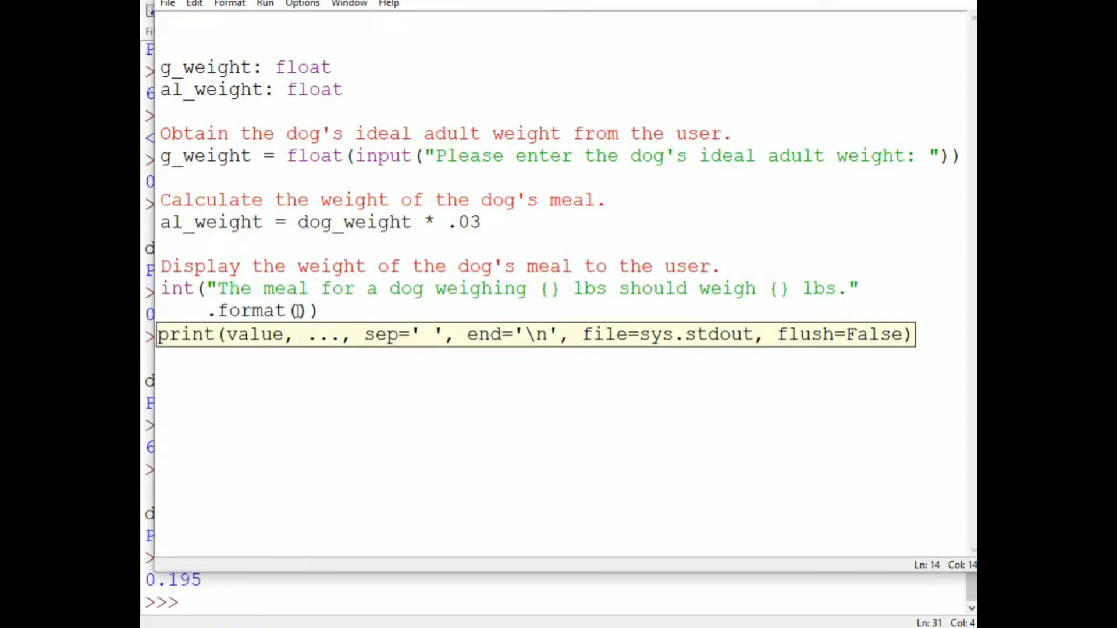
{"action": "type", "text": "dog_weight"}
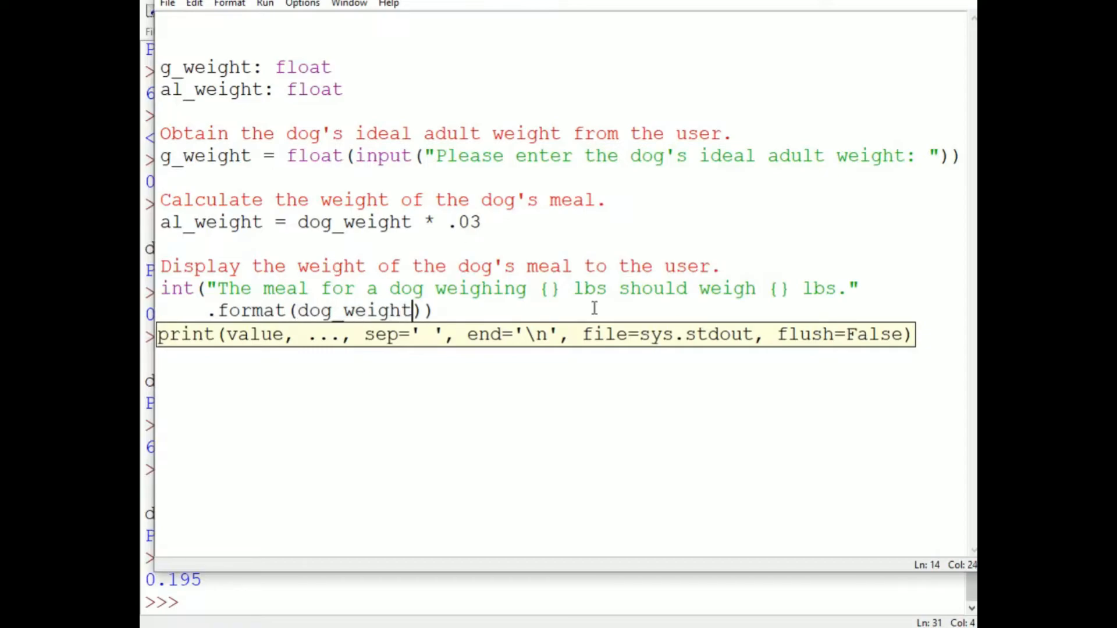
{"action": "type", "text": ", meal_weight"}
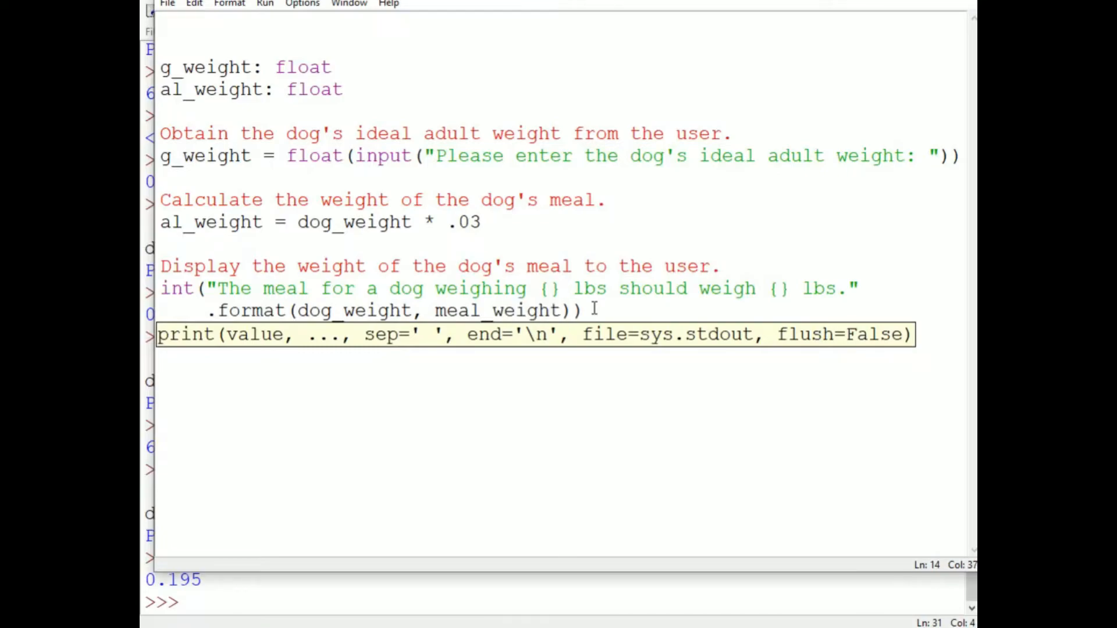
{"action": "left_click", "coordinate": [183, 66]}
{"action": "type", "text": "230"}
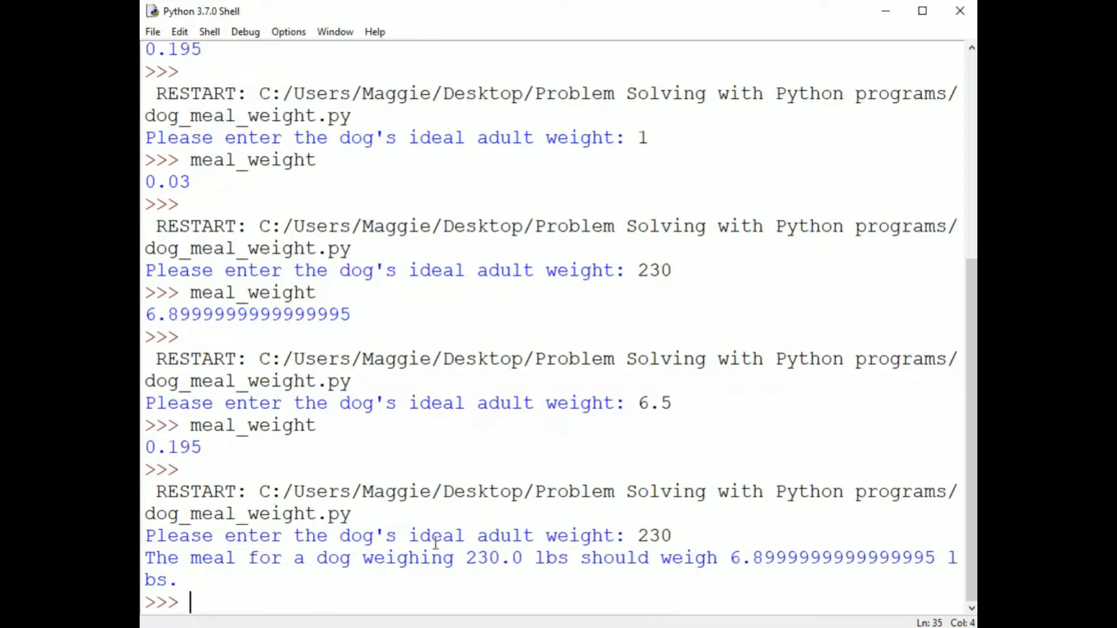
{"action": "mouse_move", "coordinate": [798, 566]}
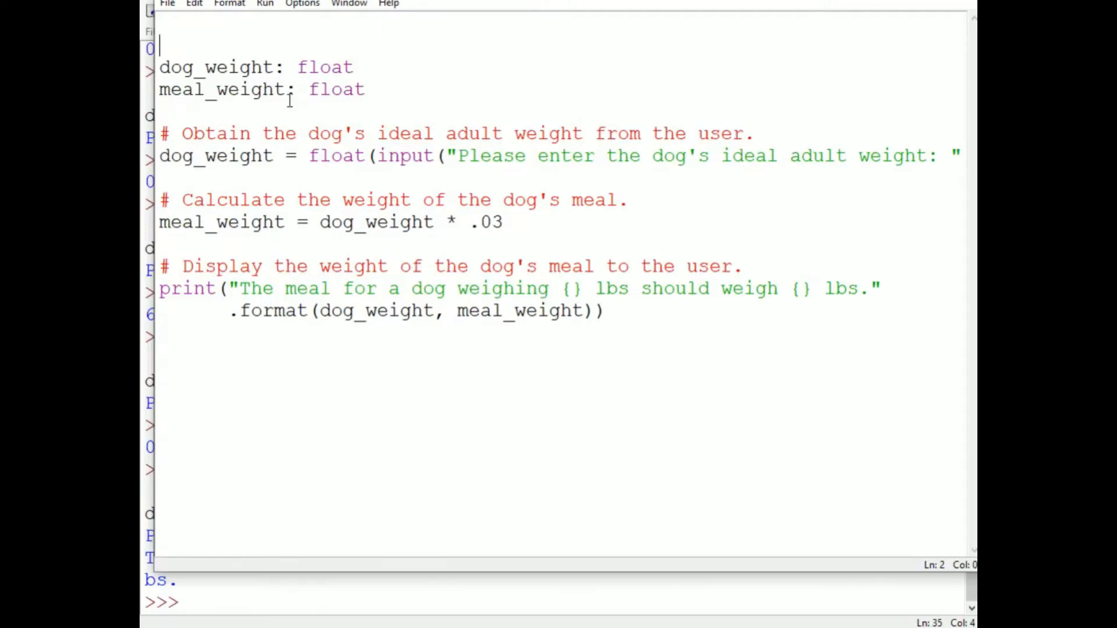
{"action": "mouse_move", "coordinate": [802, 294]}
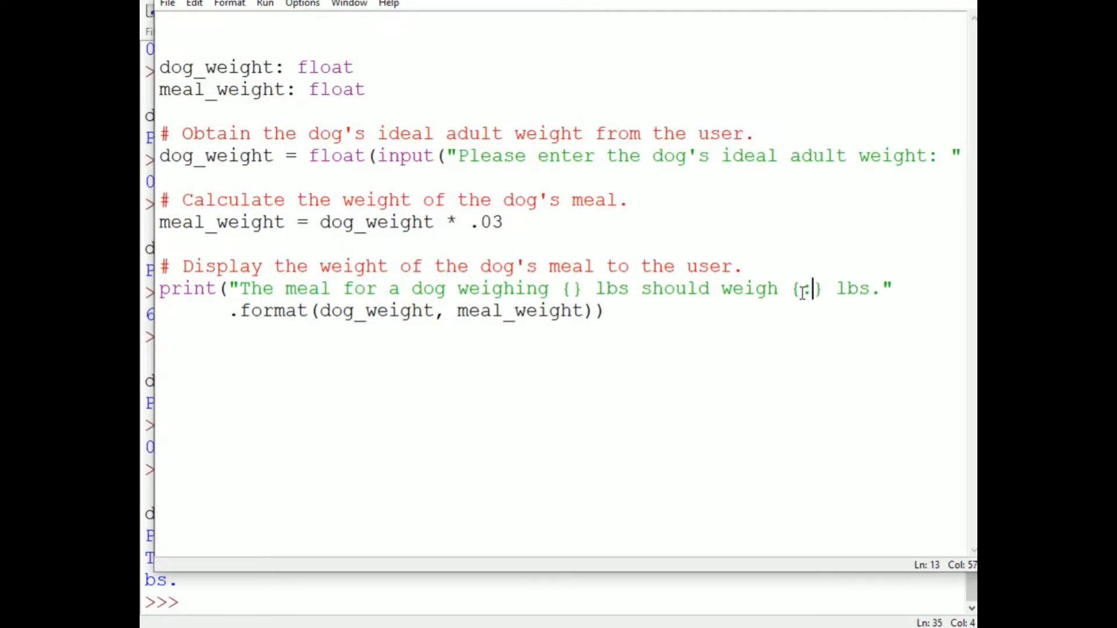
Step: Format the second placeholder as {:.2f} so the meal weight shows two decimals
{"action": "type", "text": ":.2f"}
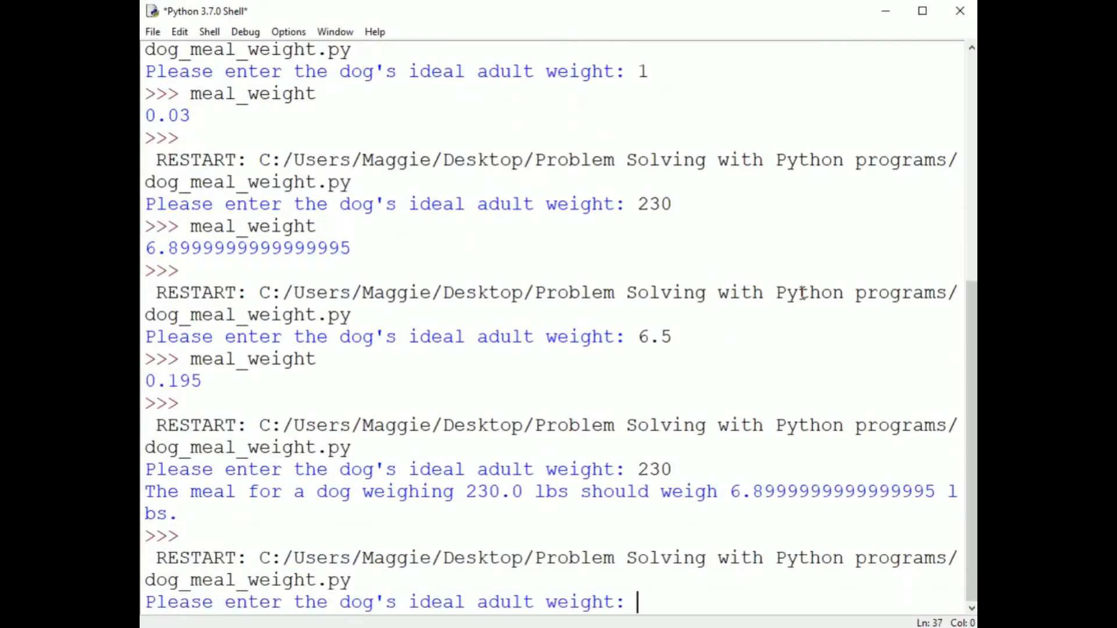
Step: Run the script for 230 lb and 6.5 lb dogs, getting 6.90 and 0.20 lbs meals
{"action": "type", "text": "2"}
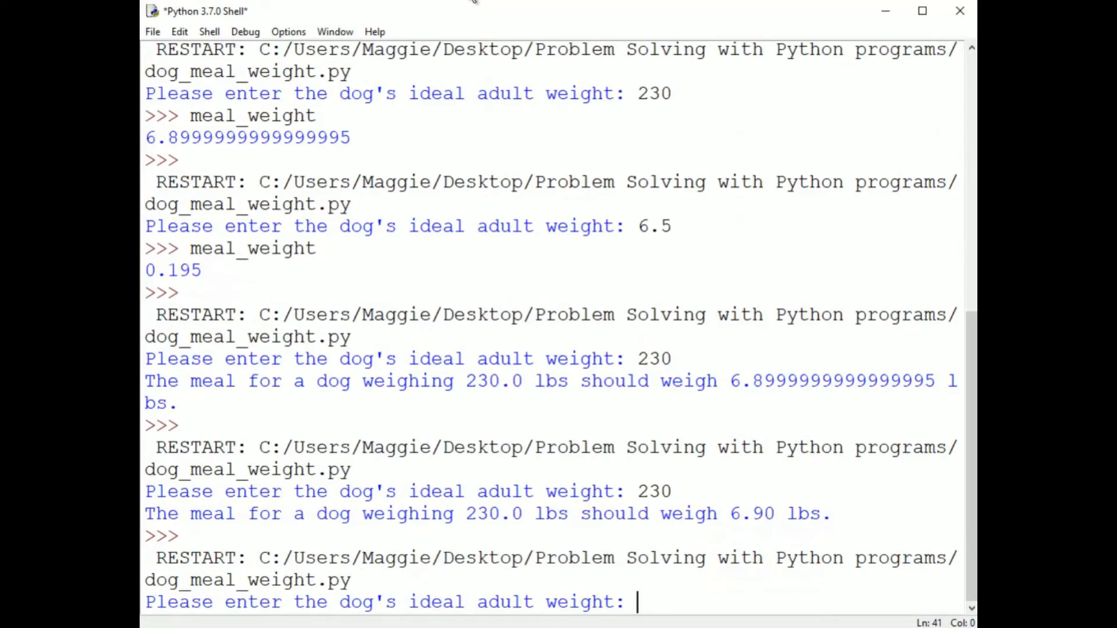
{"action": "type", "text": "1"}
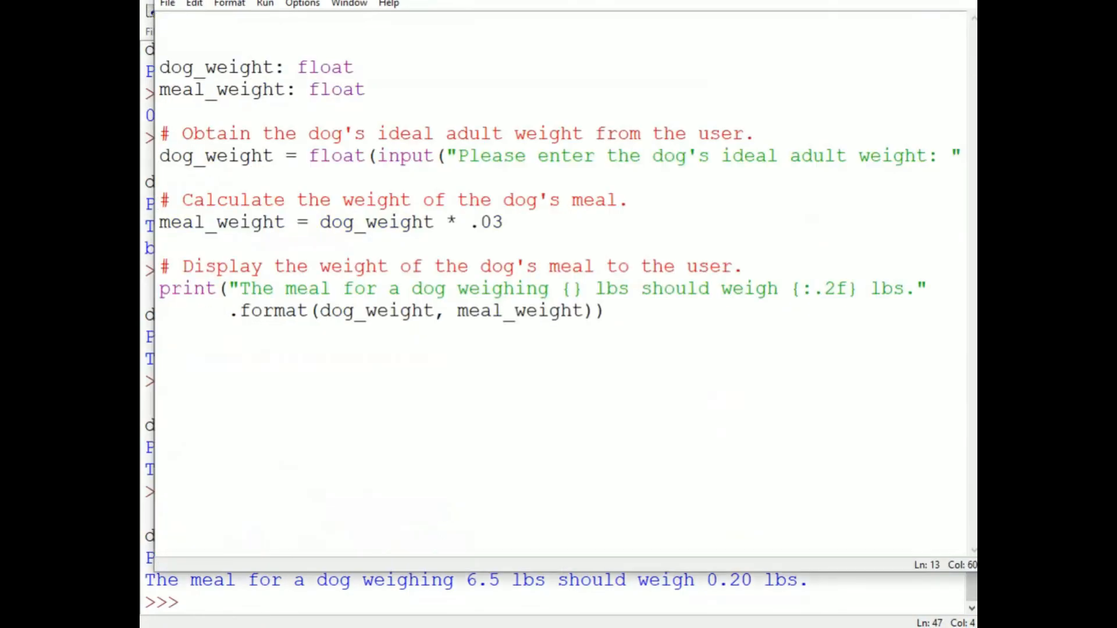
{"action": "left_click", "coordinate": [845, 288]}
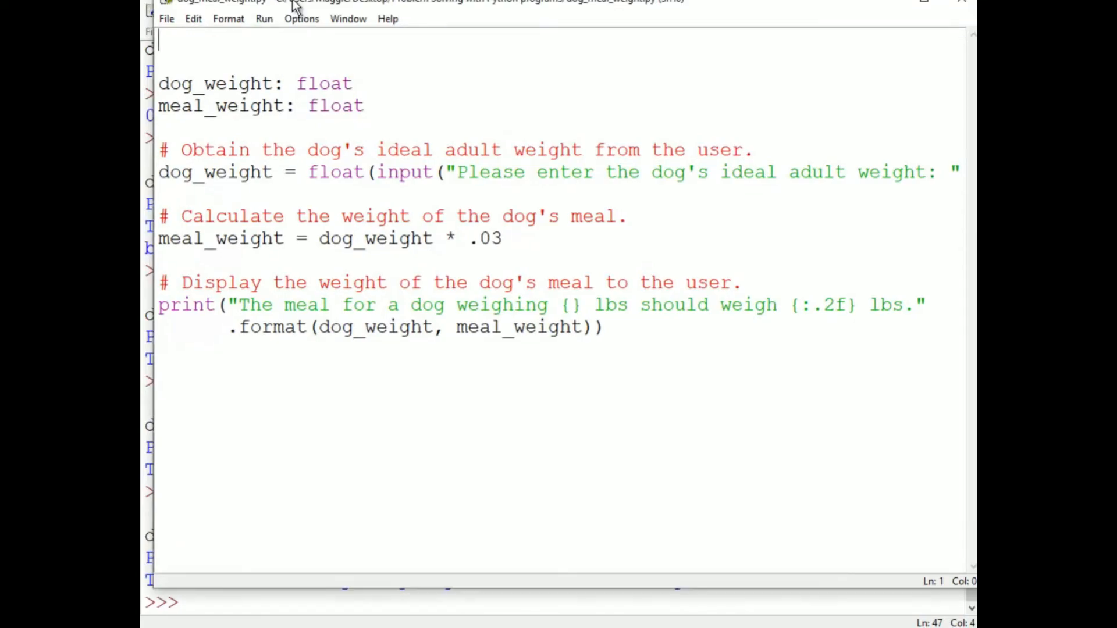
Step: Write a triple-quoted docstring: obtain an ideal adult dog weight from the user, then calculate and display the meal weight
{"action": "type", "text": "\"\"\""}
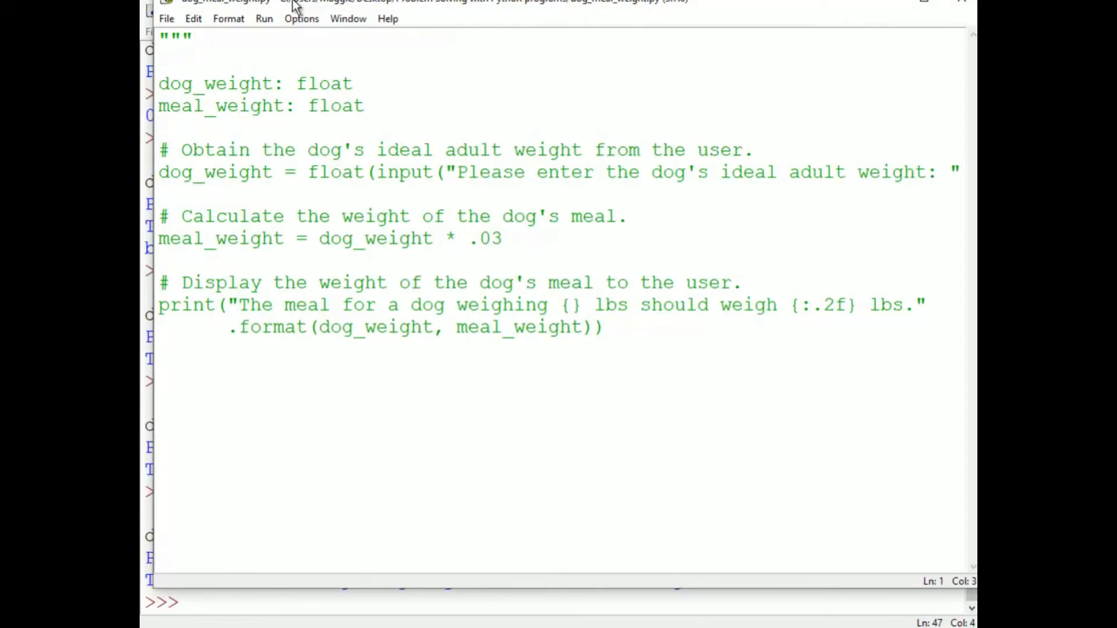
{"action": "type", "text": "Obtain an ide"}
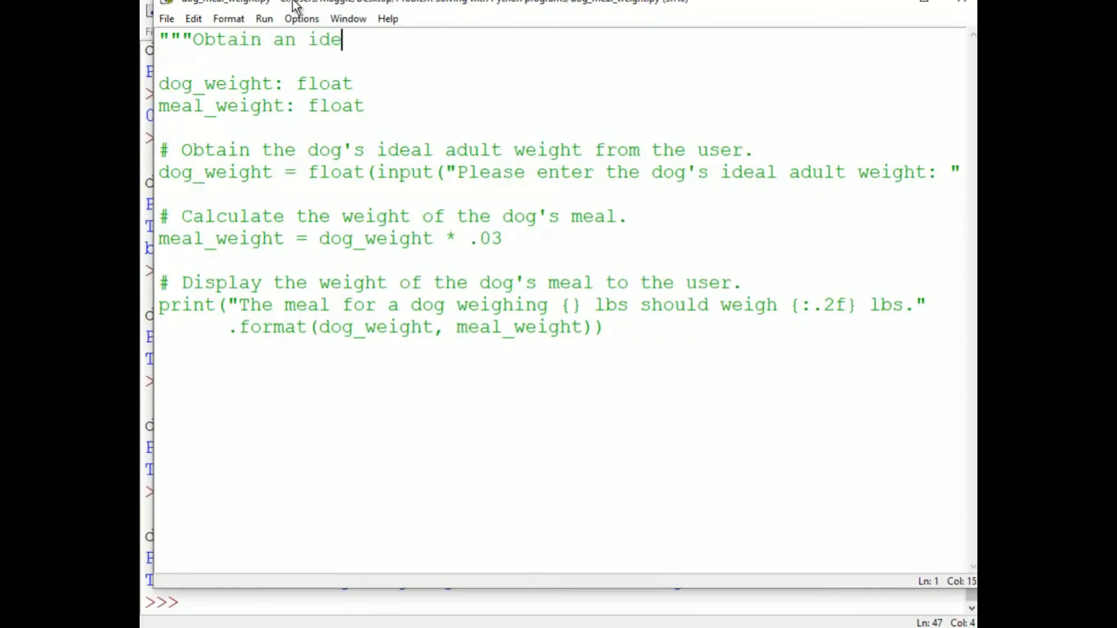
{"action": "type", "text": "al adult dog weight from"}
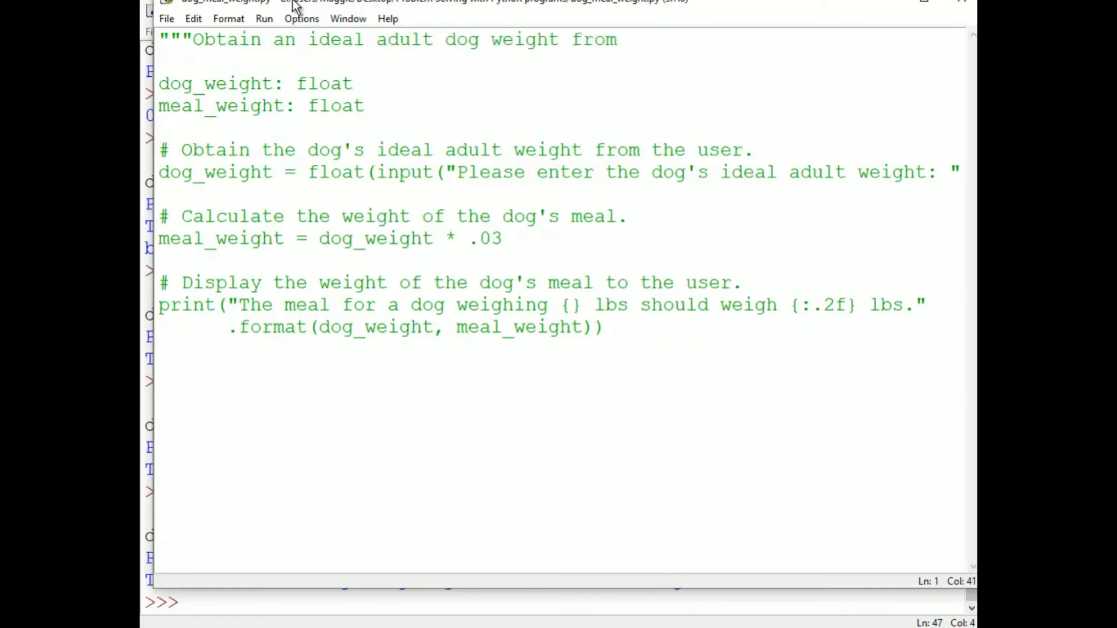
{"action": "type", "text": "the user, then calculate an"}
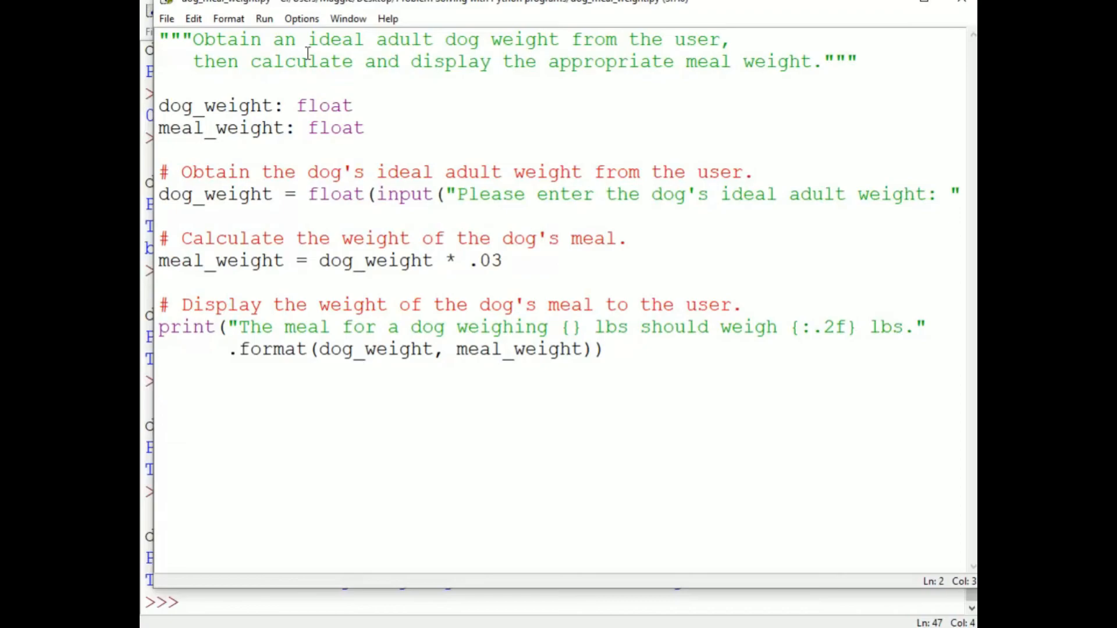
{"action": "left_click", "coordinate": [192, 62]}
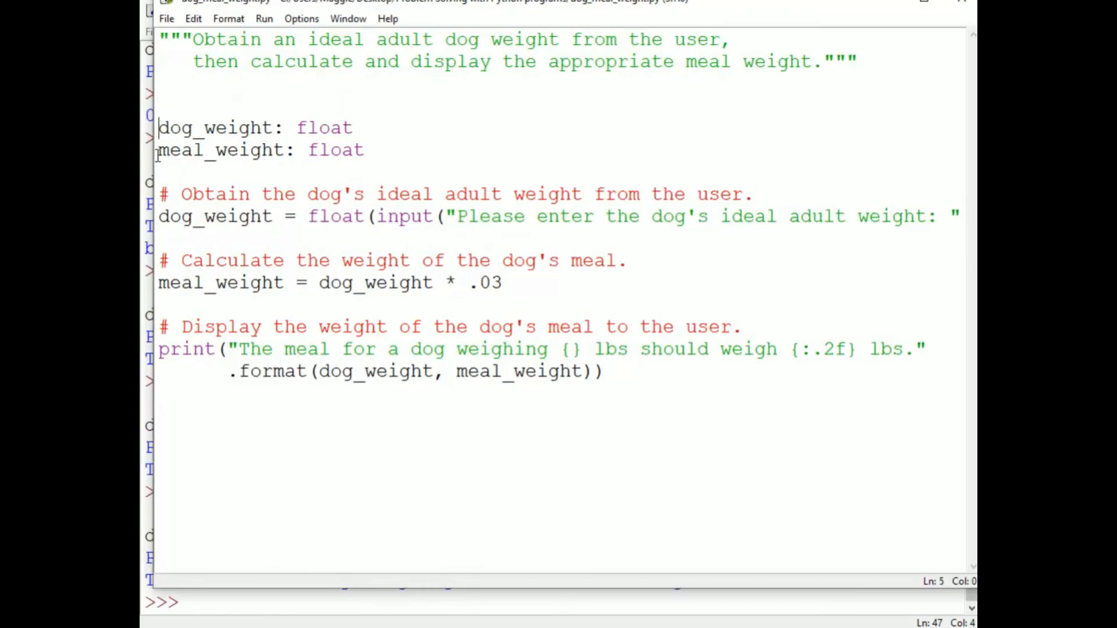
Step: Declare MEAL_WEIGHT_PERCENTAGE: float = .03 on line 4
{"action": "type", "text": "MEAL_"}
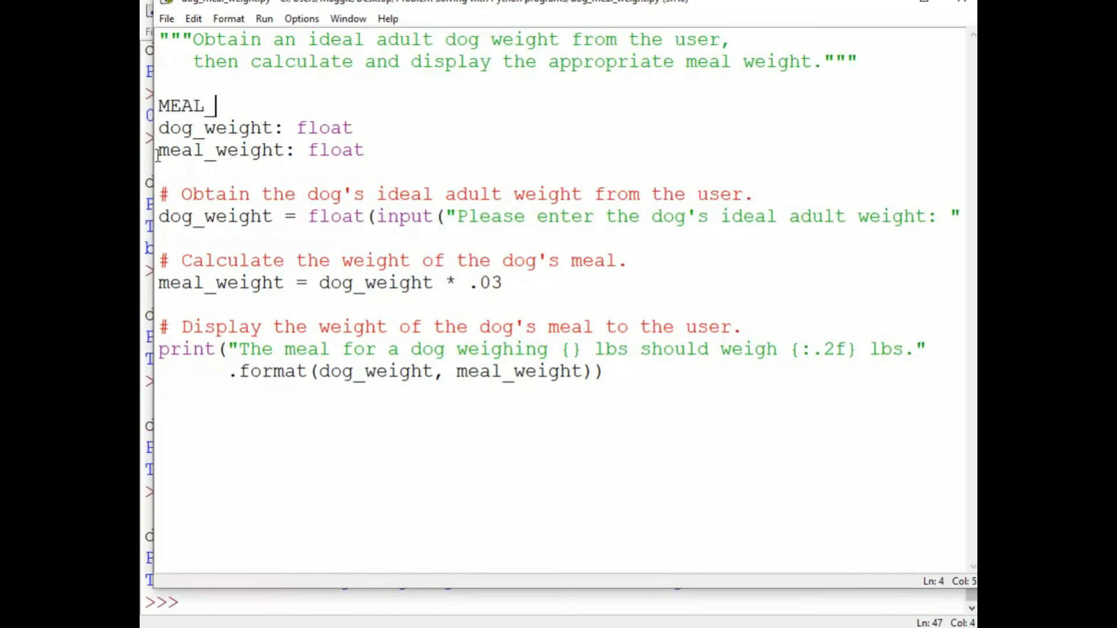
{"action": "type", "text": "WEIGHT_PERCEN"}
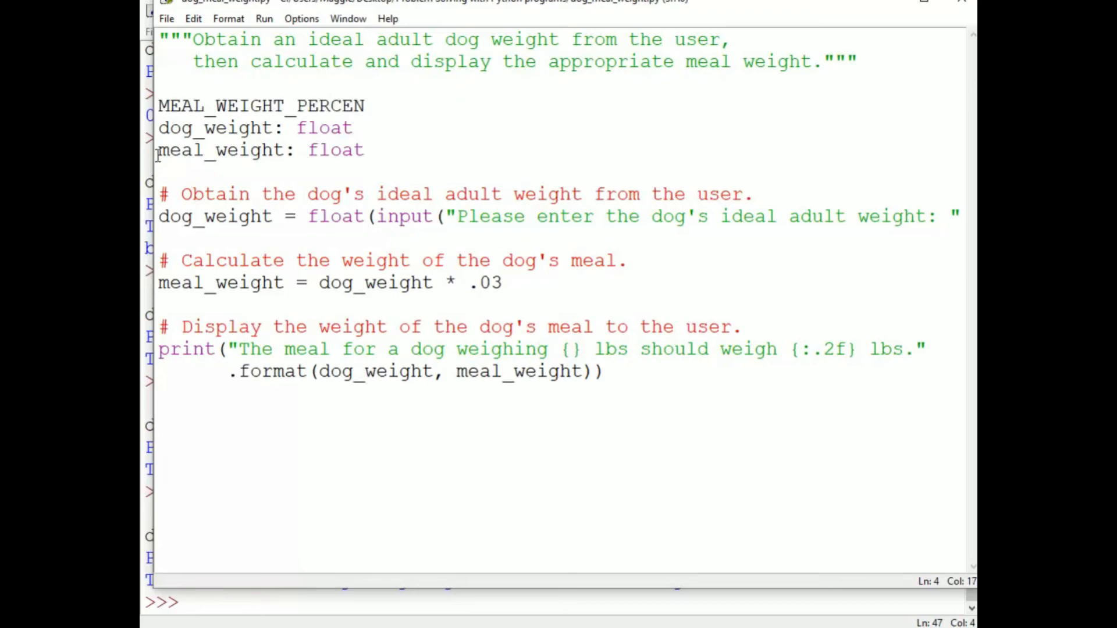
{"action": "type", "text": "TAGE: float ="}
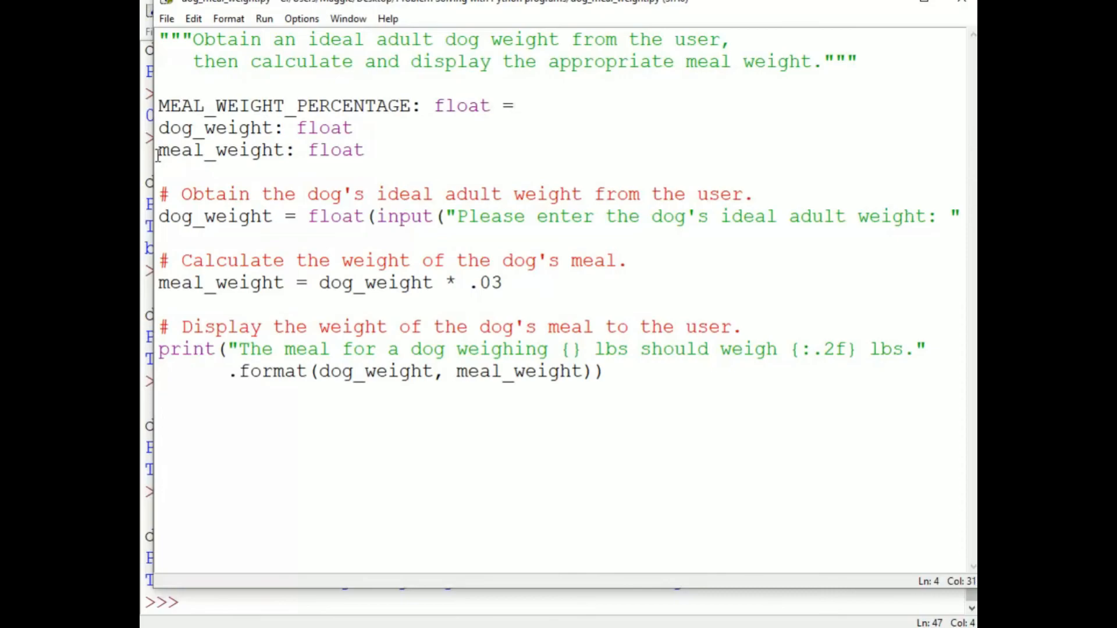
{"action": "type", "text": ".03"}
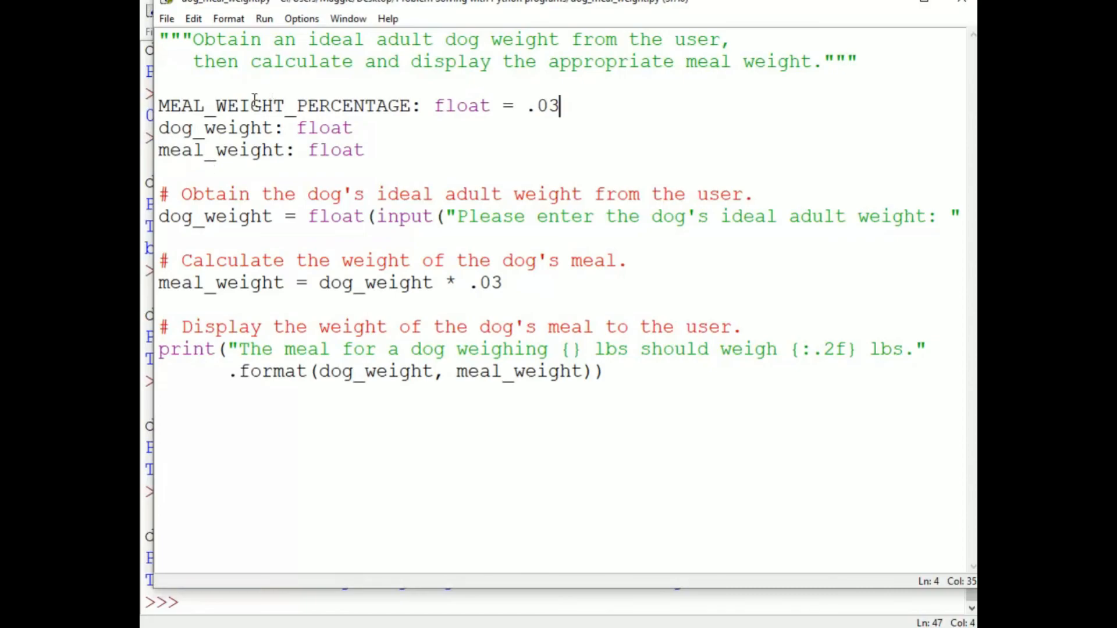
Step: Replace .03 in the meal_weight calculation with MEAL_WEIGHT_PERCENTAGE
{"action": "double_click", "coordinate": [285, 106]}
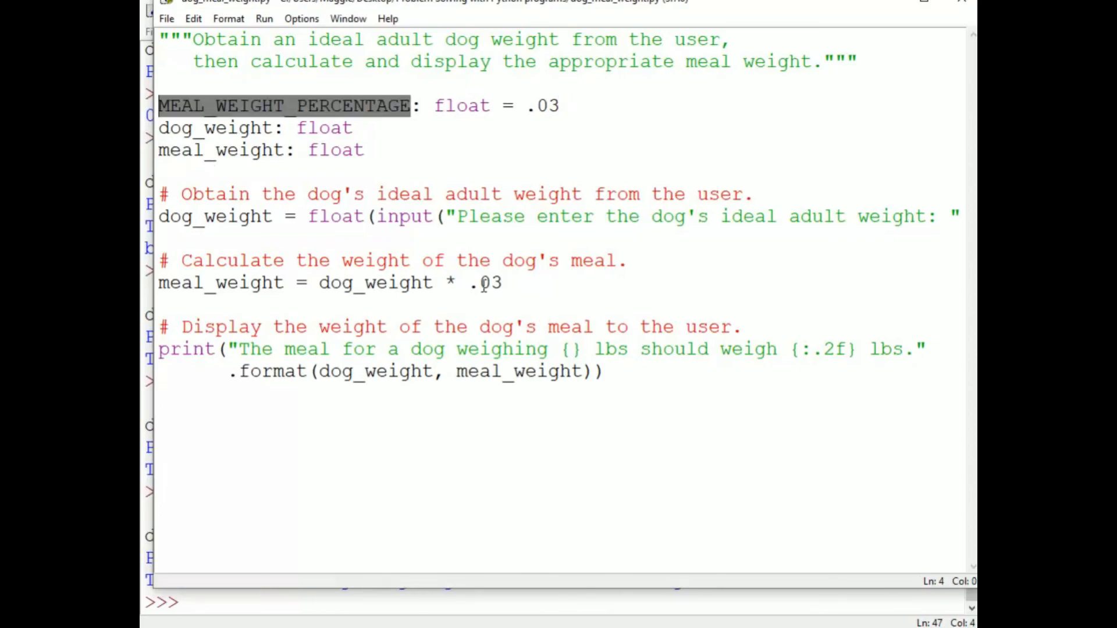
{"action": "type", "text": "MEAL_WEIGHT_PERCENTAGE"}
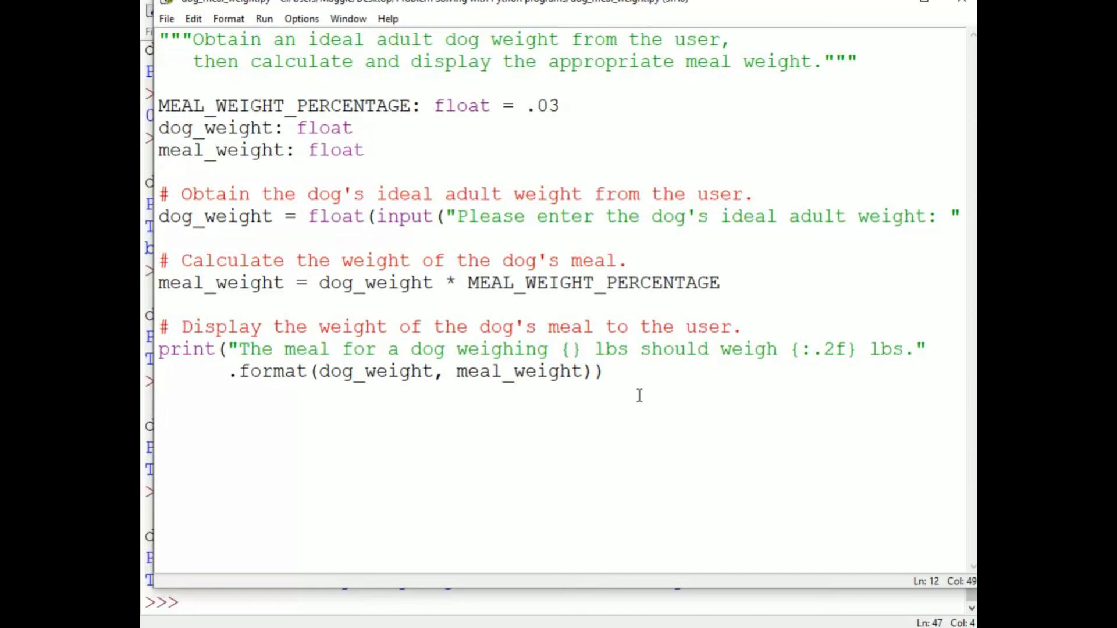
{"action": "left_click", "coordinate": [719, 283]}
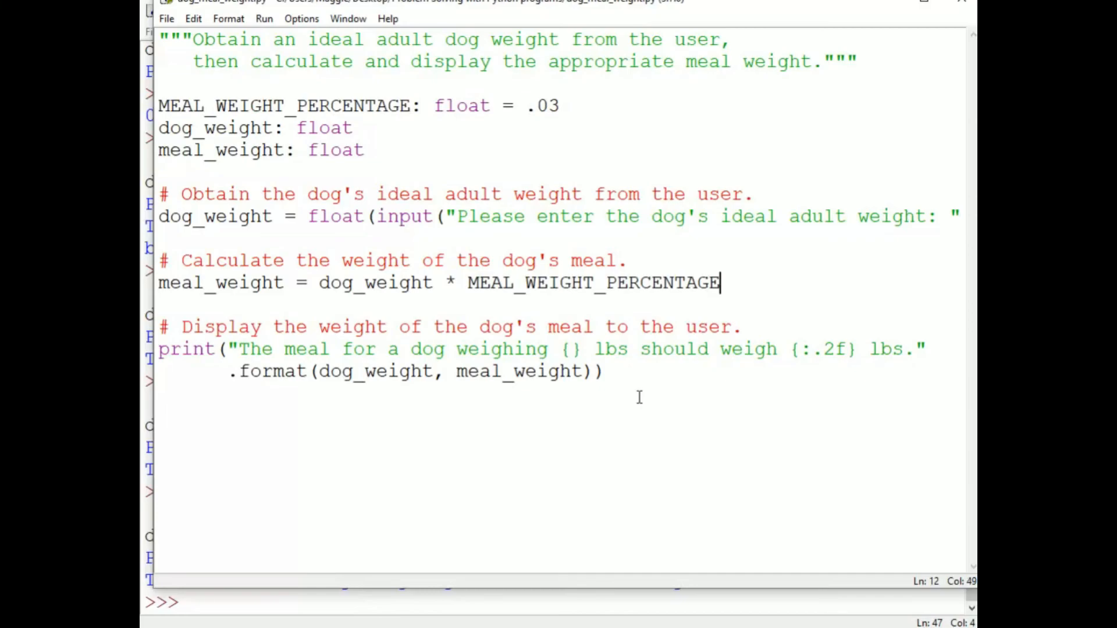